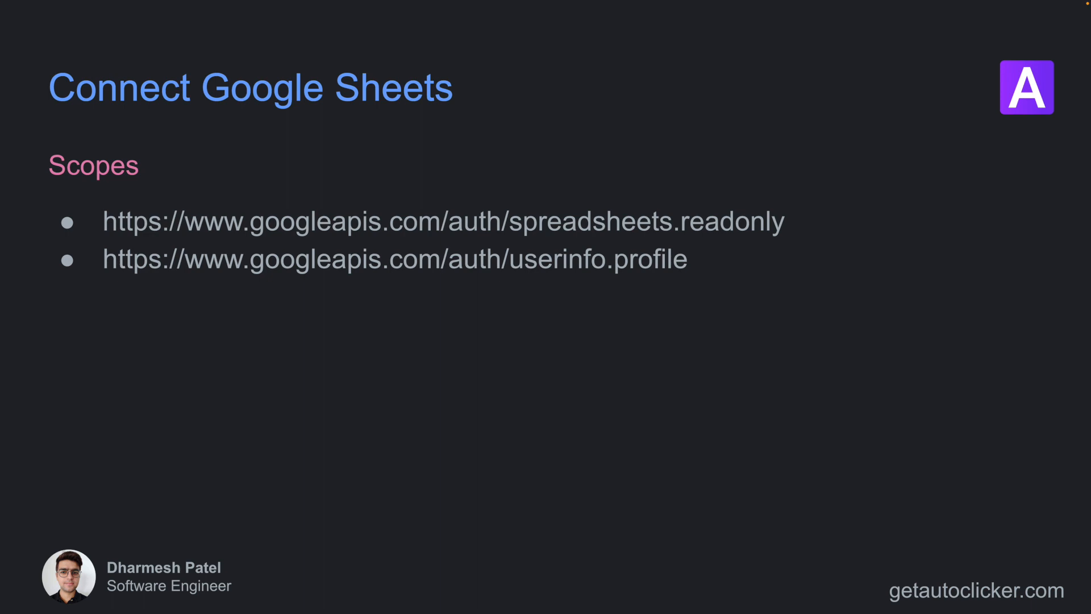
mouse_move(513, 226)
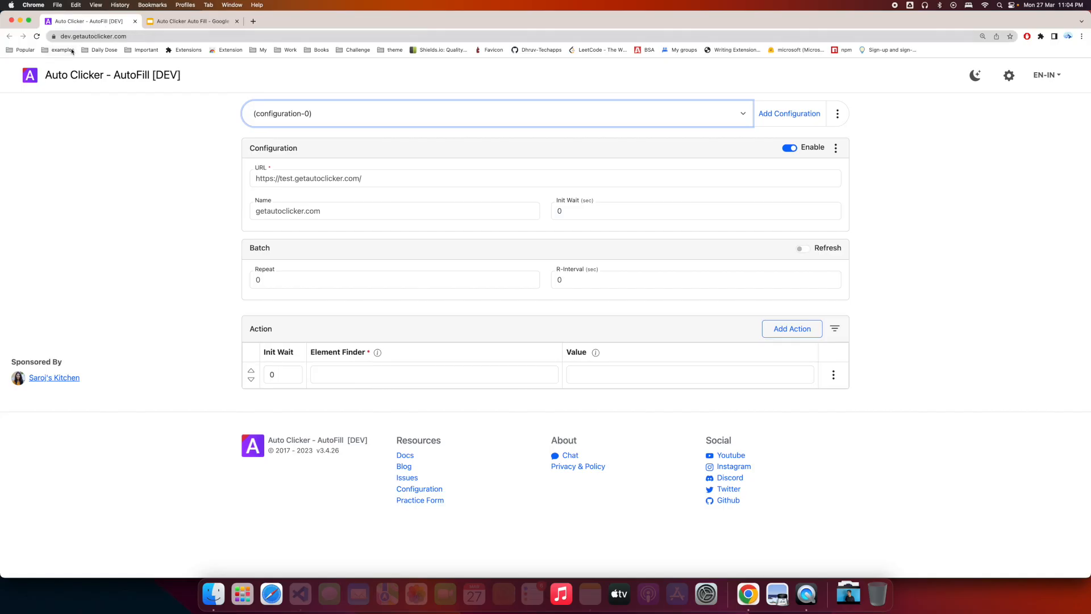
mouse_move(292, 86)
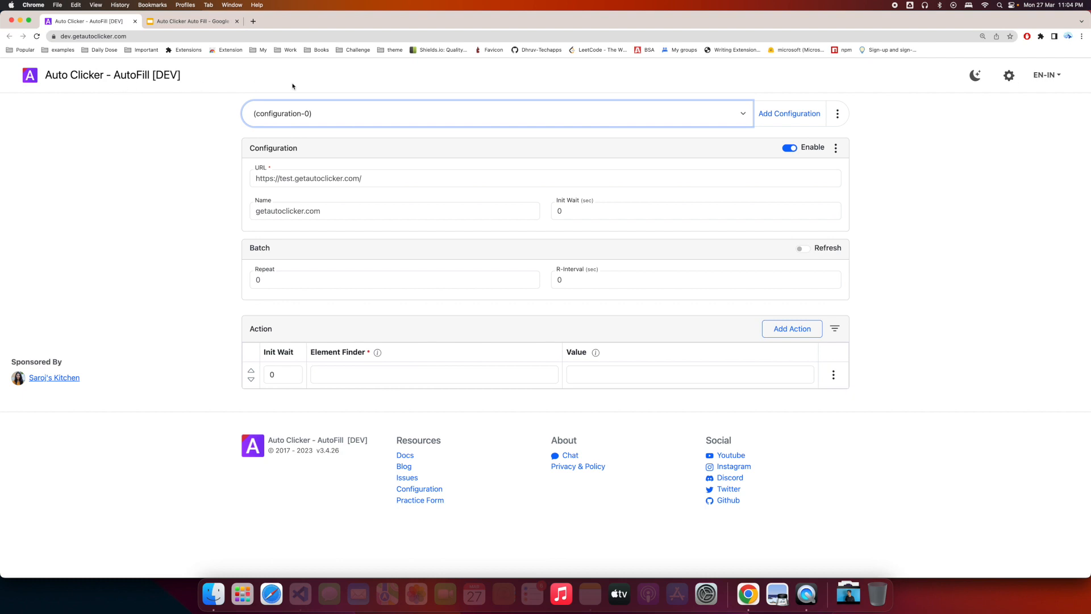
mouse_move(1009, 75)
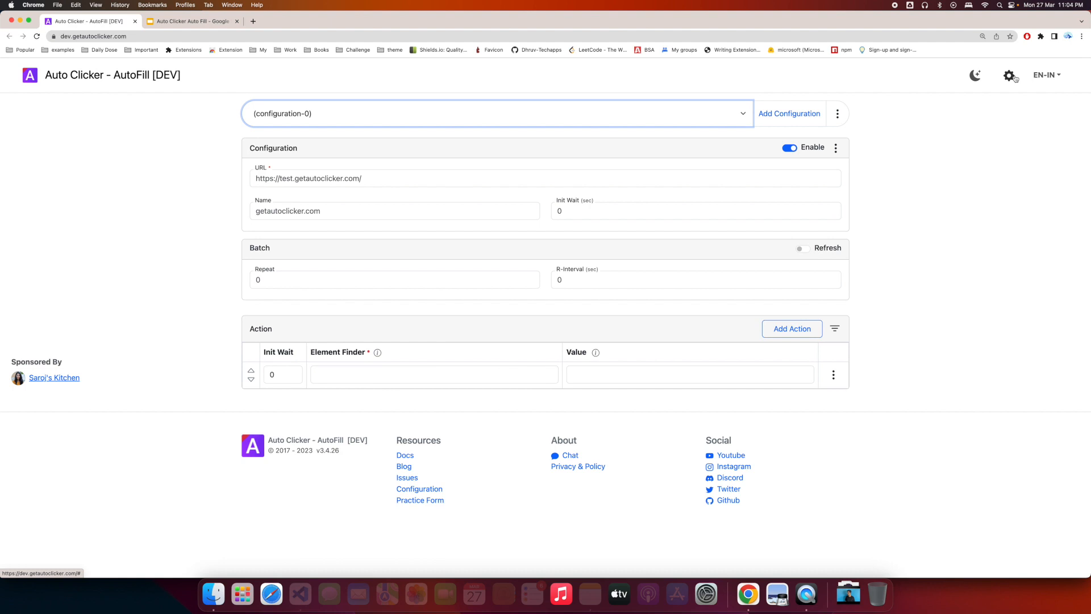
mouse_move(1015, 79)
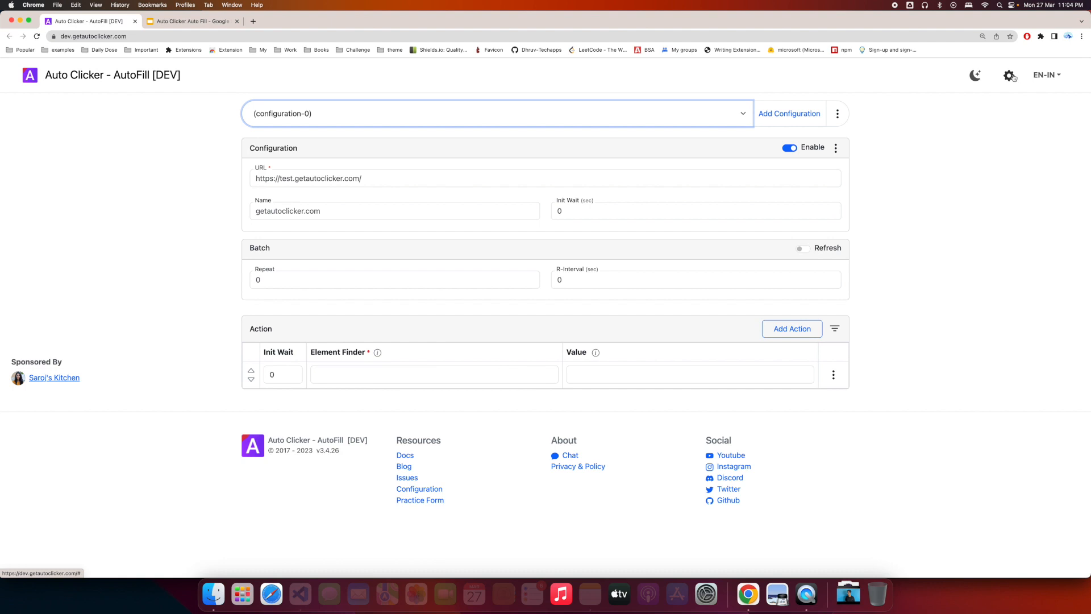
Connect a Google Sheets account from the extension's Global Settings
click(1009, 75)
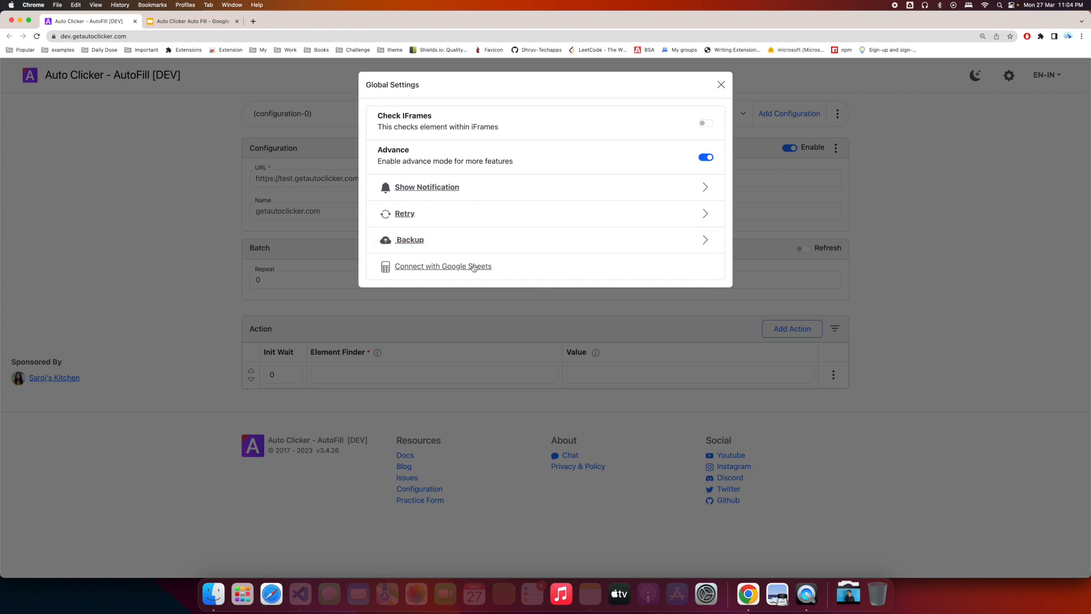
click(443, 266)
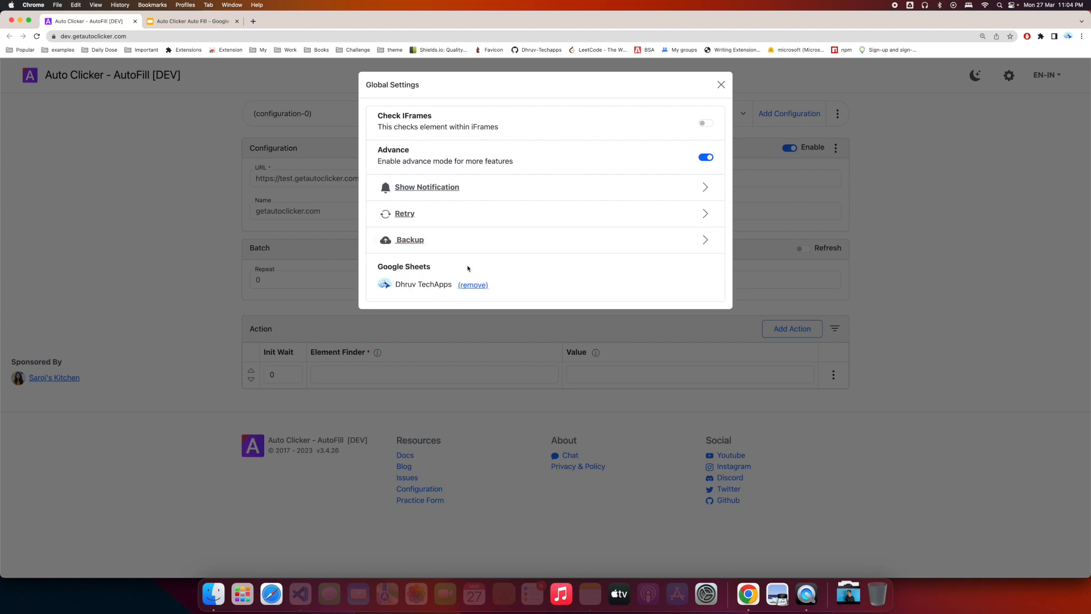
mouse_move(675, 243)
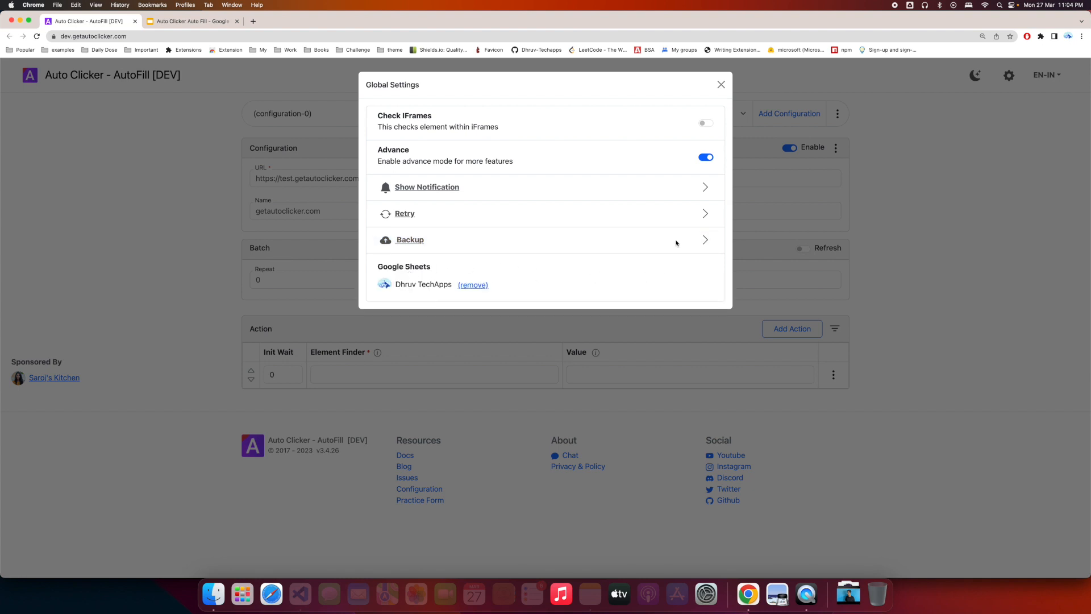
mouse_move(548, 300)
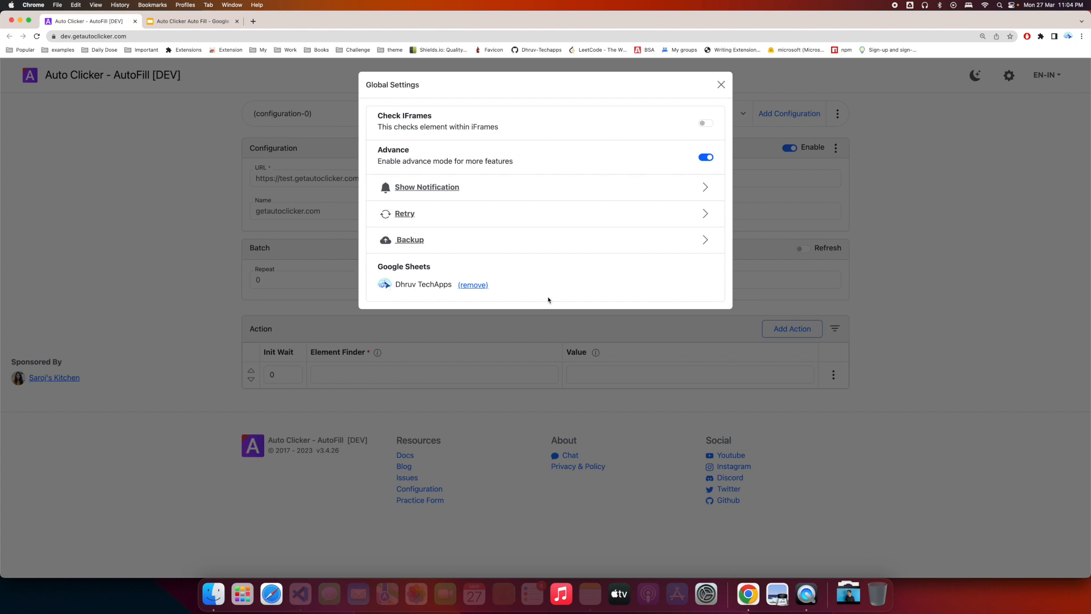
mouse_move(519, 284)
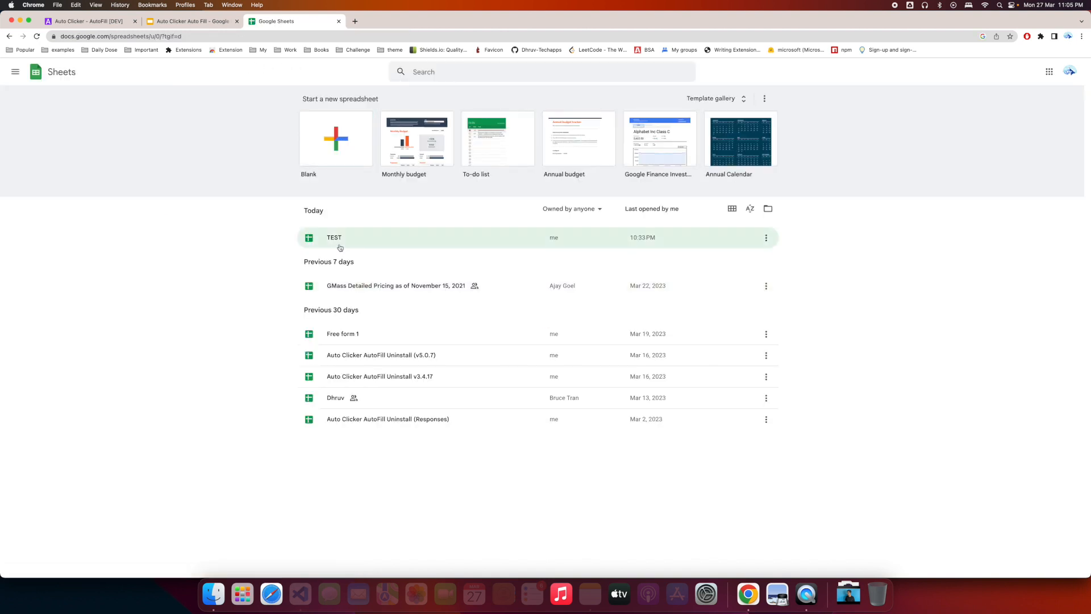
Open the TEST spreadsheet, then select configuration-0 in the Auto Clicker configuration list
double_click(334, 237)
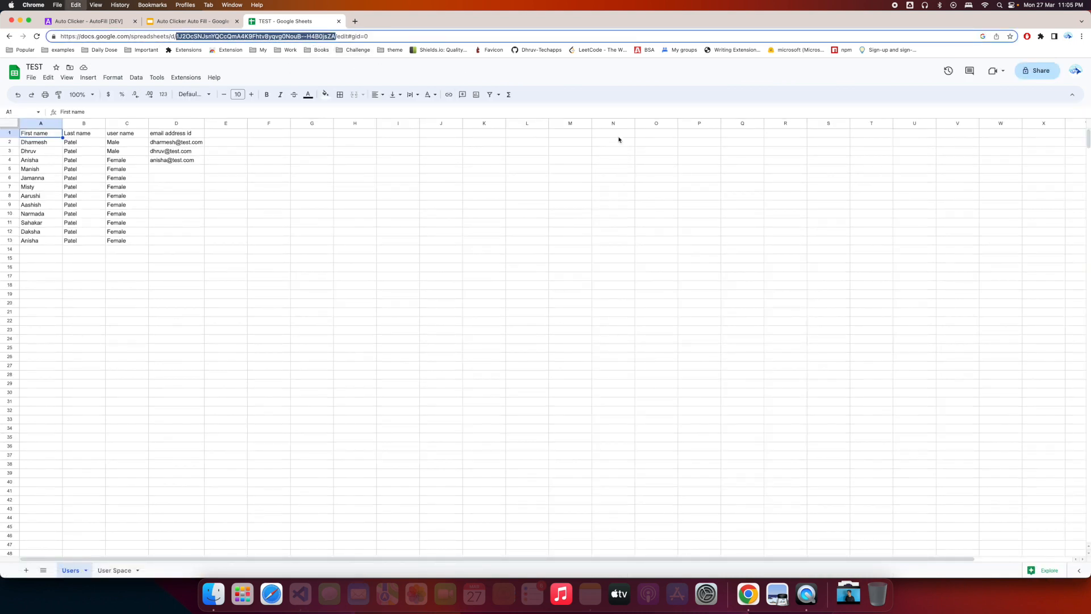
click(87, 21)
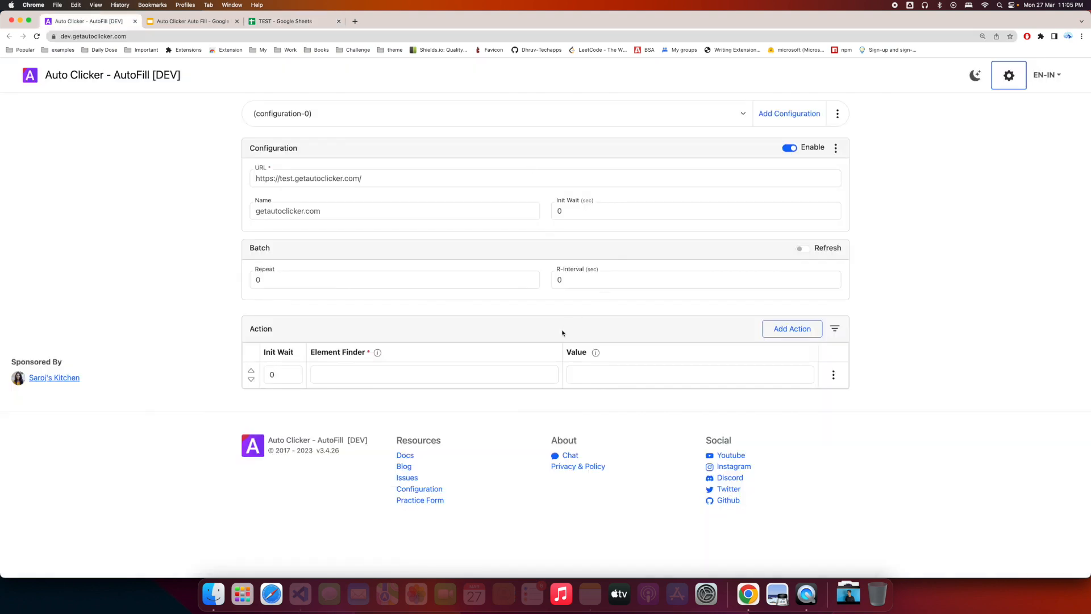
click(495, 113)
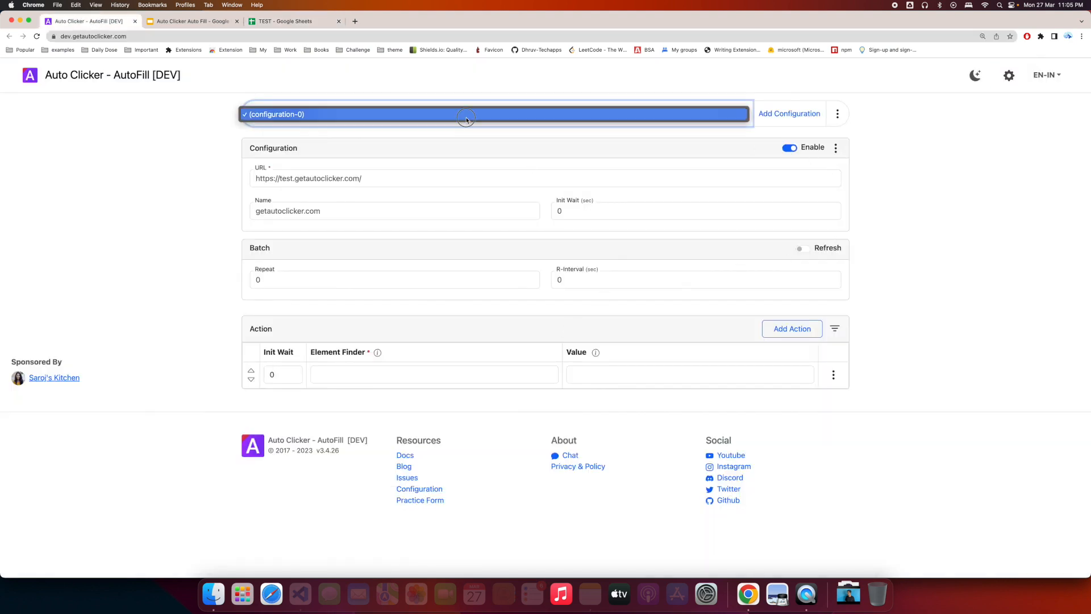
click(466, 114)
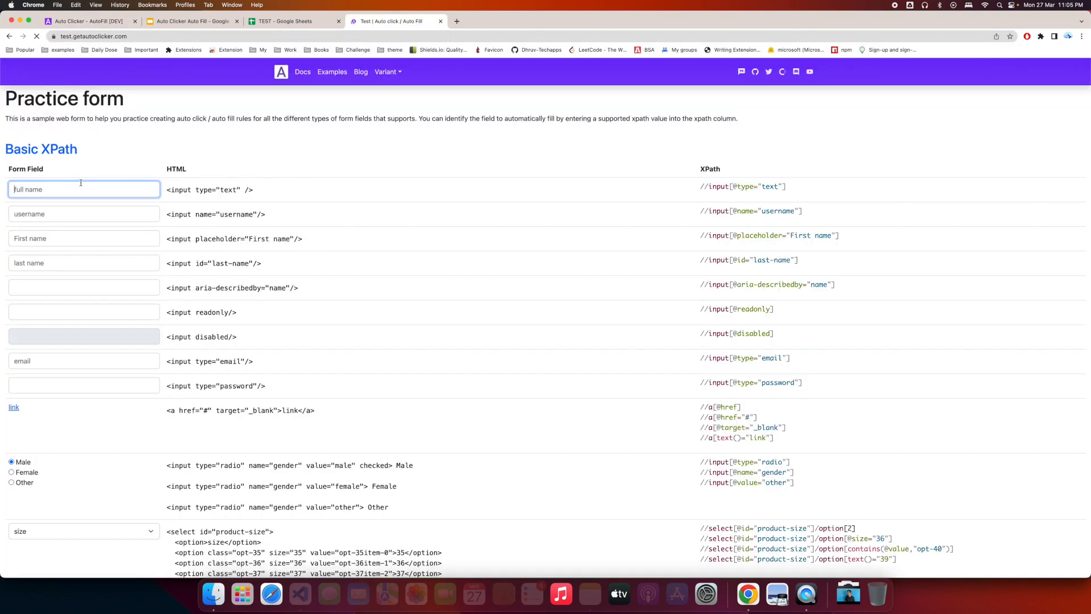
Start recording a new configuration named 'Google sheets' on the practice form
click(1041, 36)
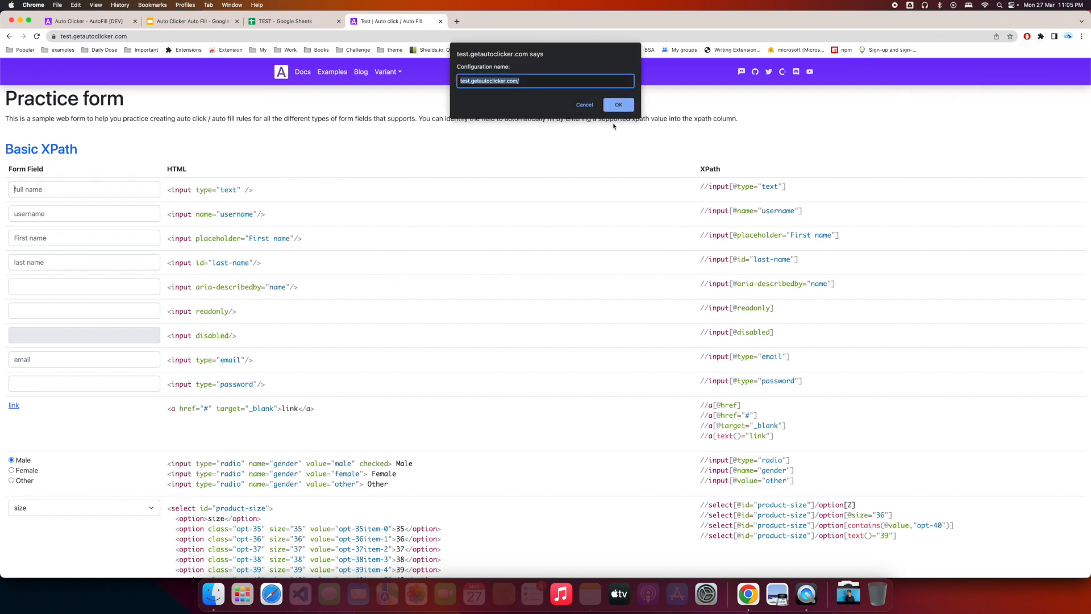
text(Google)
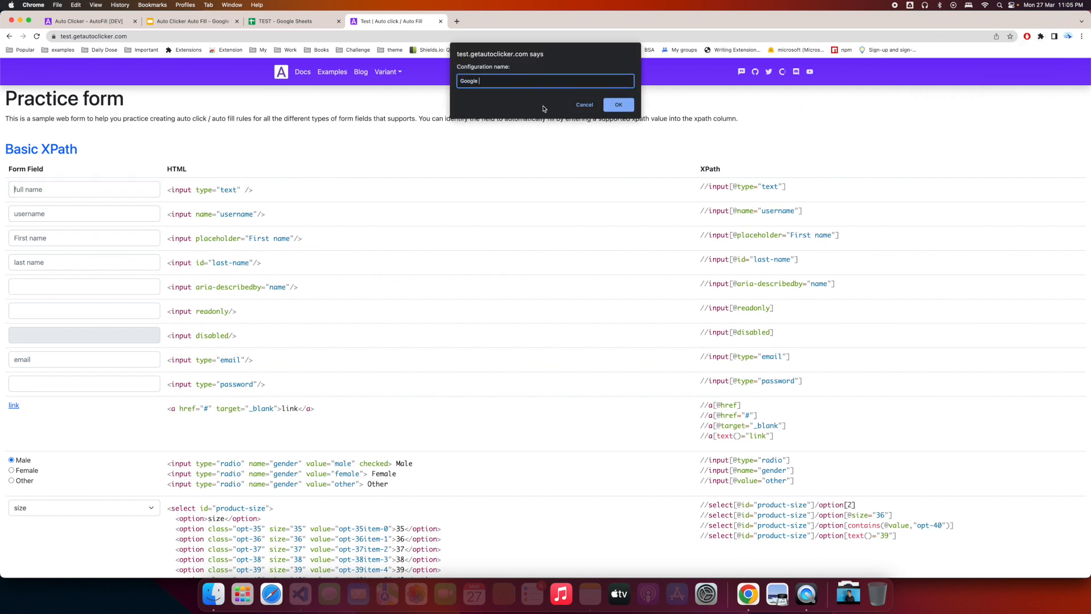
text(sheets)
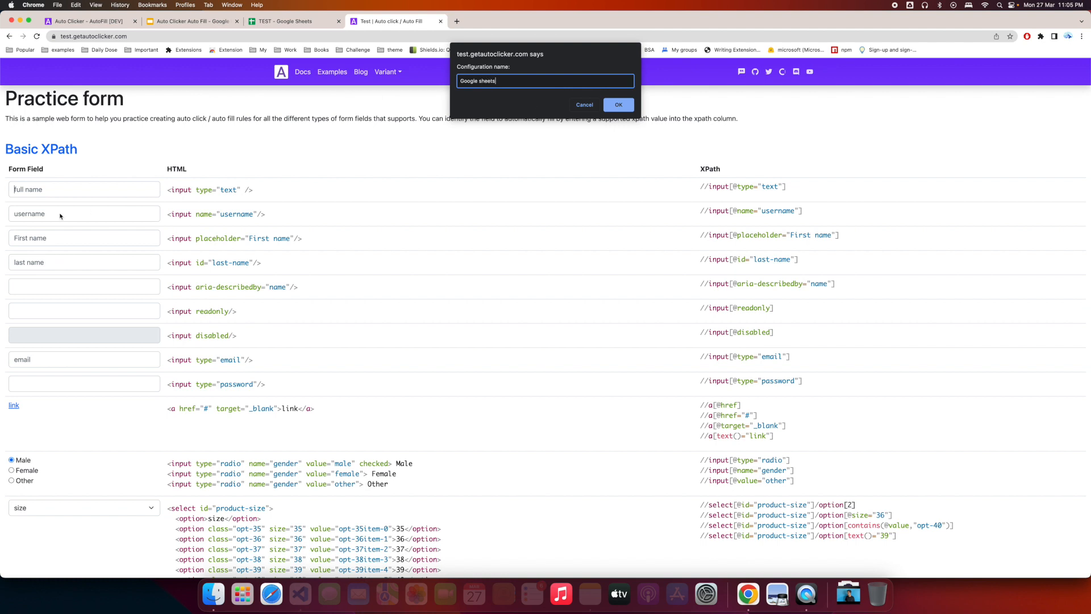
click(617, 105)
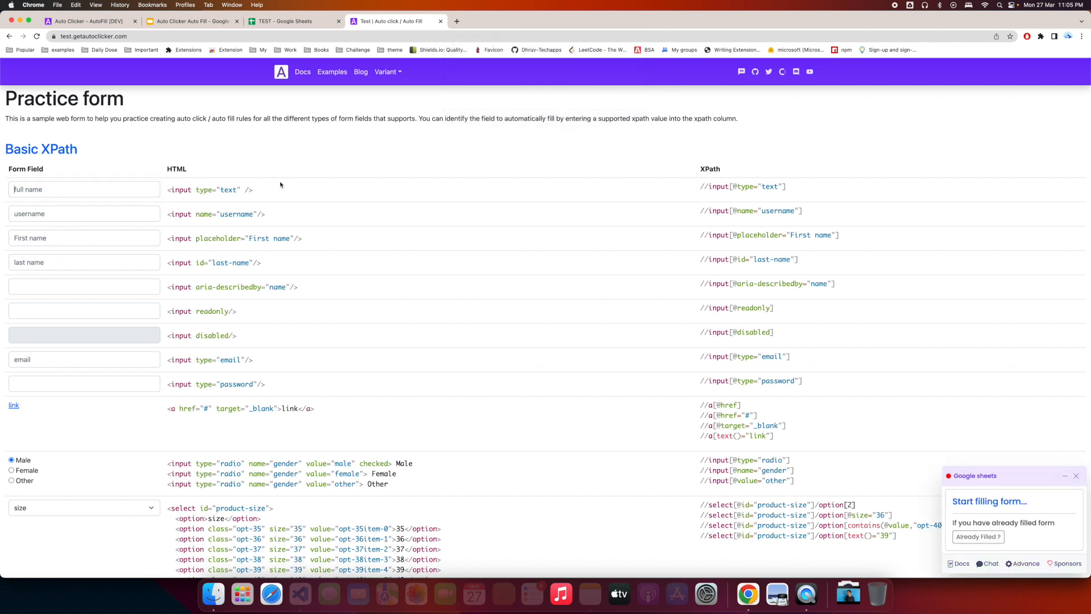
Fill the username, first name, last name and Email fields, then reload to finish recording
click(83, 189)
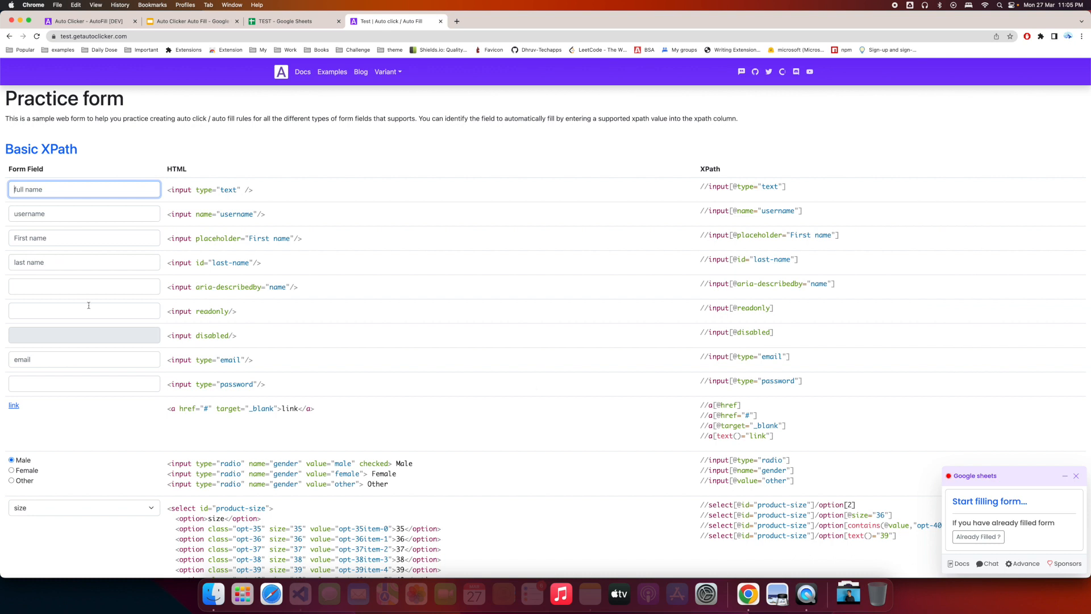
click(83, 214)
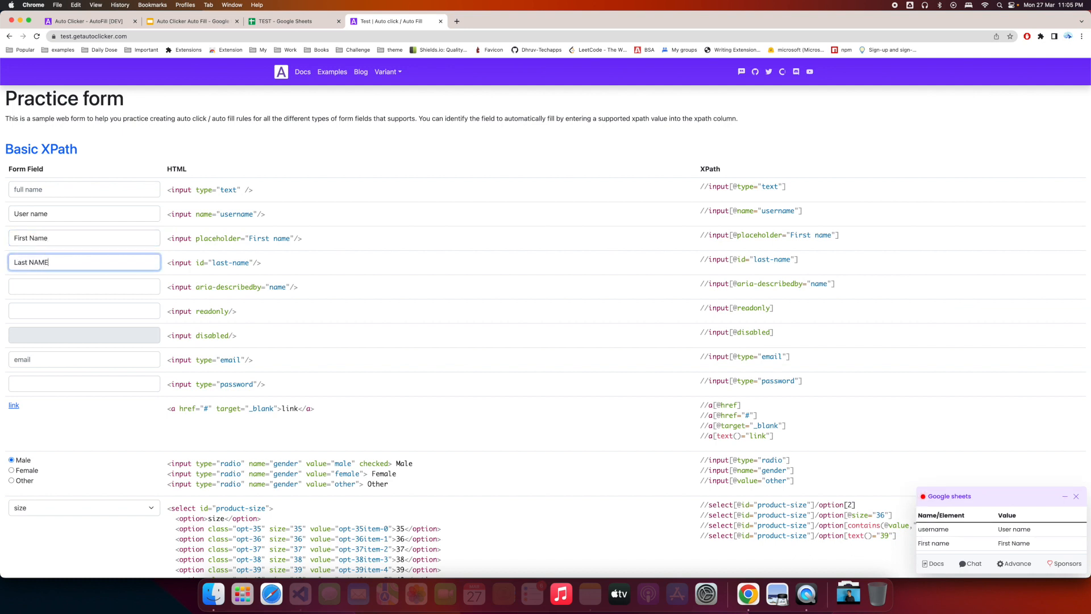
click(83, 359)
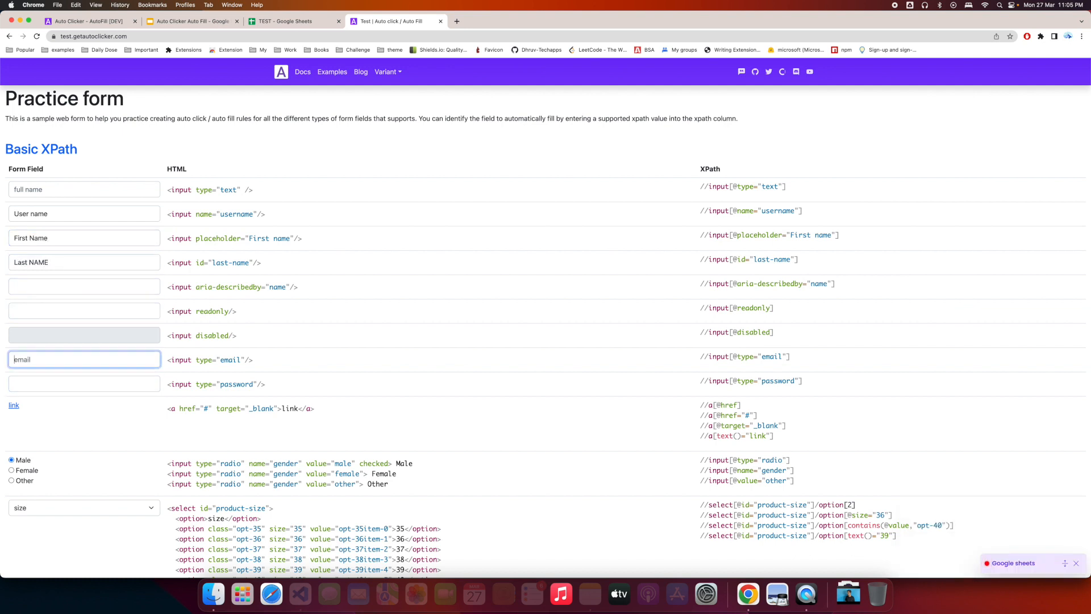
text(Email address)
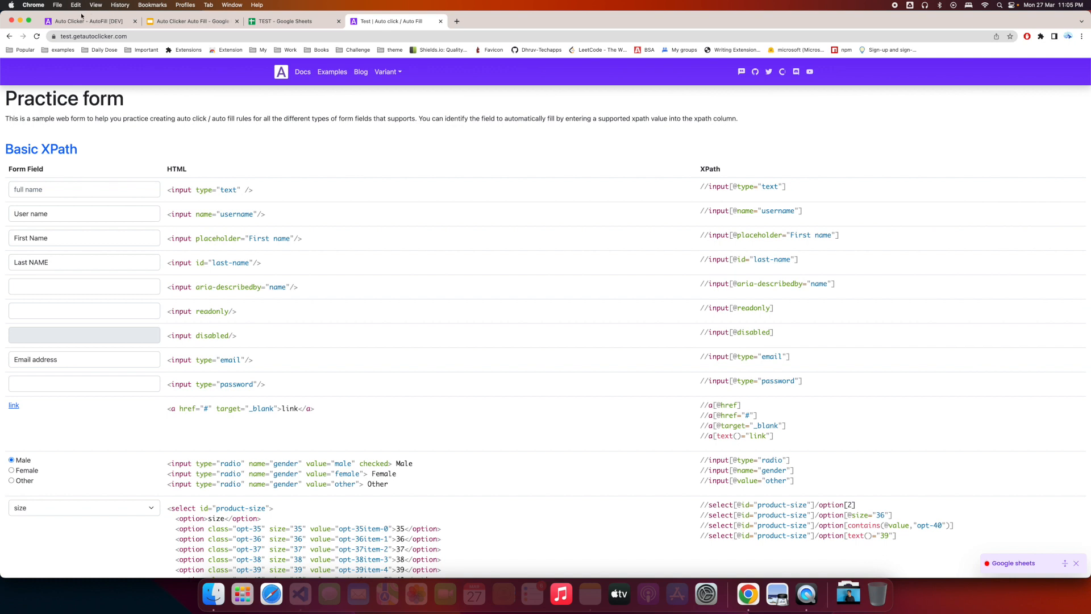
mouse_move(846, 462)
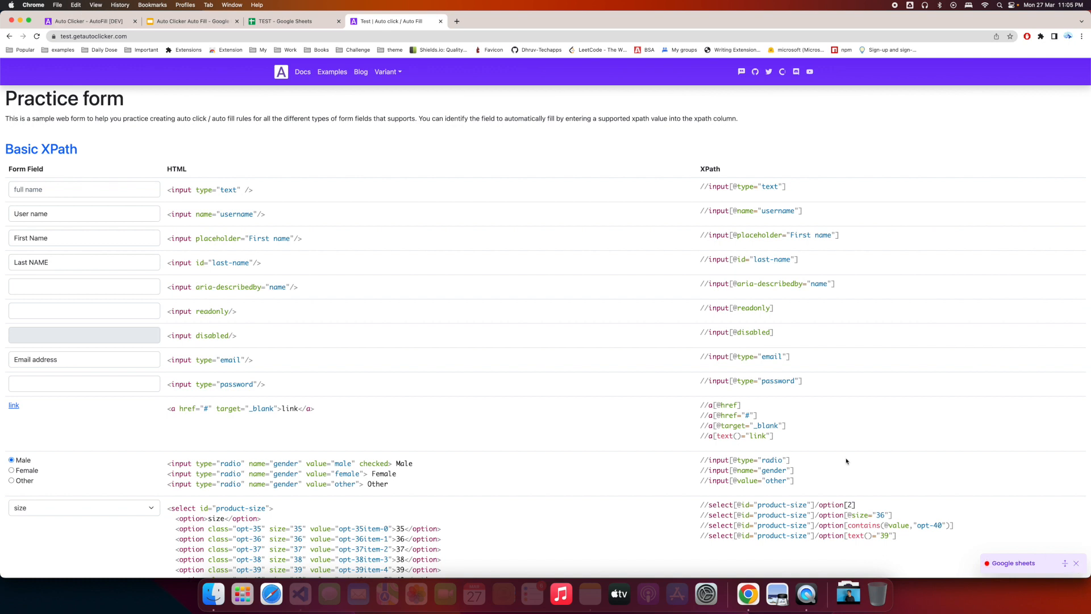
click(37, 37)
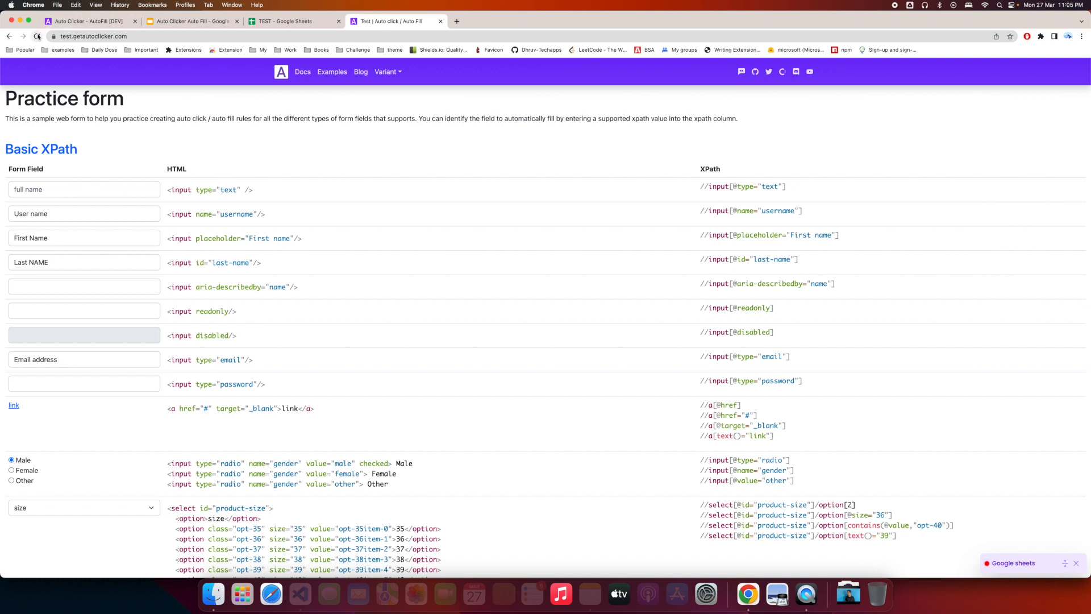
click(83, 359)
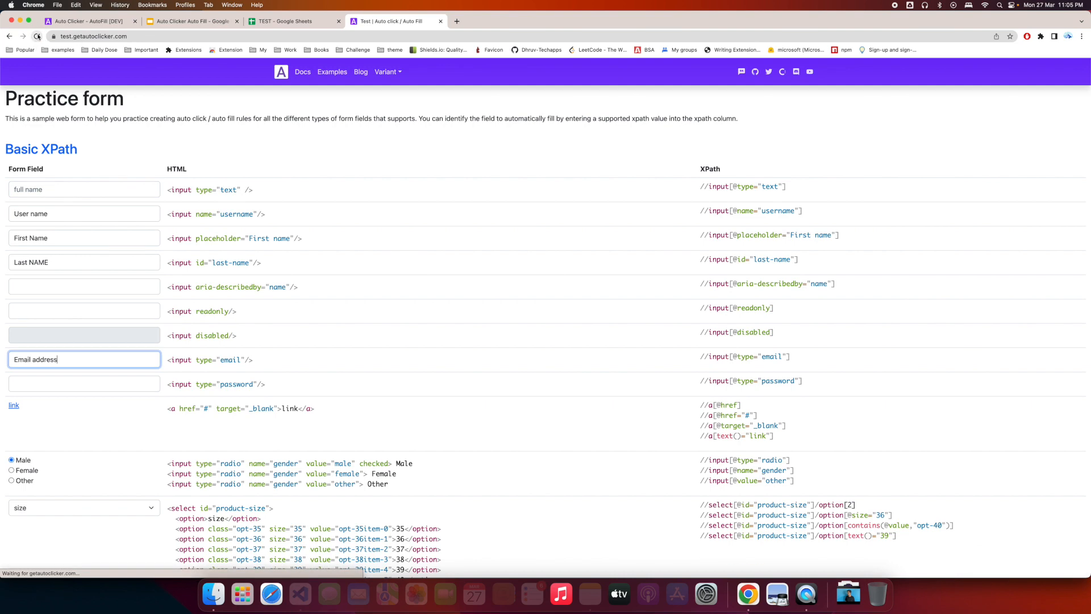
click(89, 21)
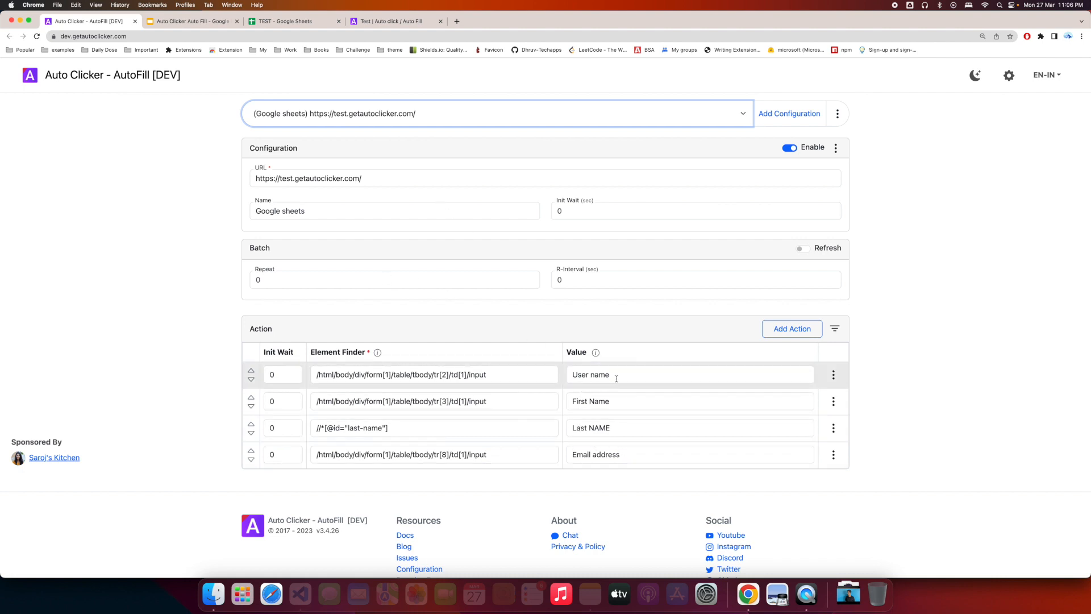
Set the first action's value to GoogleSheets::Users!A1 after checking the sheet name
text(GoogleSheets)
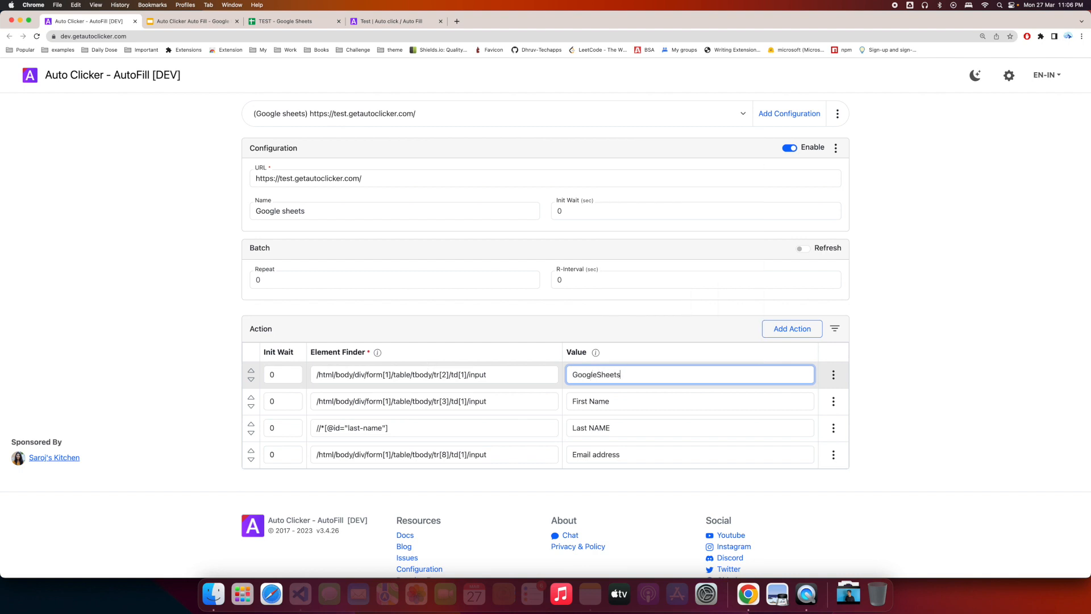
text(::)
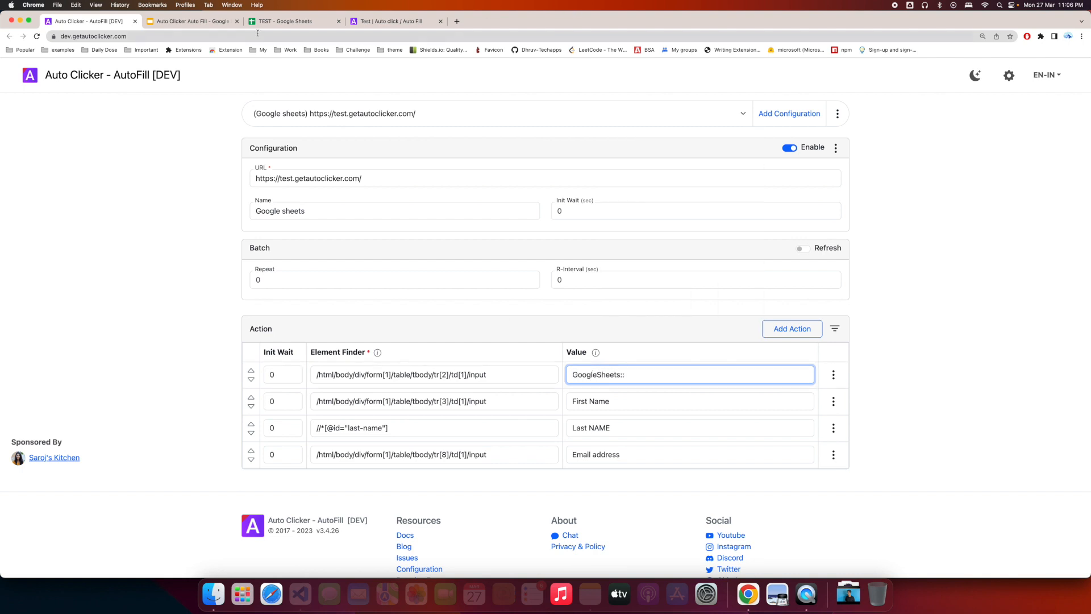
click(292, 21)
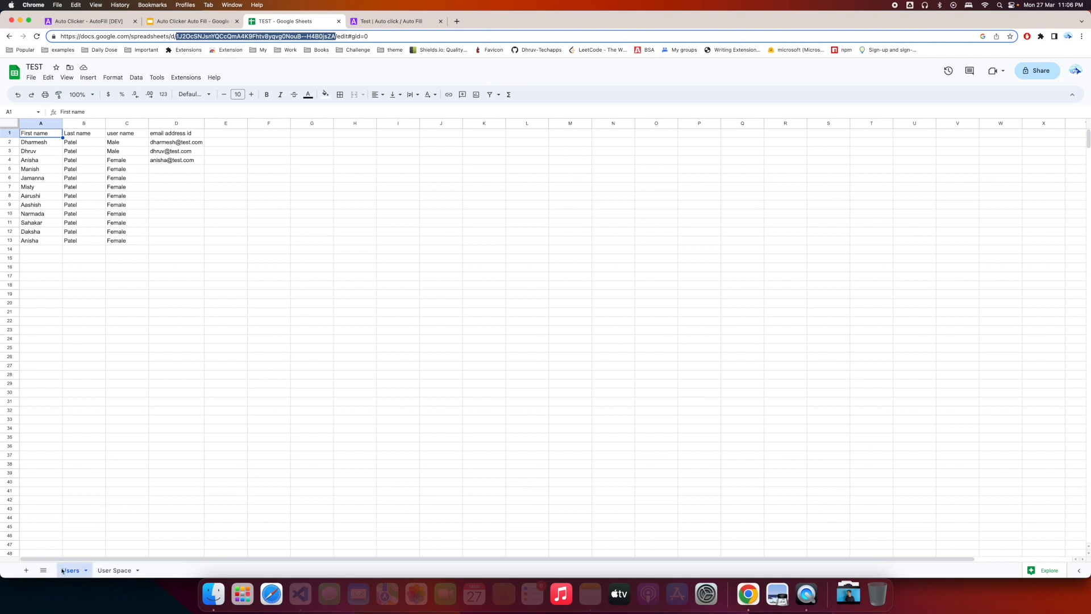
click(83, 21)
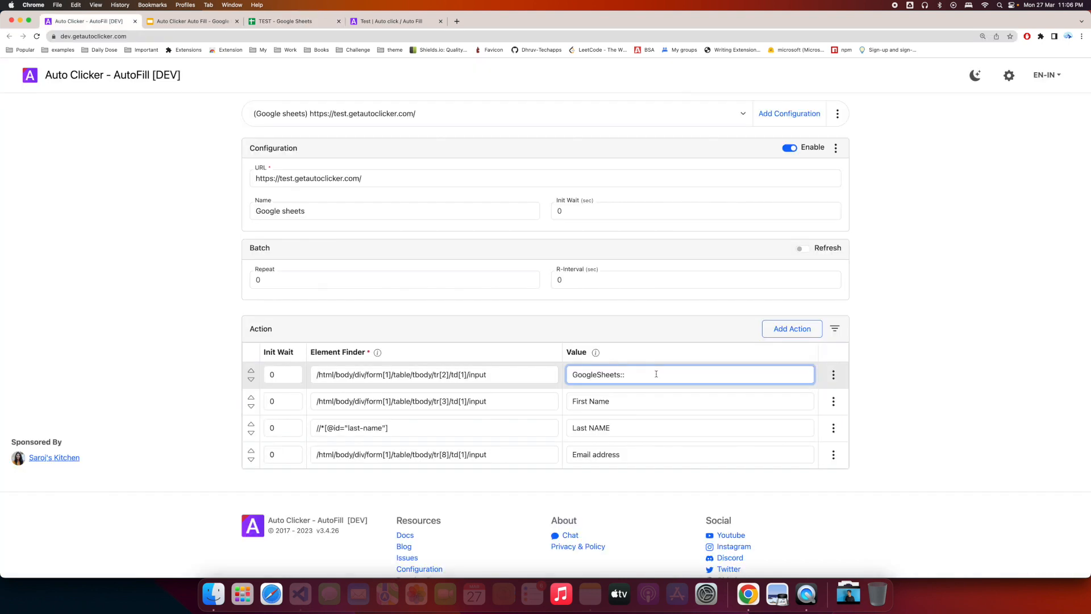
text(Users)
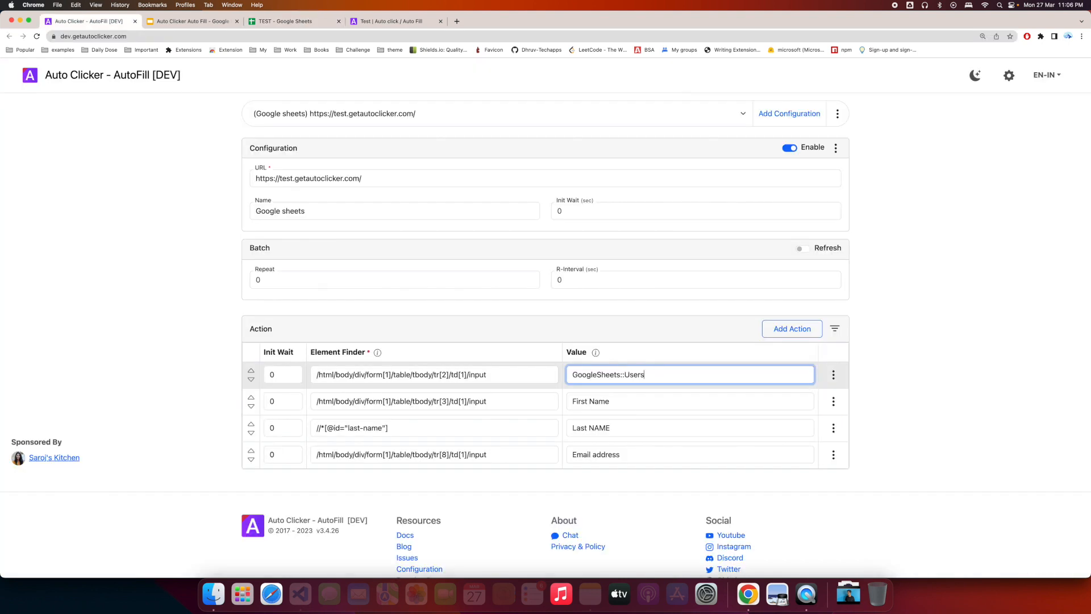
text(!A1)
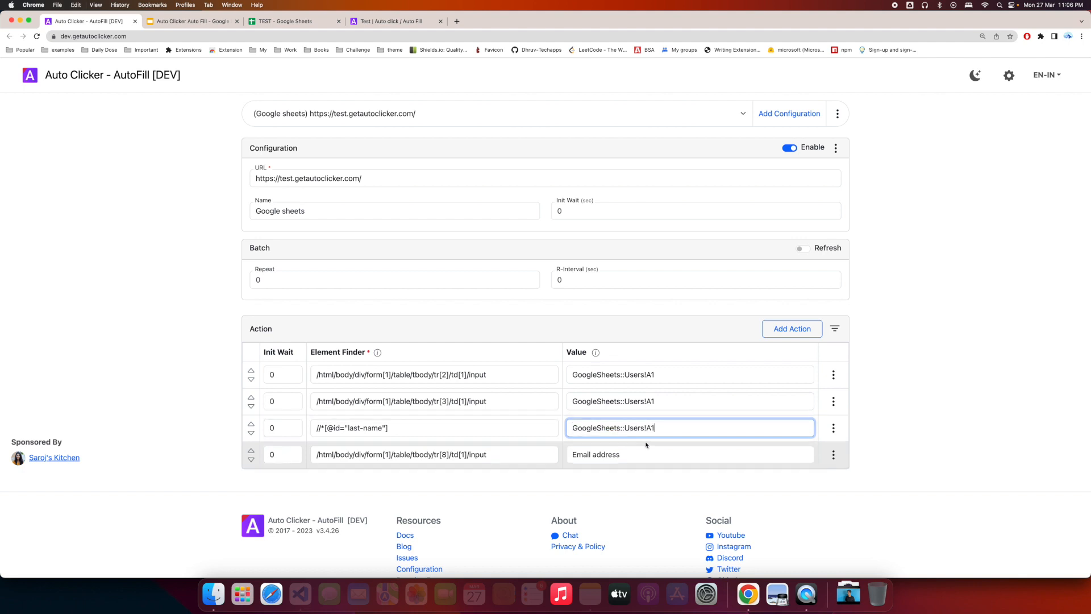
Set the remaining action values to Users!B1, C1 and D1 so all four save
click(689, 454)
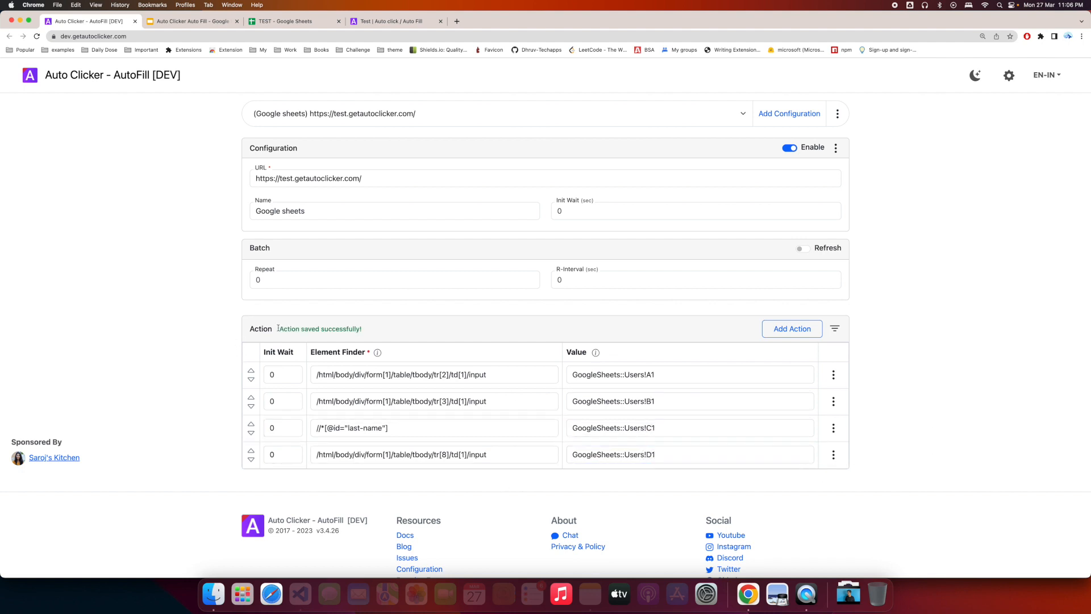
click(292, 20)
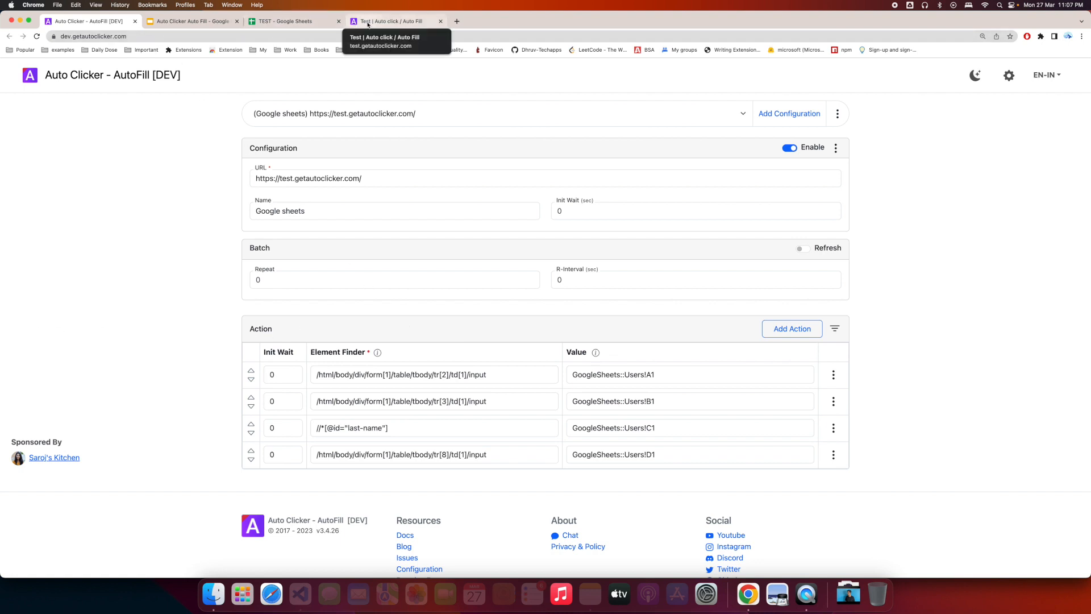
Open developer tools on the Practice form page and return to the configuration
click(390, 20)
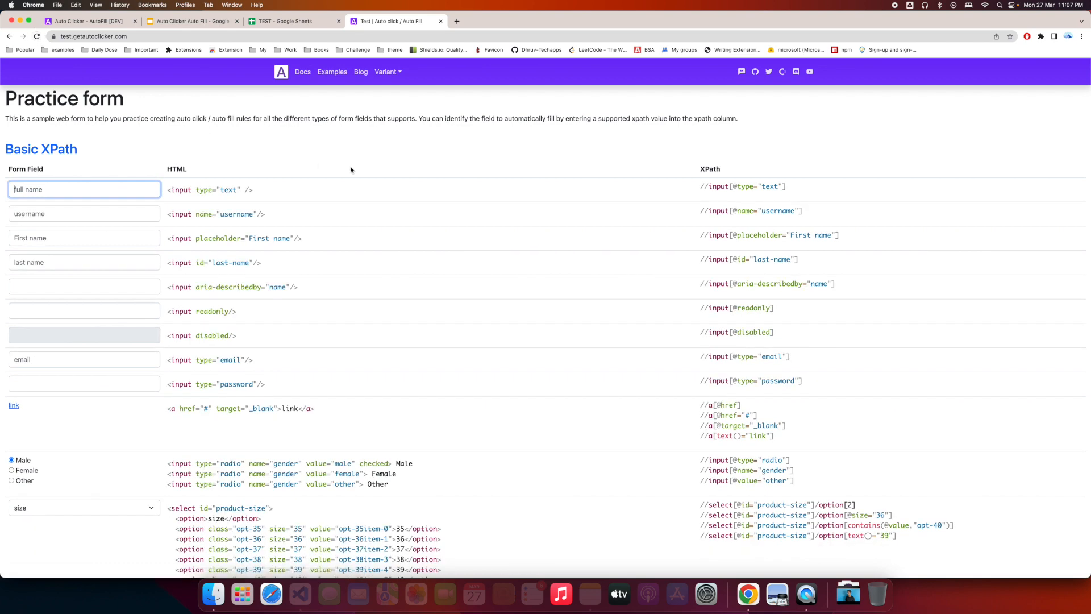
key(F12)
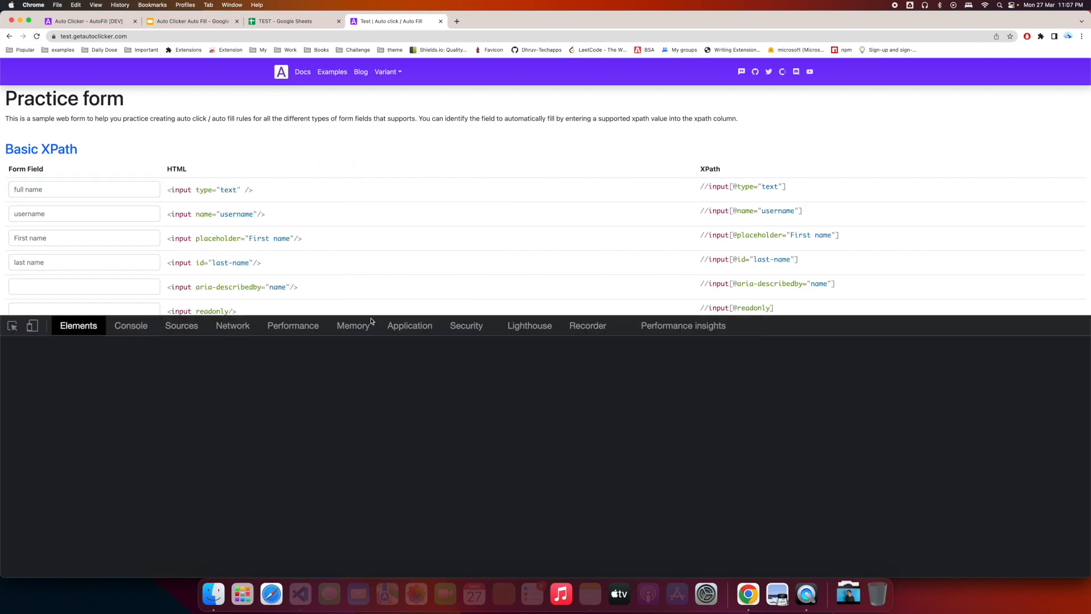
click(131, 325)
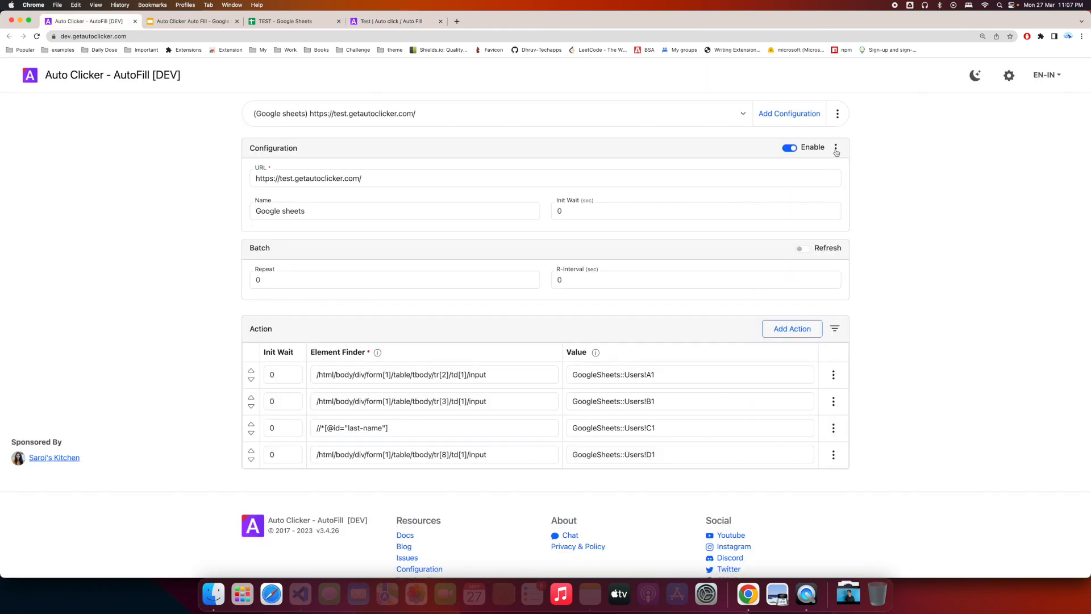
Paste the TEST spreadsheet ID 1J2OcSNJsnYQCcQmA4K9Fhtv8yqvg0NouB--H4B0jsZA into the configuration's Google Sheets ID setting
click(835, 147)
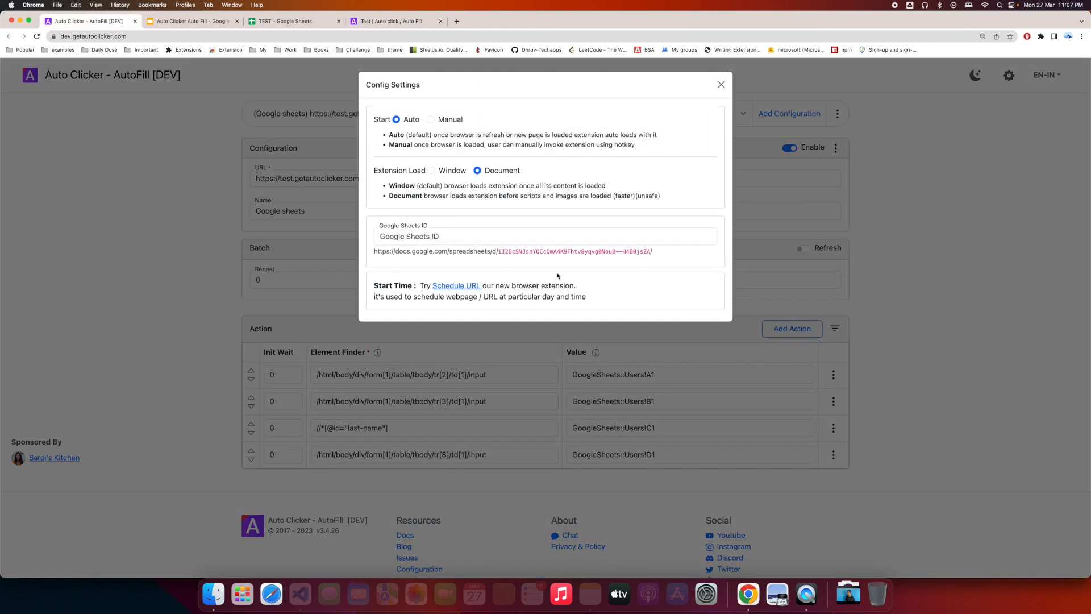
click(544, 236)
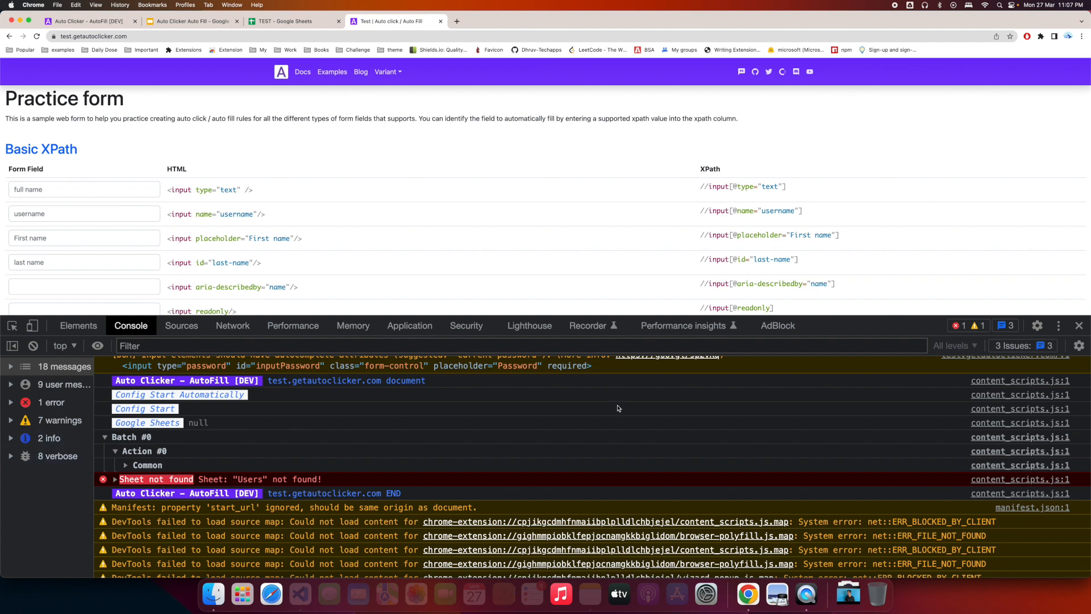
click(191, 21)
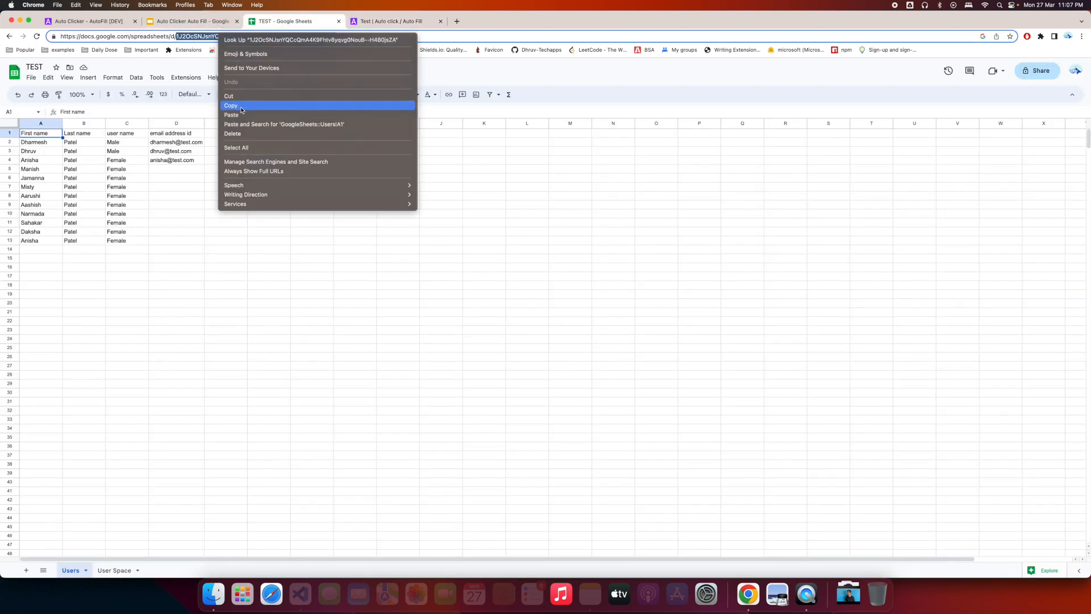
click(231, 104)
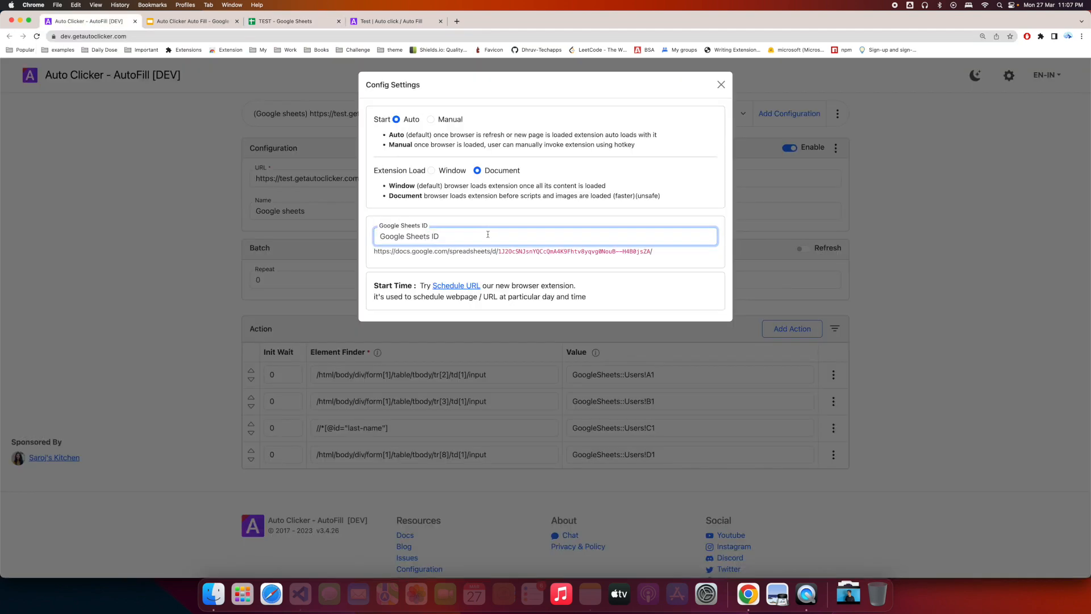
text(1J2OcSNJsnYQCcQmA4K9Fhtv8yqvg0NouB--H4B0jsZA)
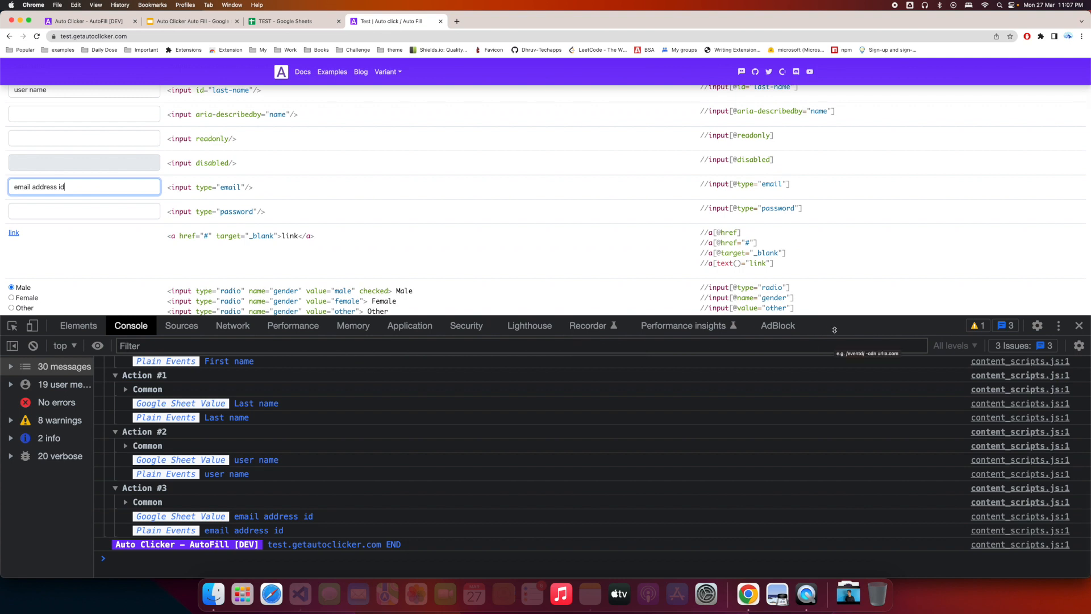
Compare the filled form fields with the spreadsheet's header row First name, Last name, user name, email address id
scroll(down, 3)
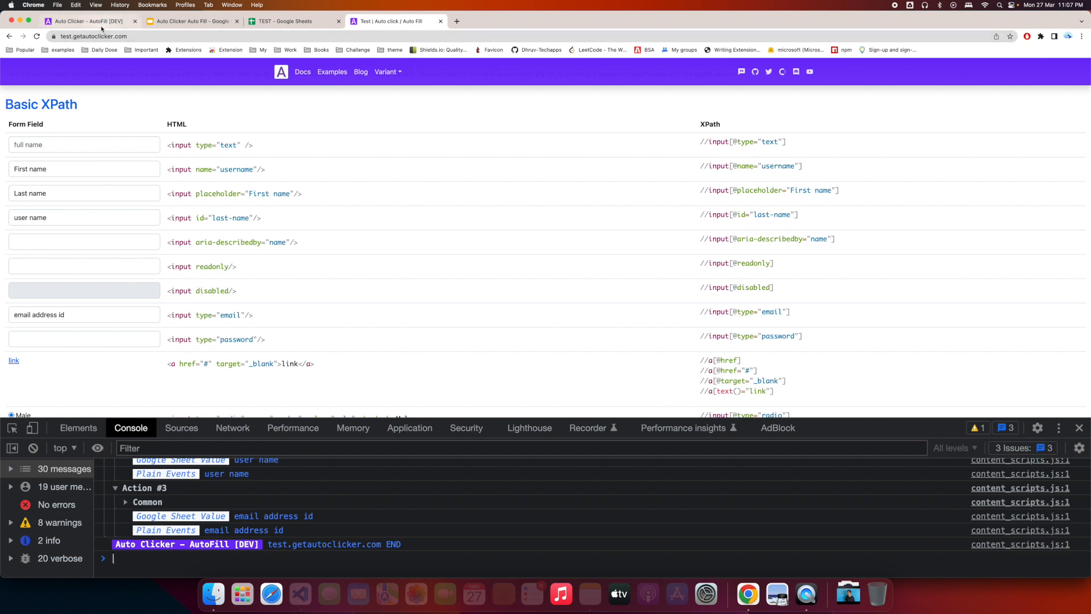
click(285, 20)
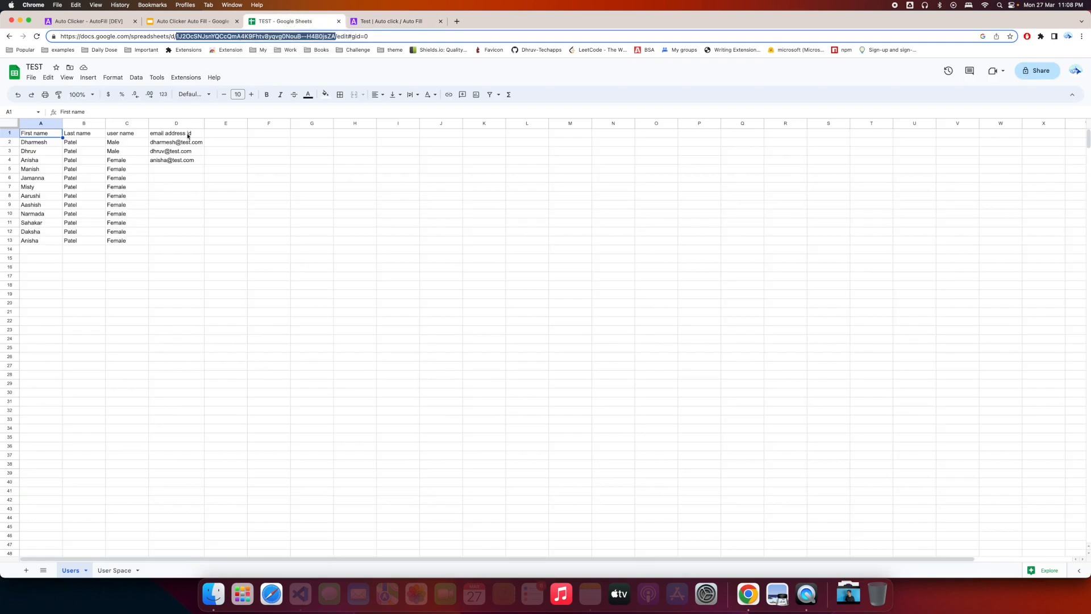
click(397, 21)
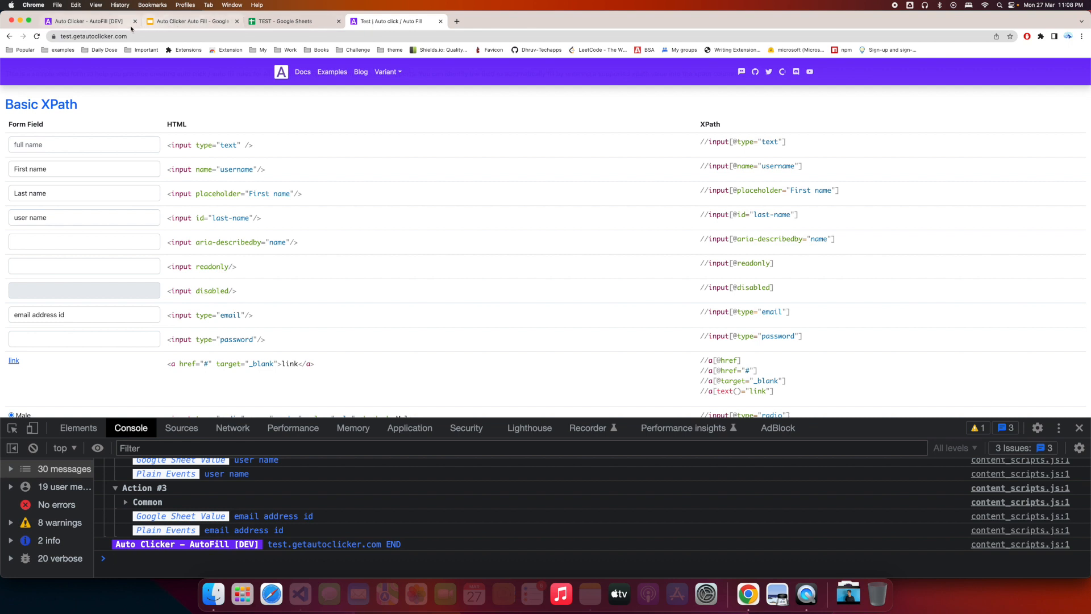
mouse_move(88, 21)
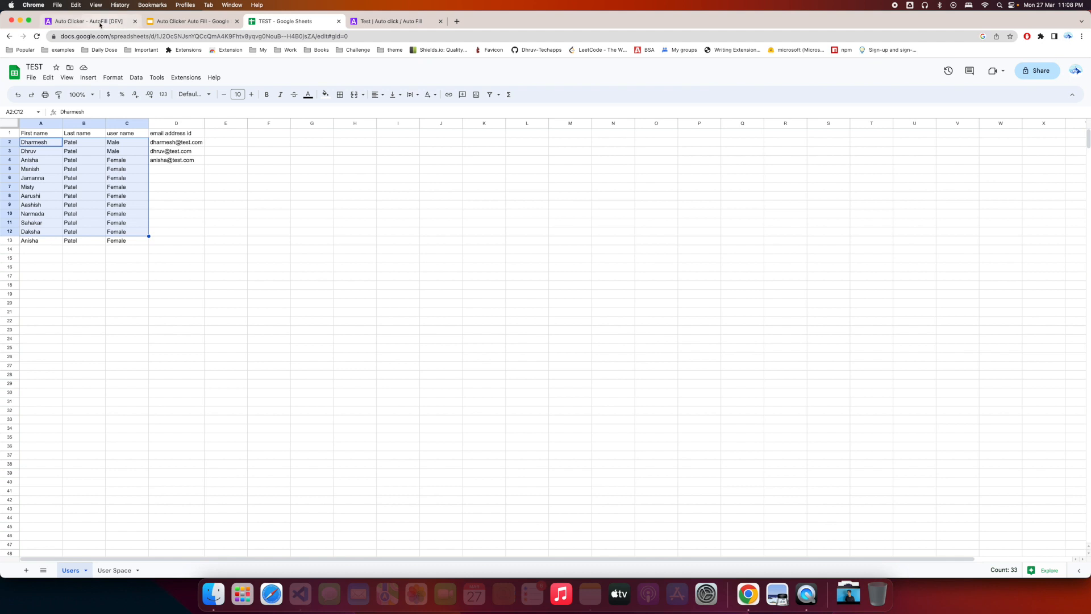
mouse_move(88, 21)
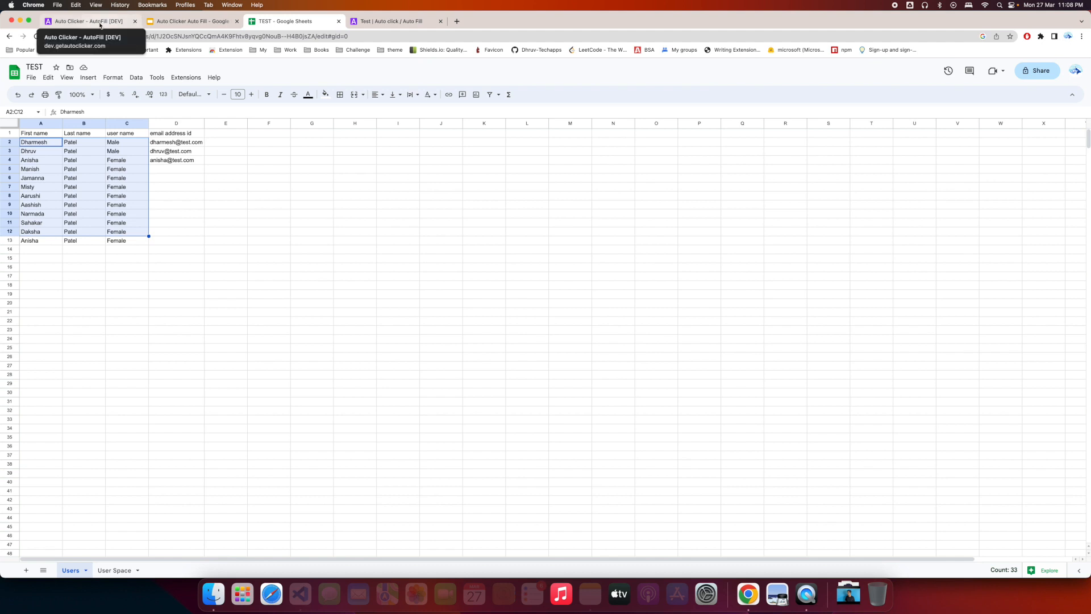
Replace the row number in each action's cell reference with <batchRepeat>
click(83, 21)
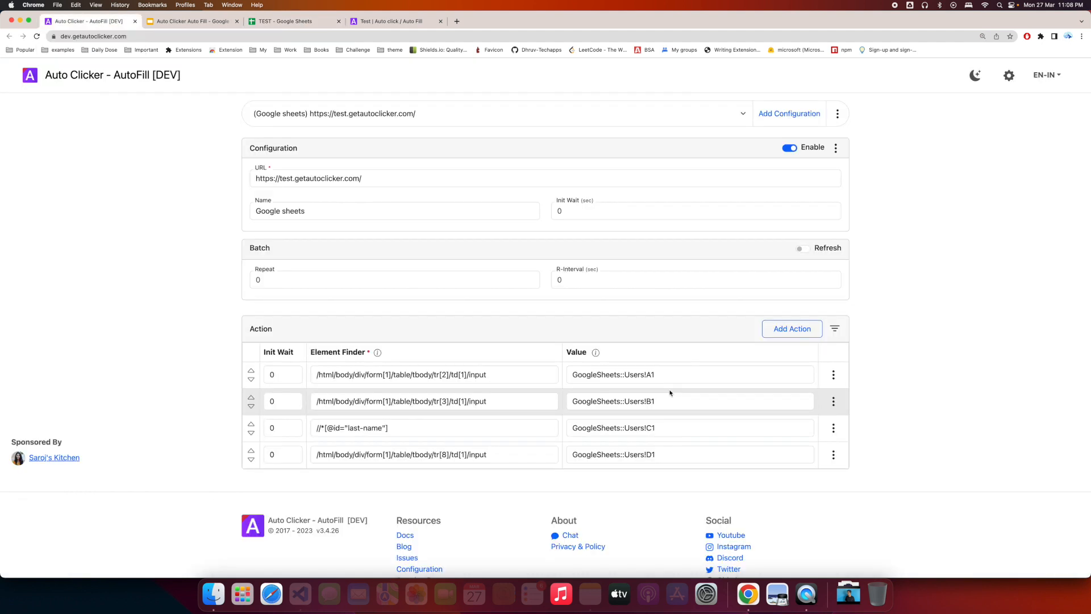
click(688, 374)
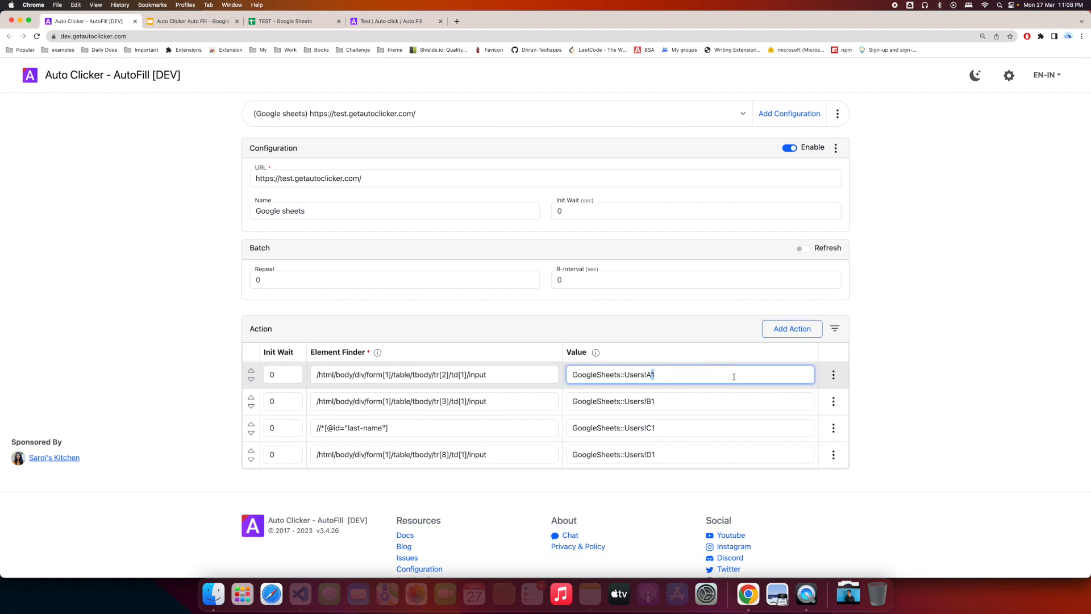
text(<batchRep)
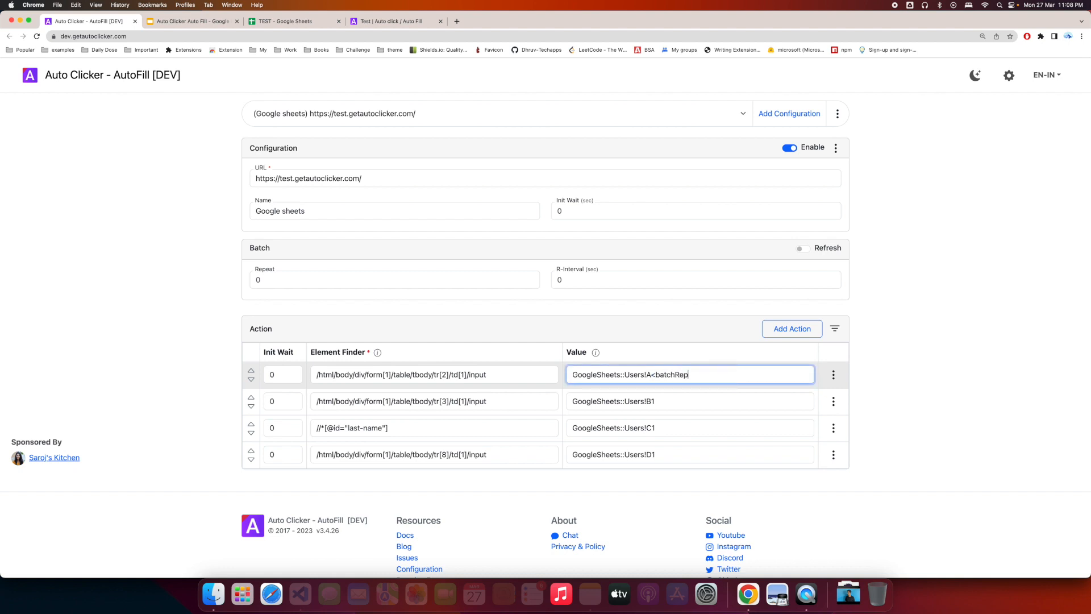
text(eat>)
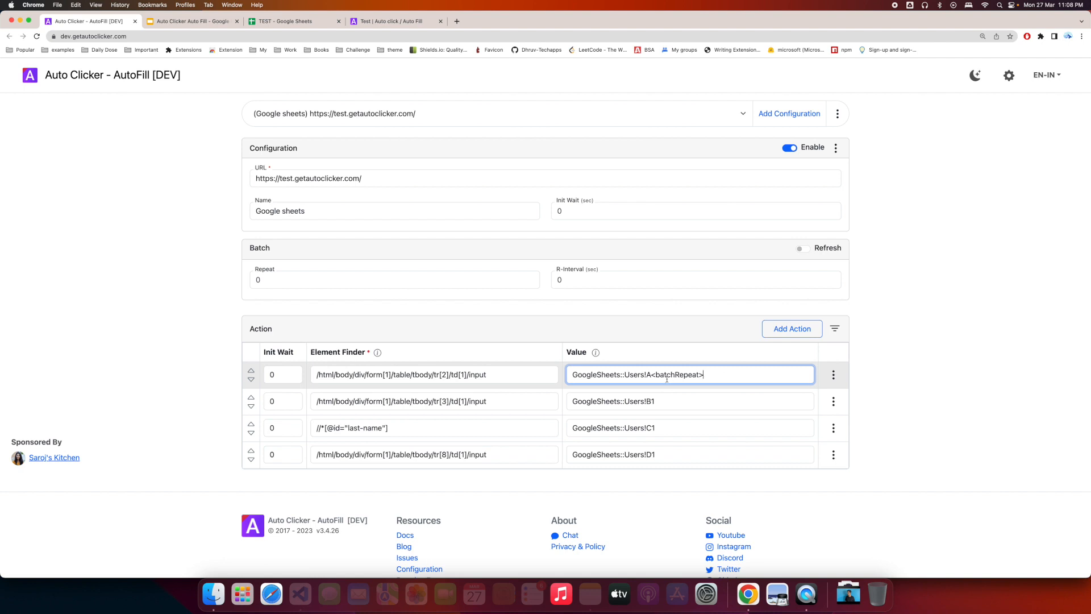
double_click(679, 374)
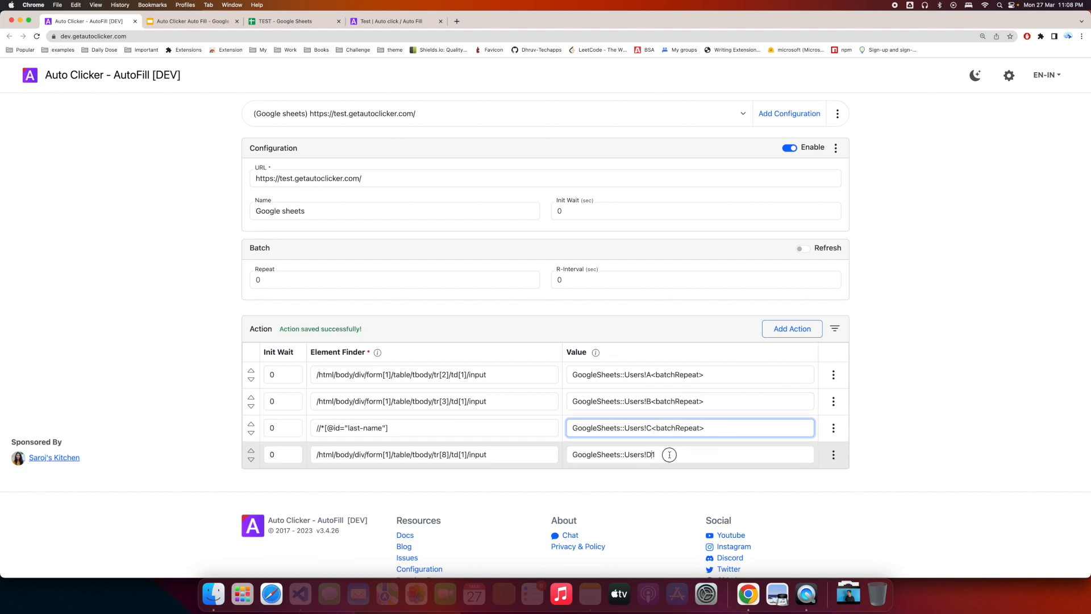
Set Batch Repeat to 3 with an R-Interval of 2
click(394, 279)
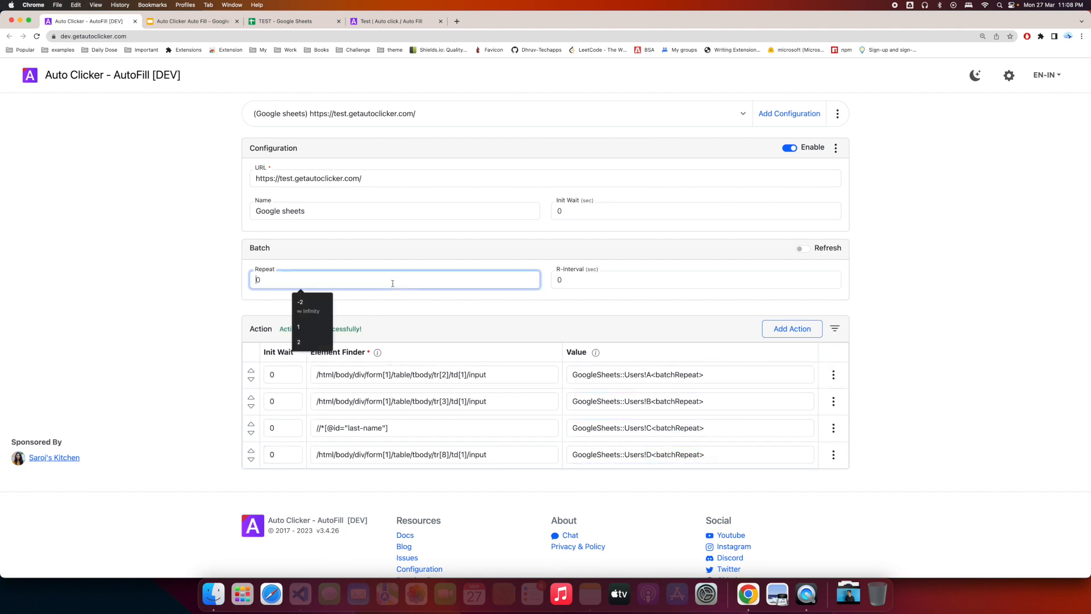
click(695, 280)
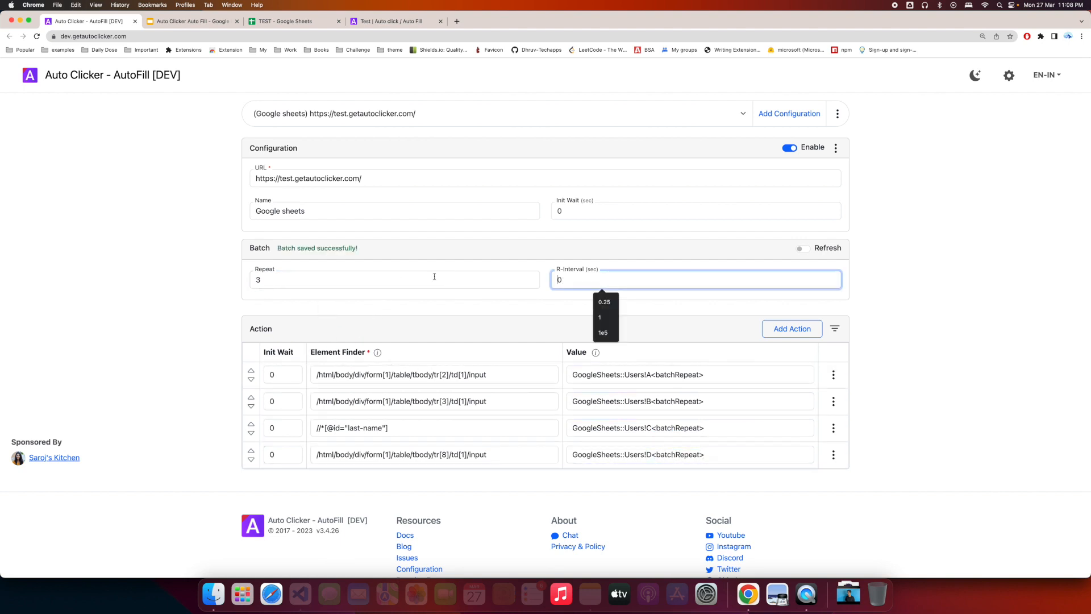
text(2)
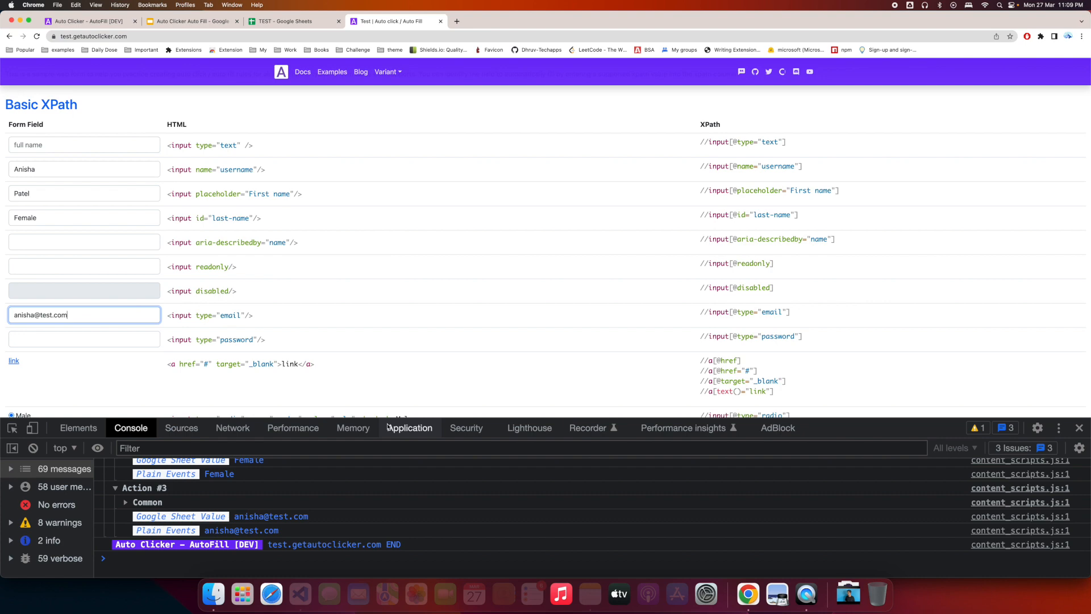
click(83, 21)
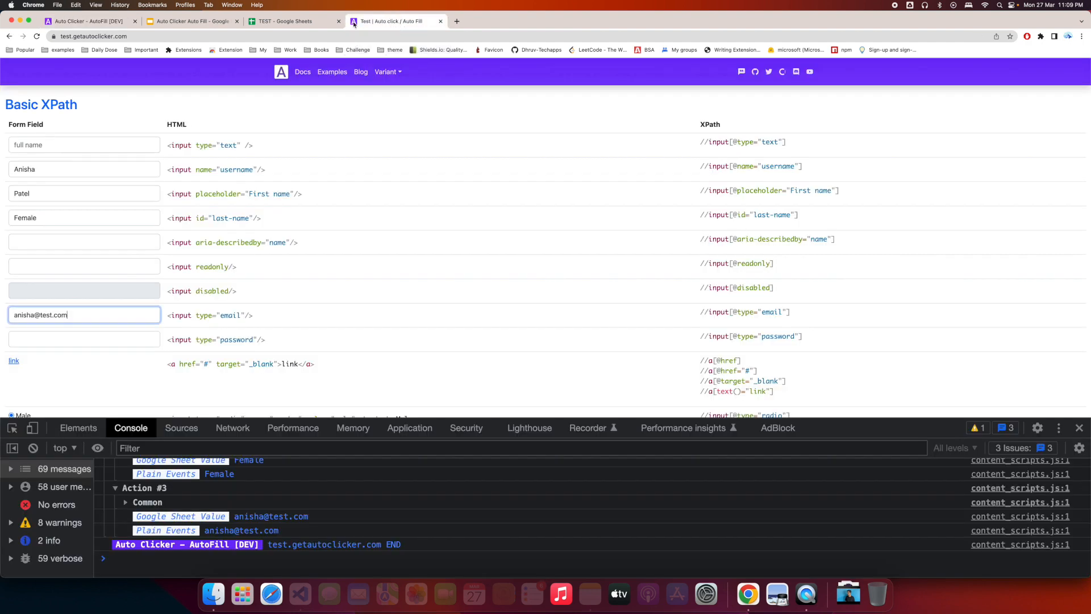
click(292, 20)
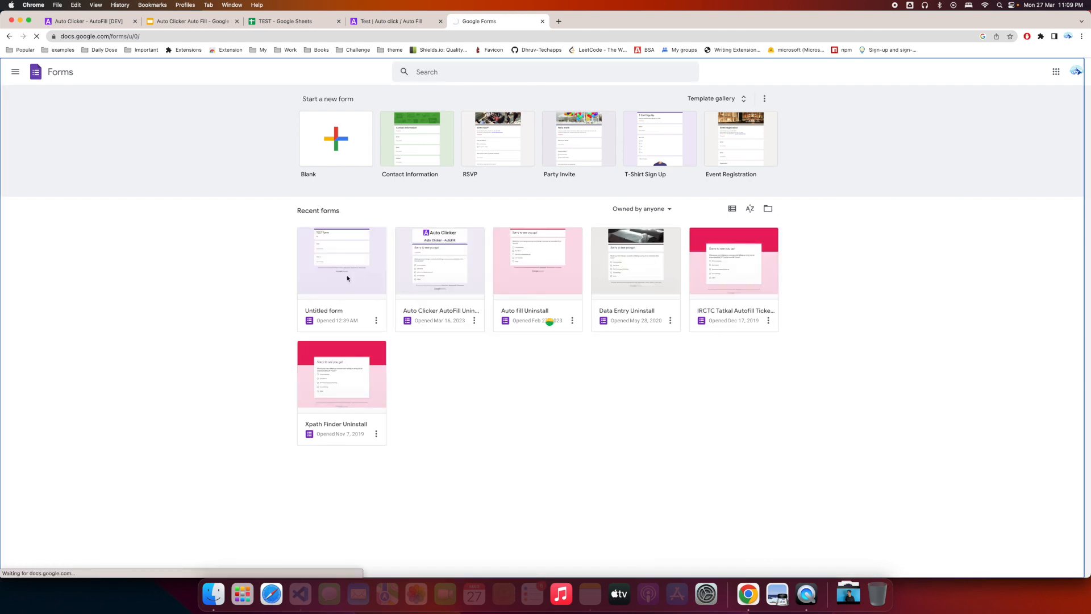
Preview the Untitled TEST form as respondents see it and return to the configuration with its link
click(341, 262)
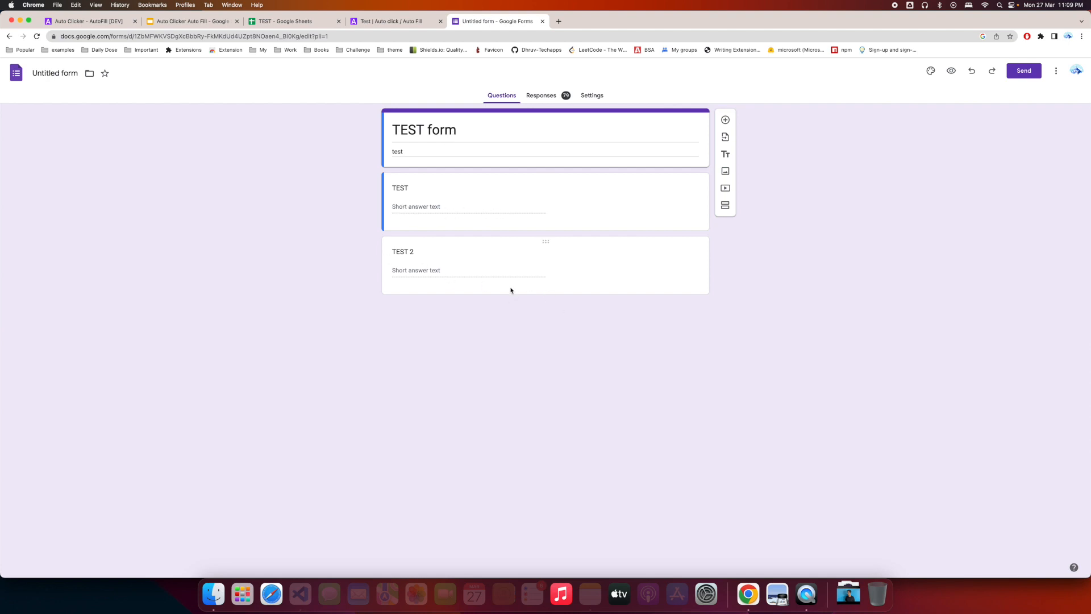
click(951, 70)
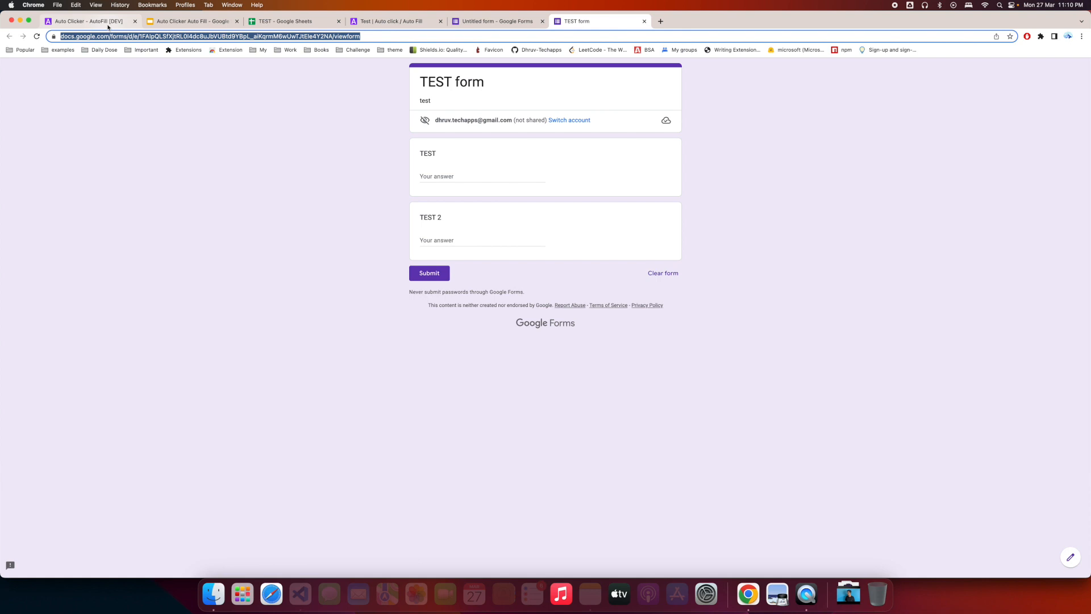
click(87, 21)
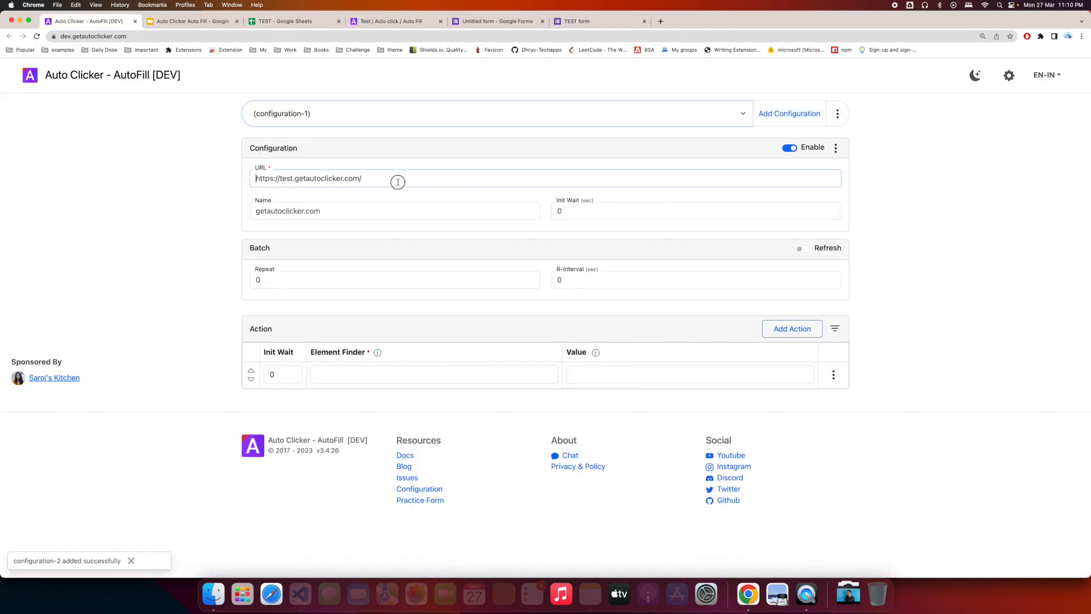
Paste the TEST form's viewform URL into the new configuration and start the first Element Finder with (//input[
text(https://docs.google.com/forms/d/e/1FAIpQLSfXjtRL0I4dc8uJbVUBtd9YBpL_aiKqrmM6wUwTJtEle4Y2NA/viewform)
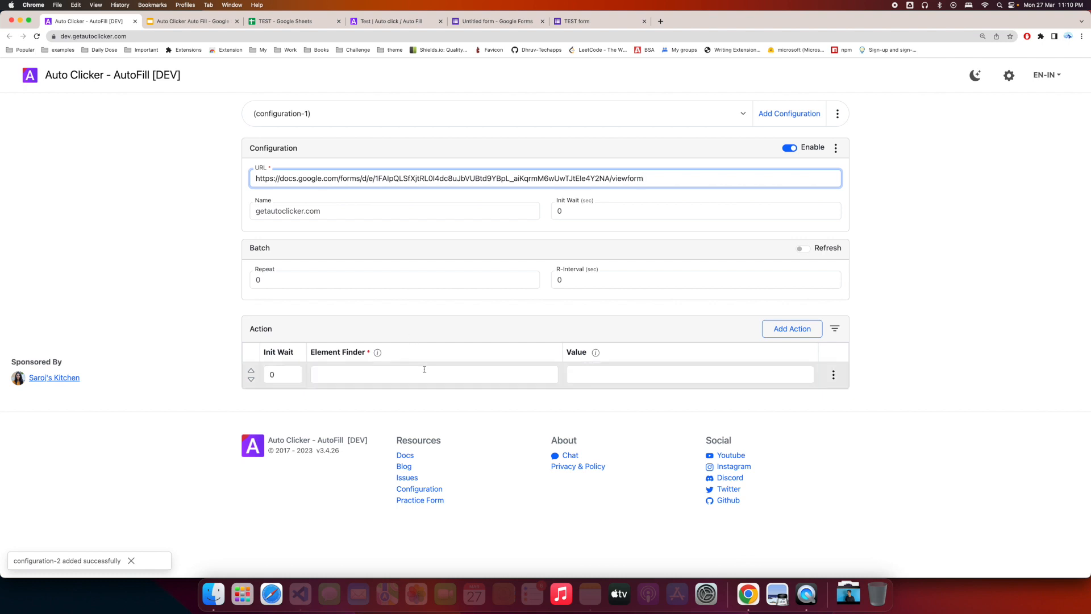
click(433, 374)
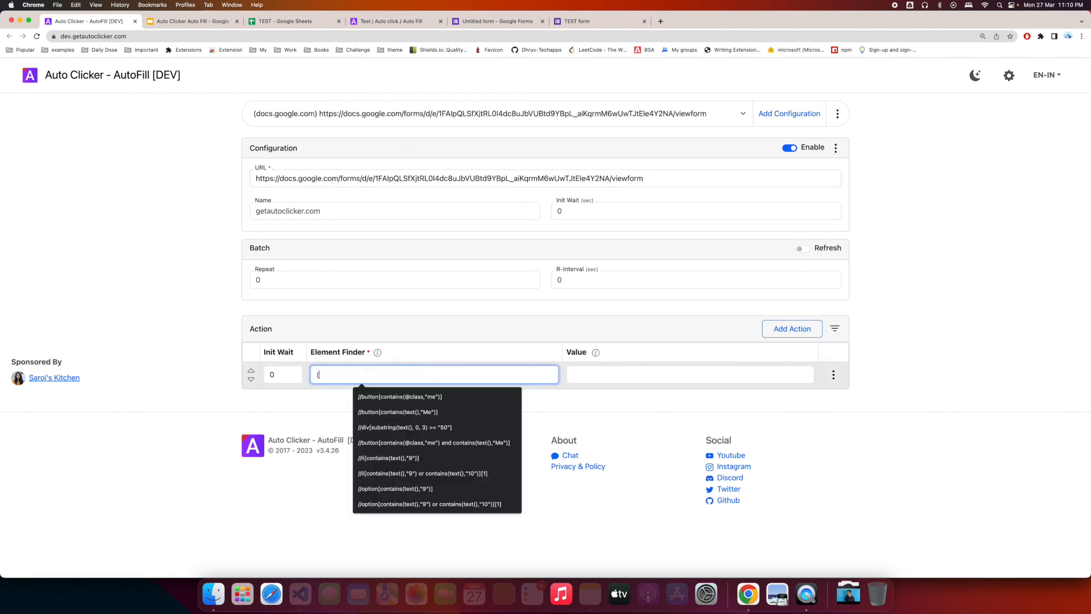
text((//input[)
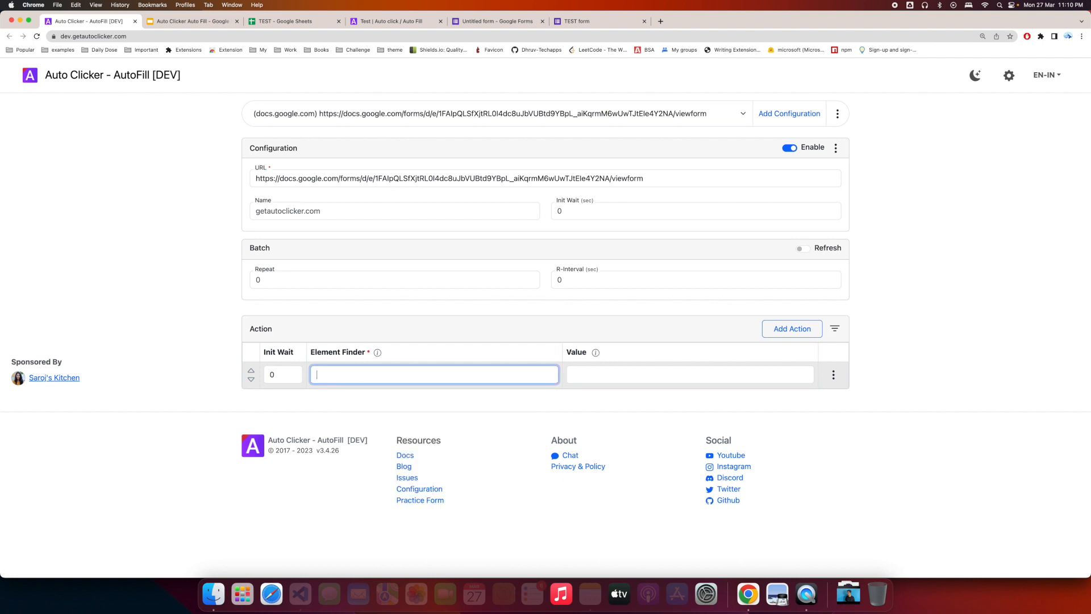
Inspect the first answer field's XPath and set the first action's value to GoogleSheets::Users!A1
click(599, 21)
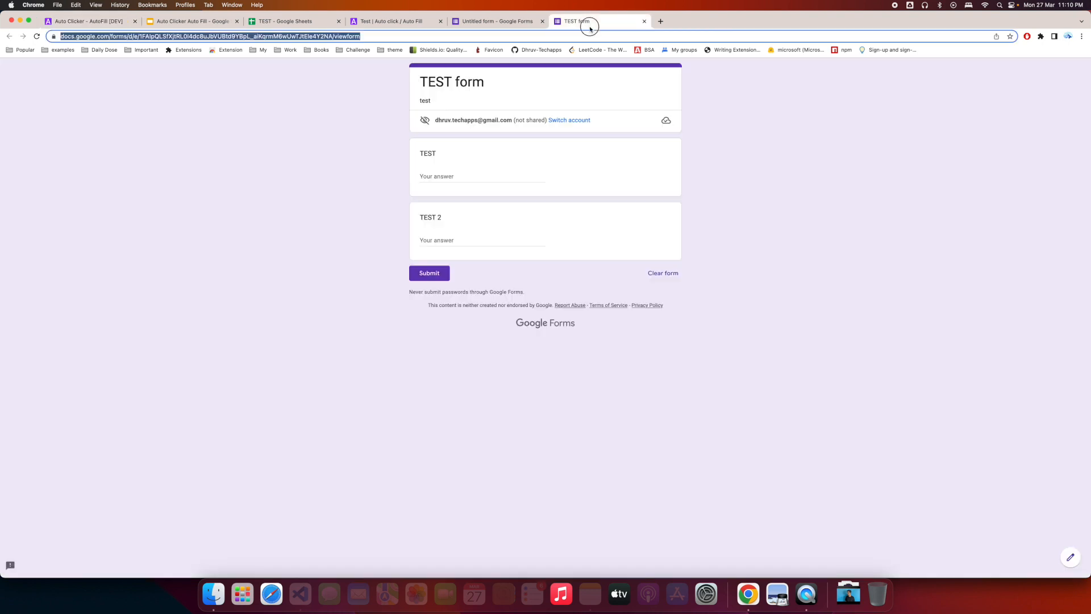
right_click(436, 176)
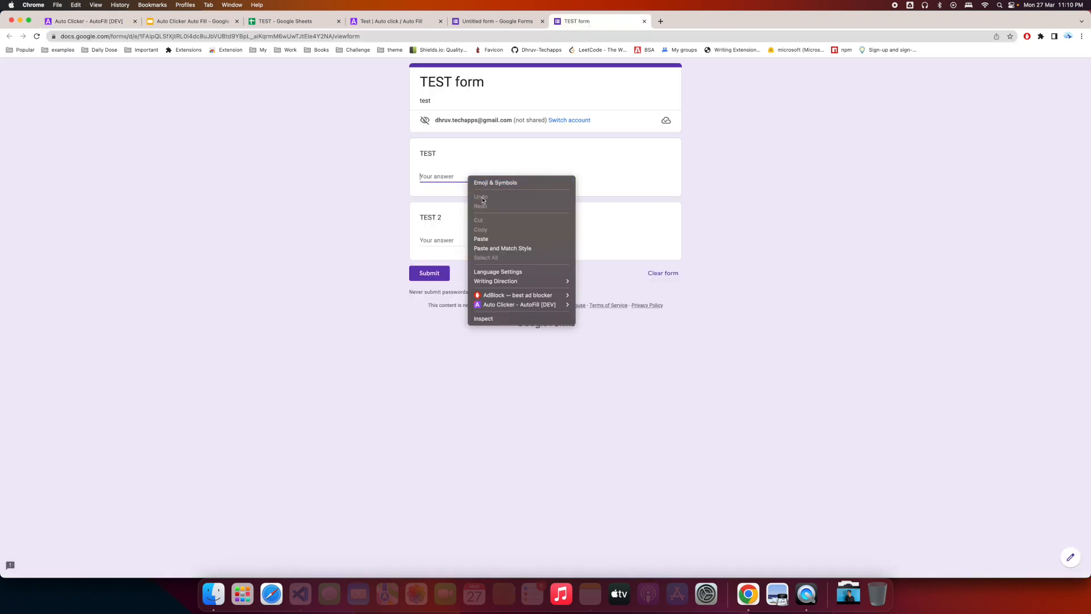
click(483, 318)
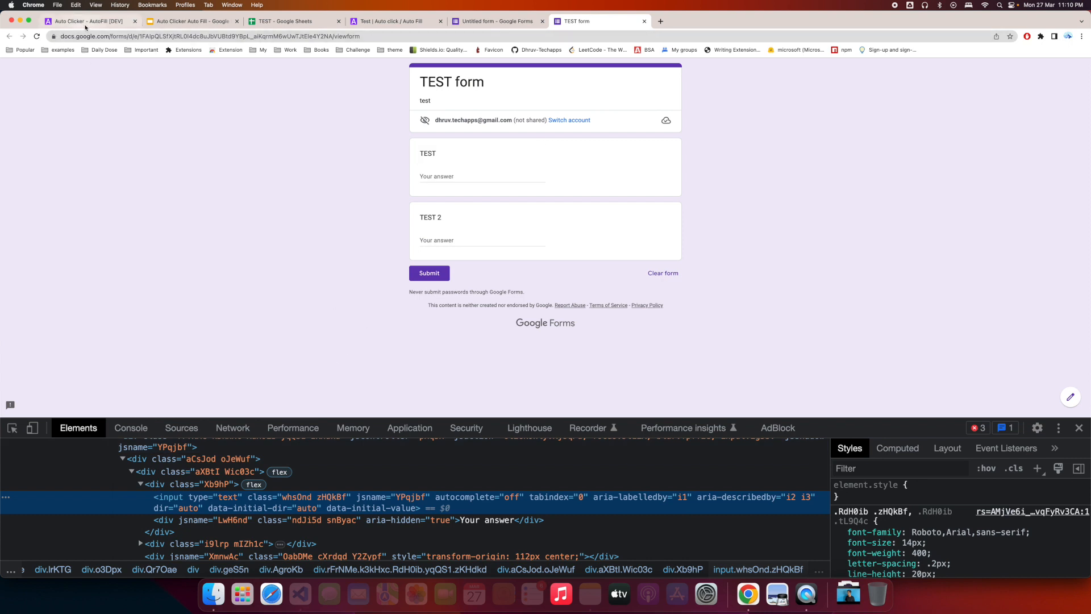
click(83, 20)
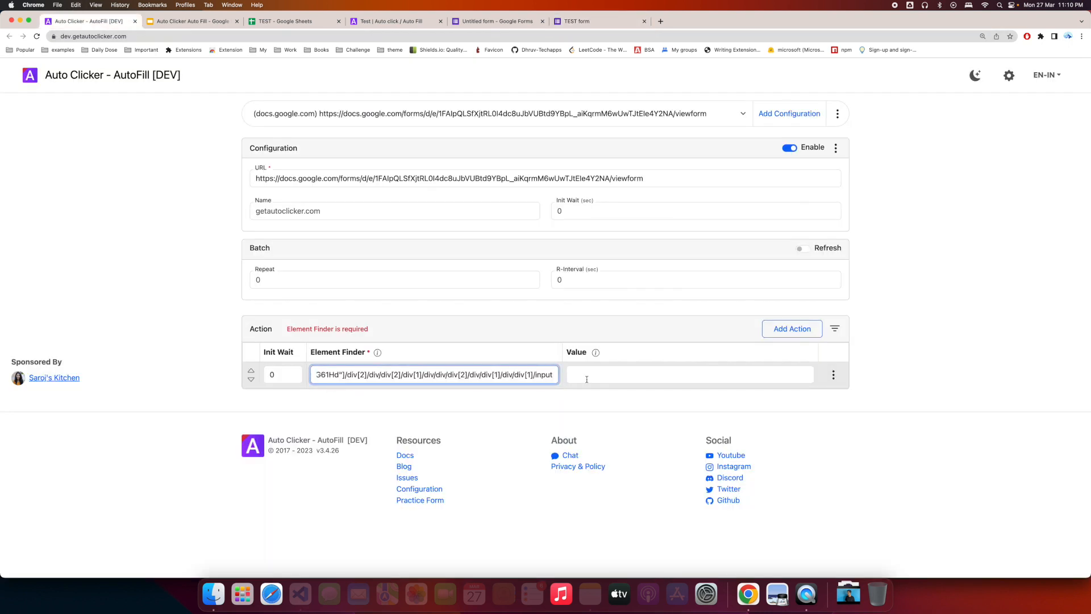
text(G)
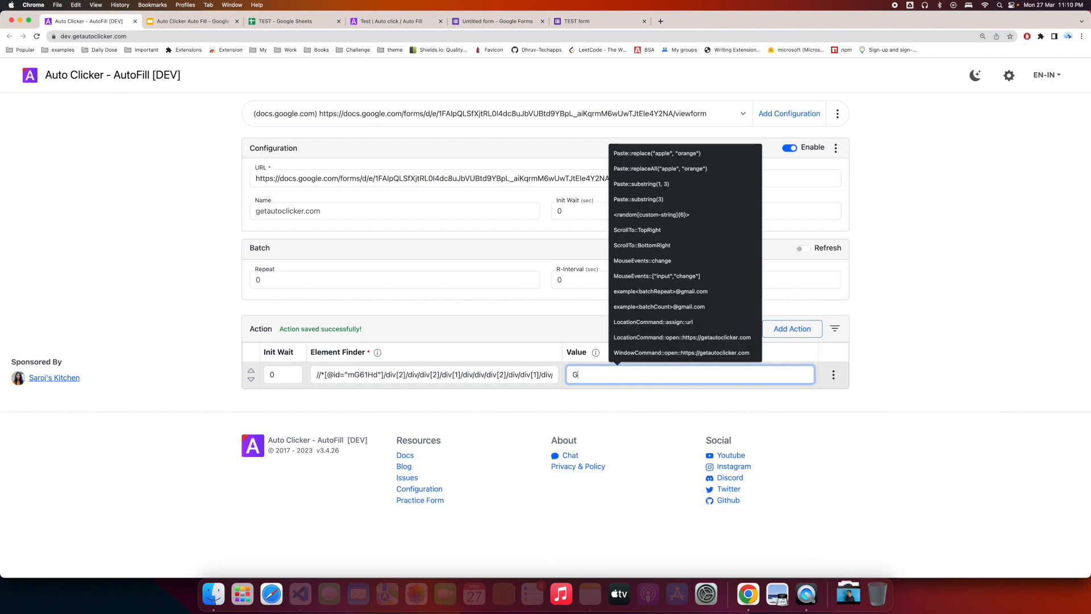
text(oogleSheets)
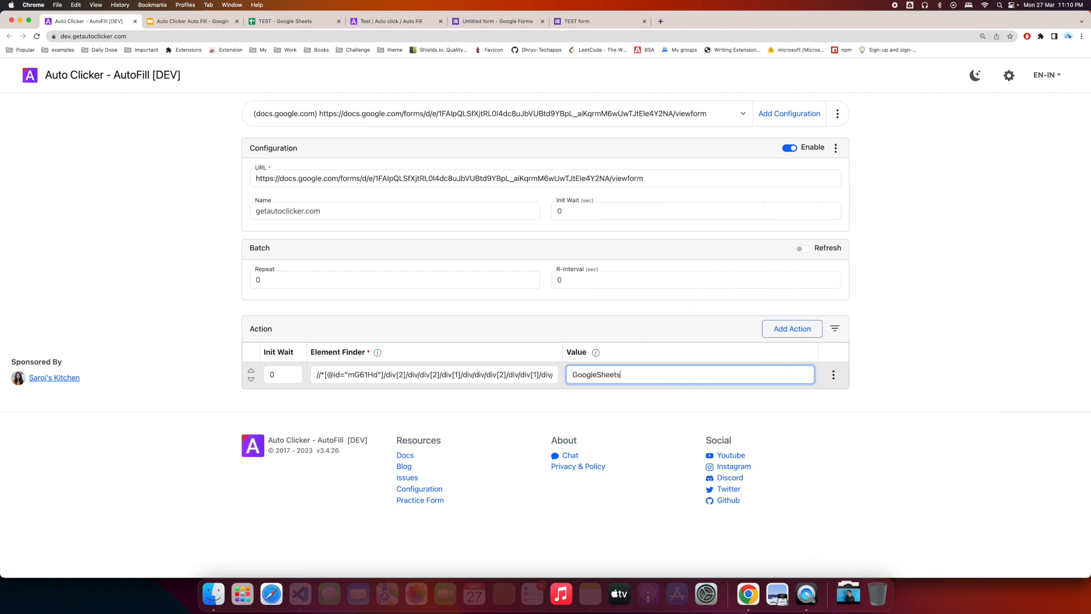
text(::Users!)
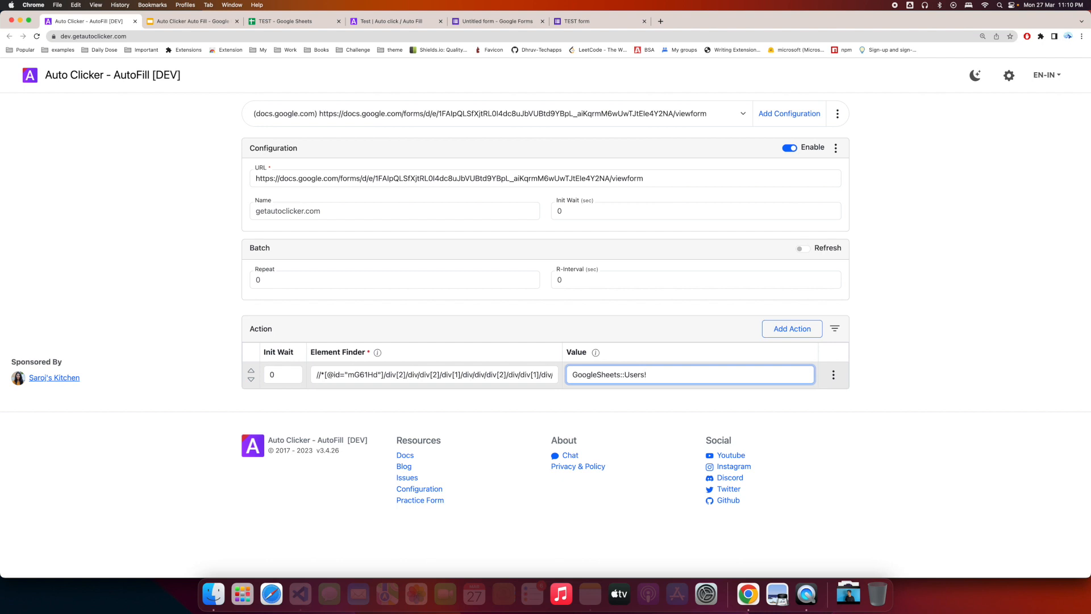
text(A1)
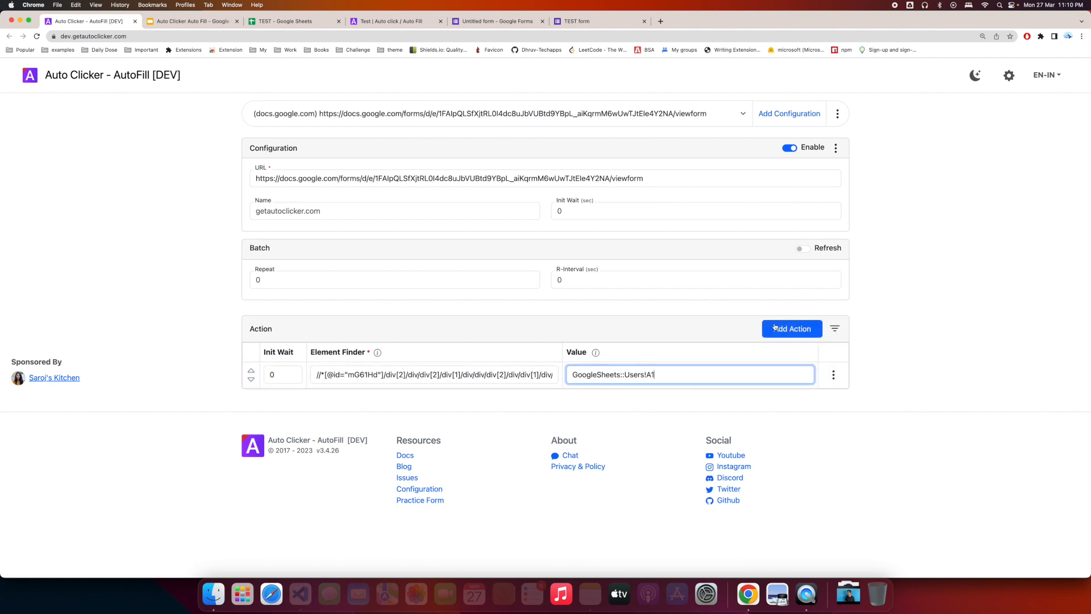
Add a second action for the other answer field reading GoogleSheets::Users!B1, then inspect the Submit button for a third action
click(791, 329)
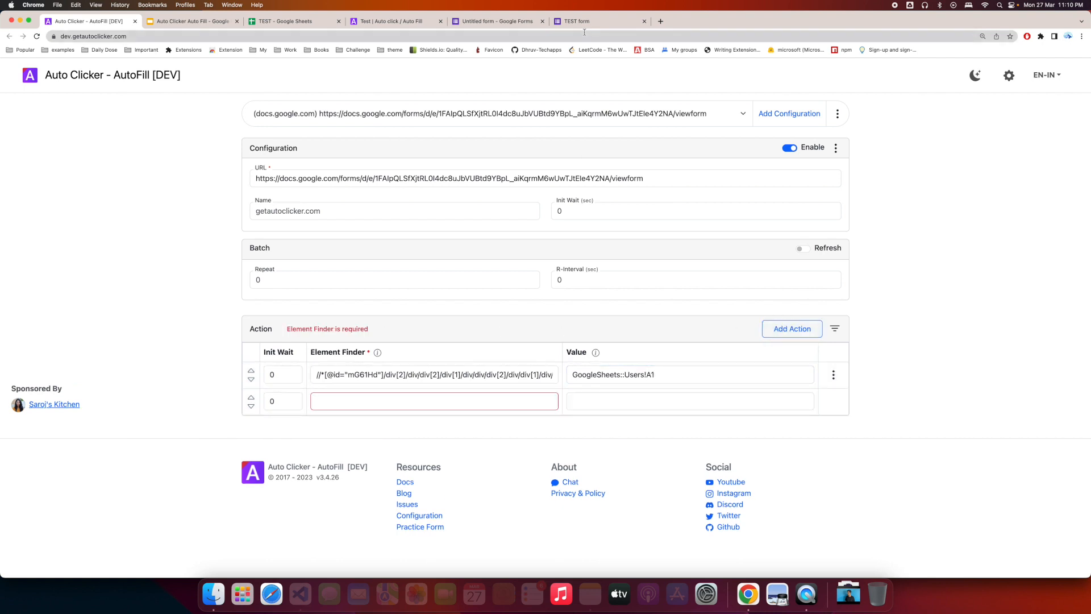
mouse_move(584, 20)
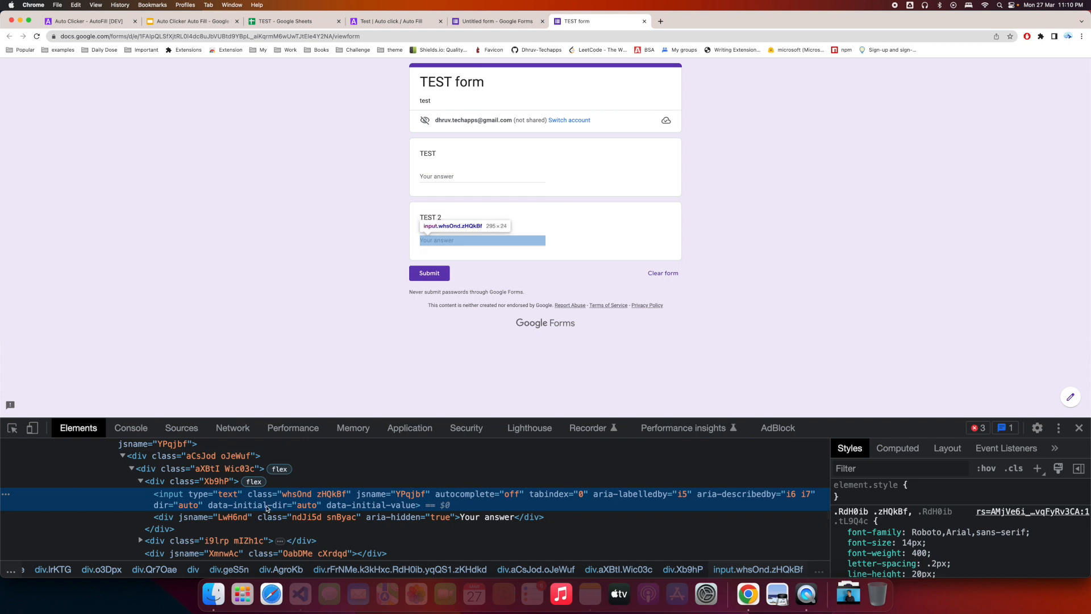
right_click(265, 508)
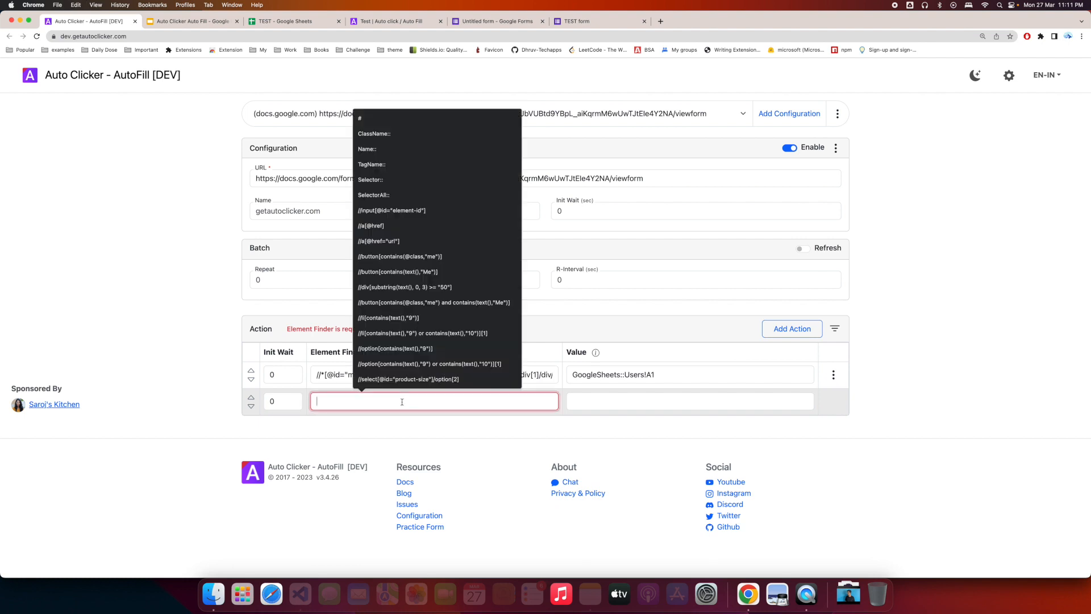
click(432, 400)
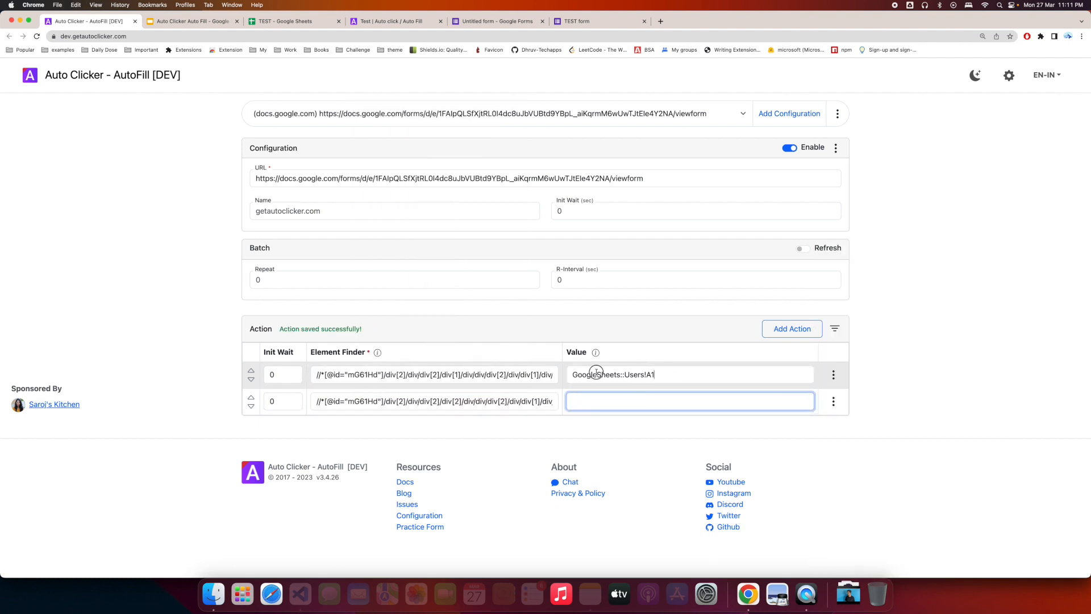
text(GoogleSheets::Users!A1)
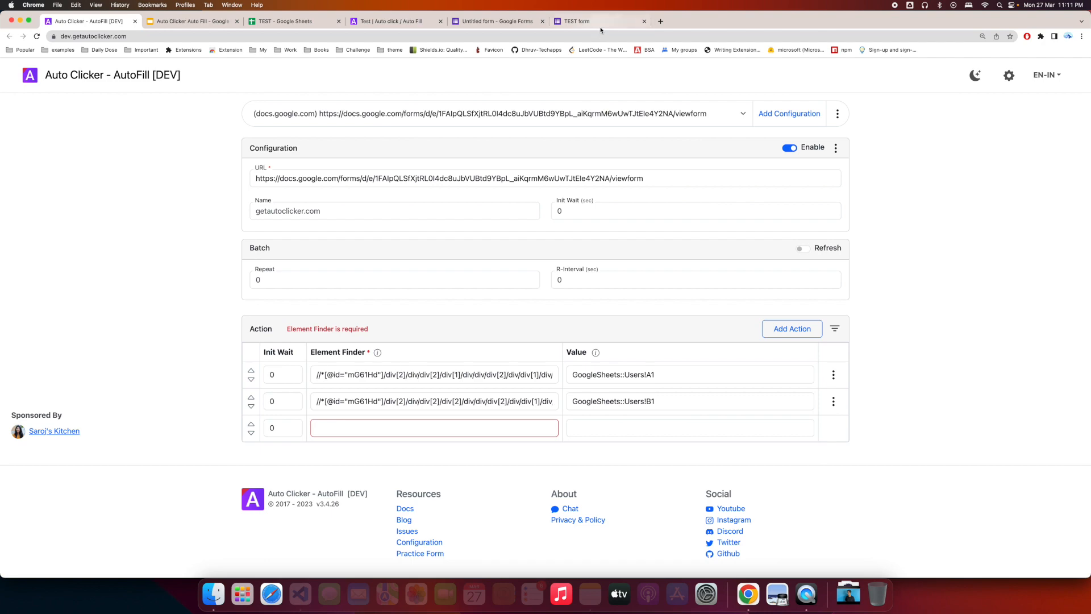
right_click(428, 273)
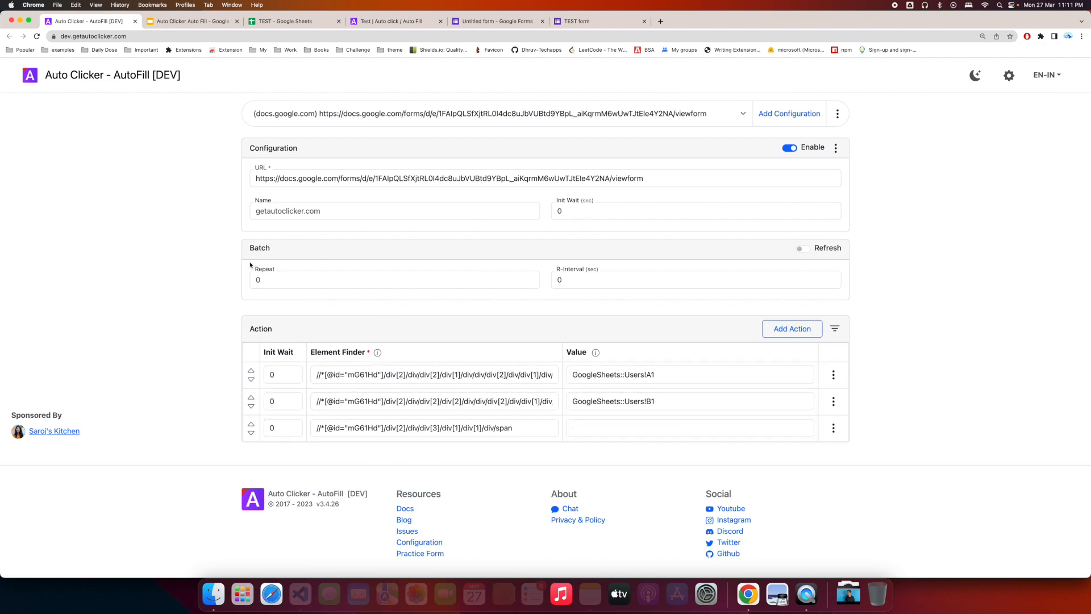
mouse_move(1008, 75)
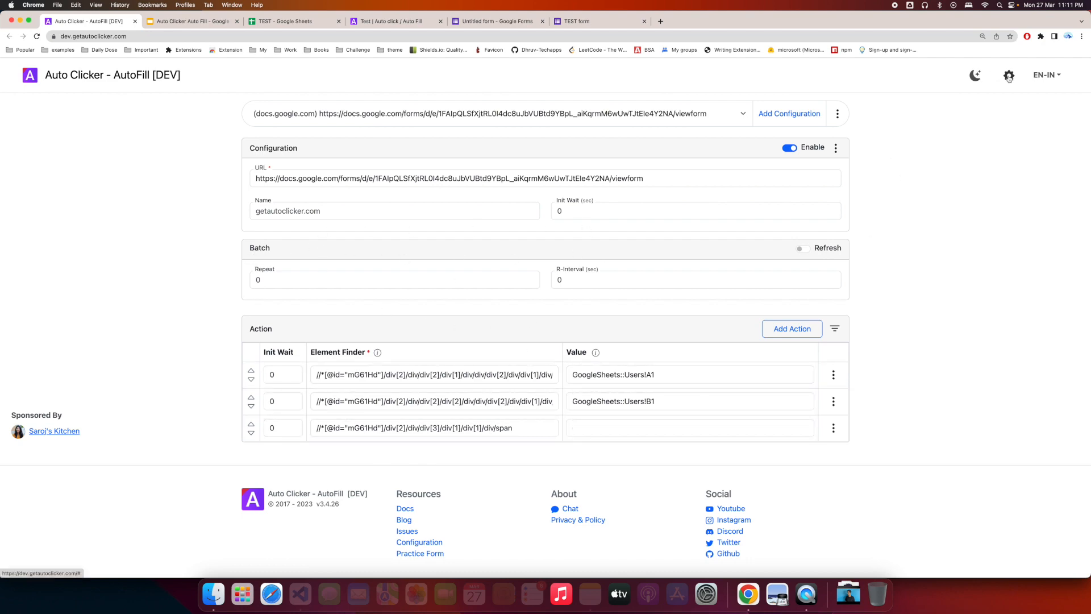
Check Global Settings, then in Configuration Settings load on Window and set the Google Sheets ID from the sample address
click(1008, 75)
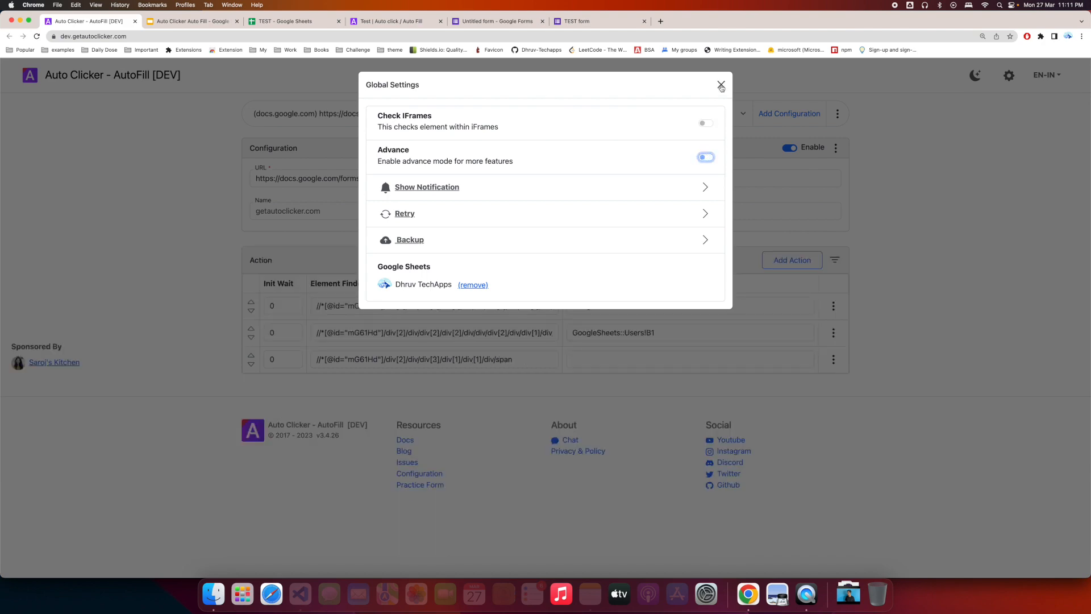
click(721, 85)
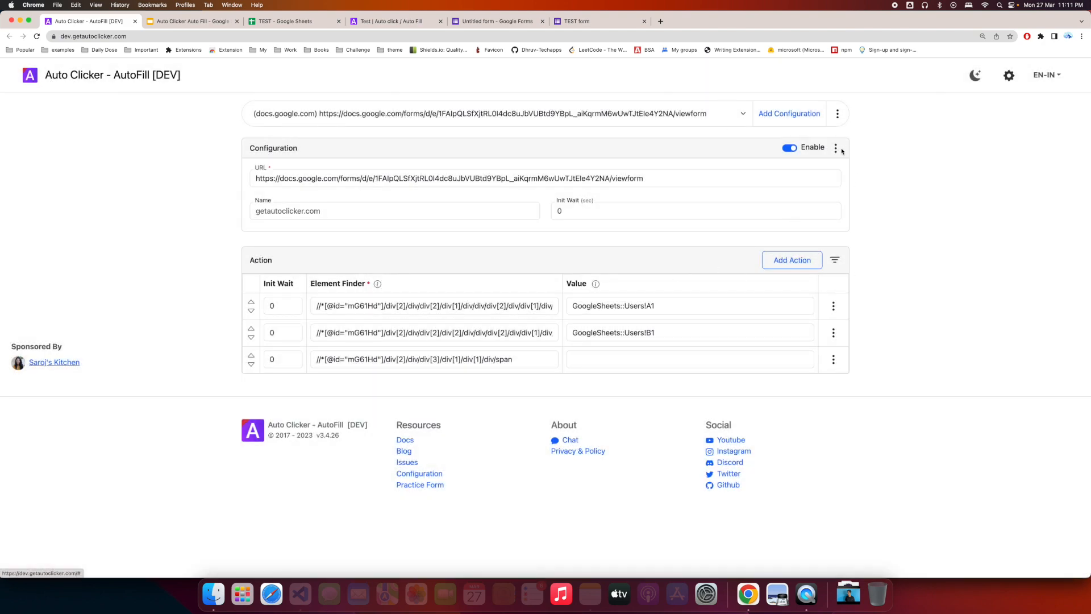
click(835, 148)
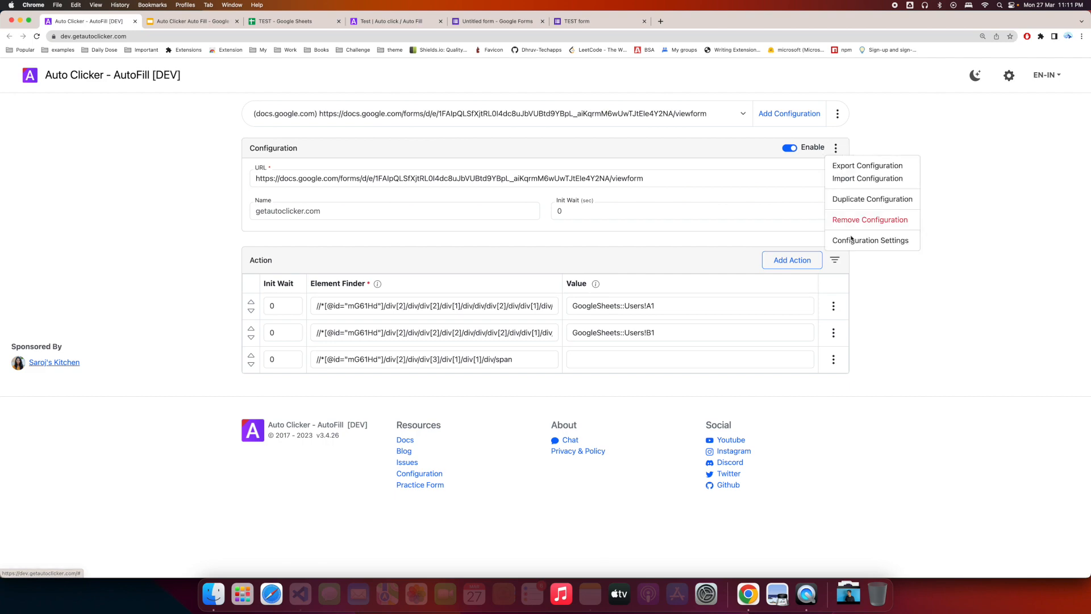
click(870, 240)
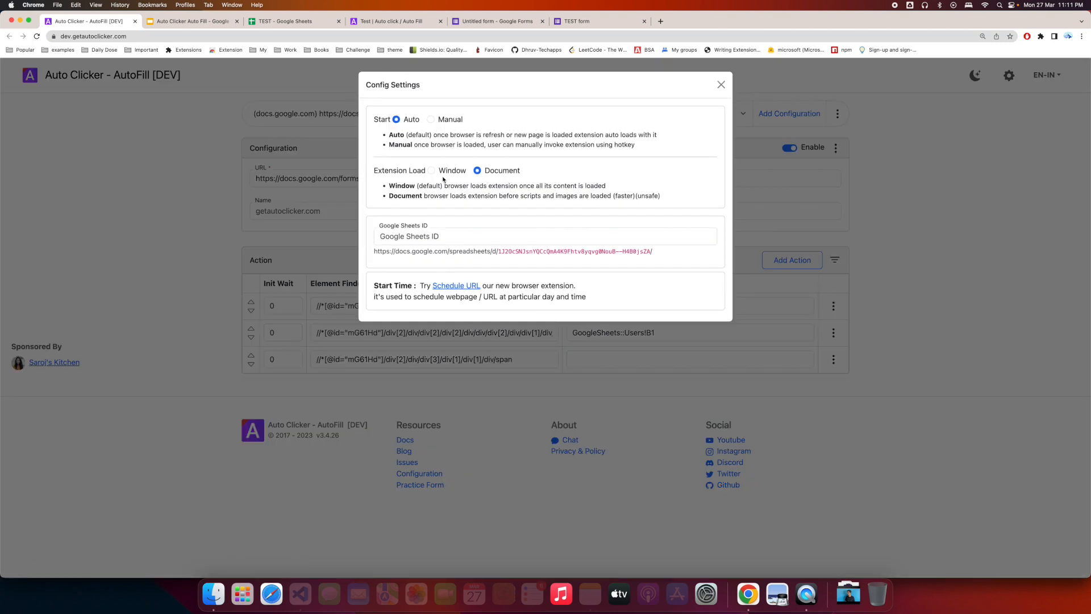
click(430, 169)
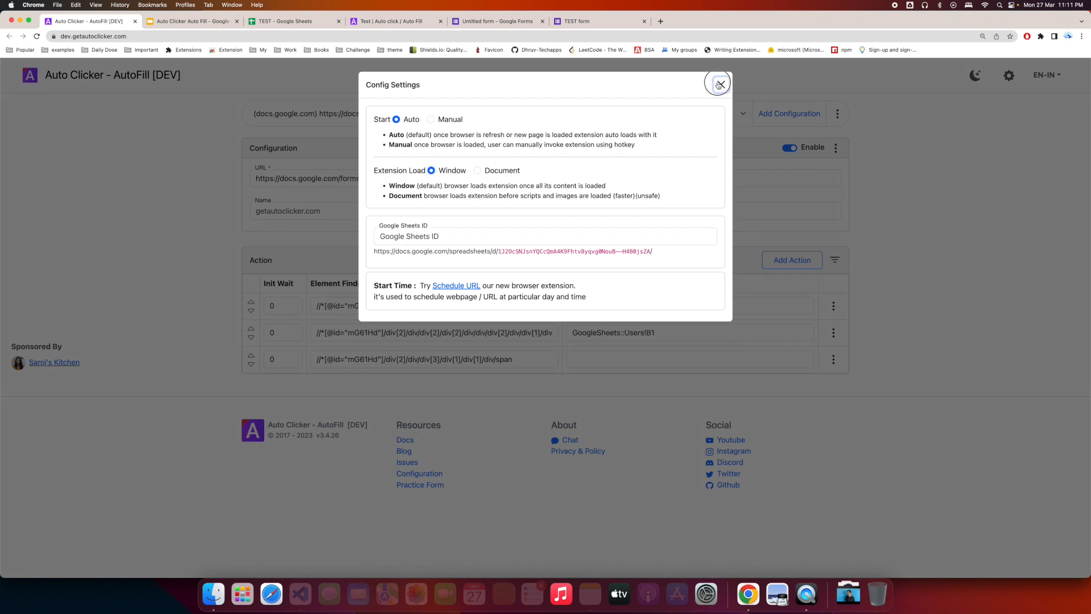
drag(520, 250, 652, 250)
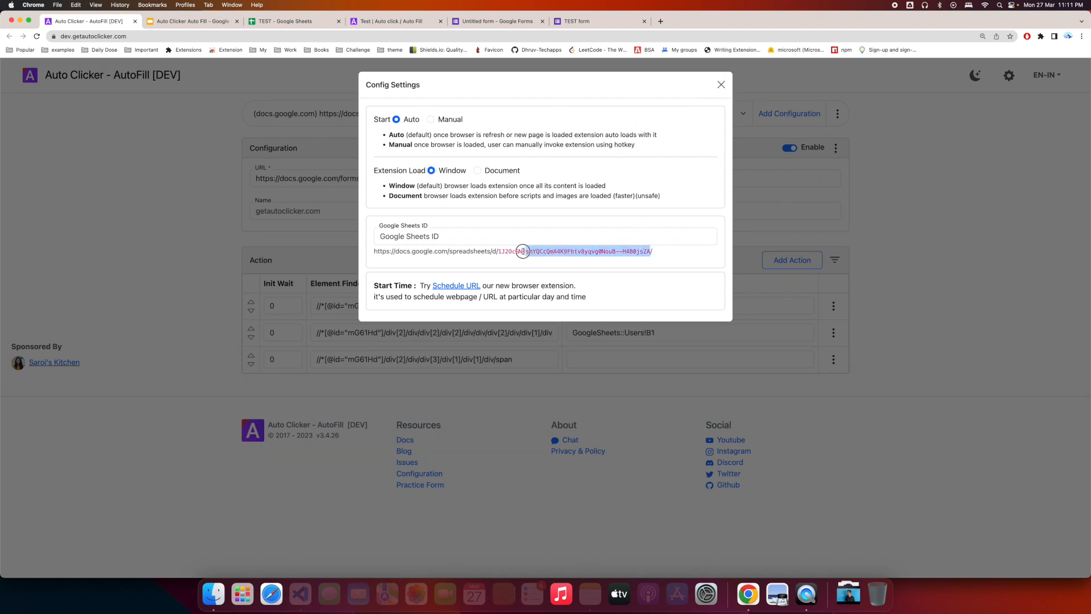
drag(521, 250, 501, 250)
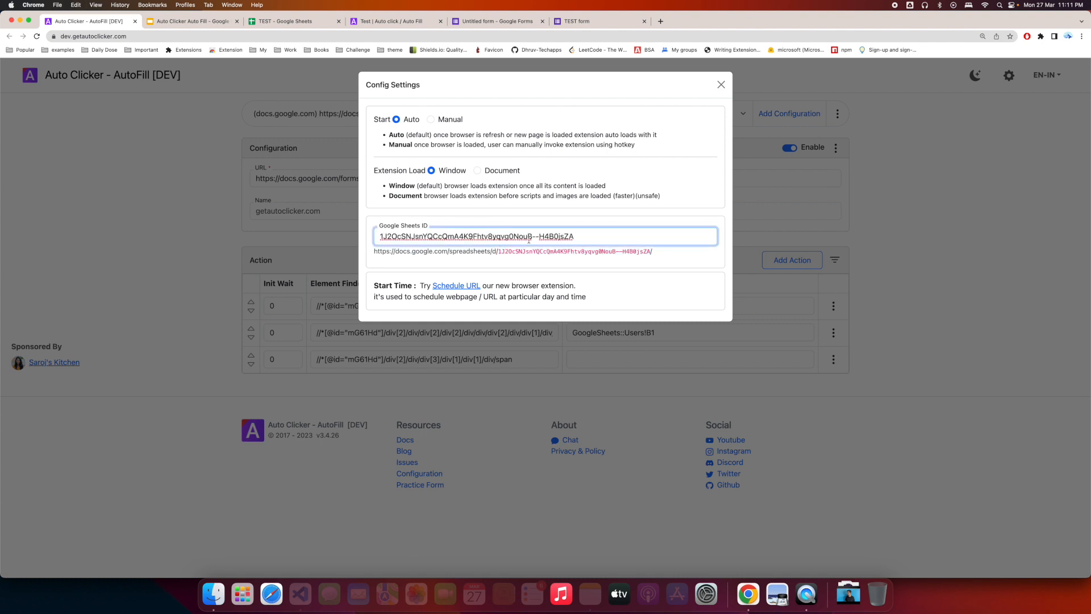
mouse_move(497, 258)
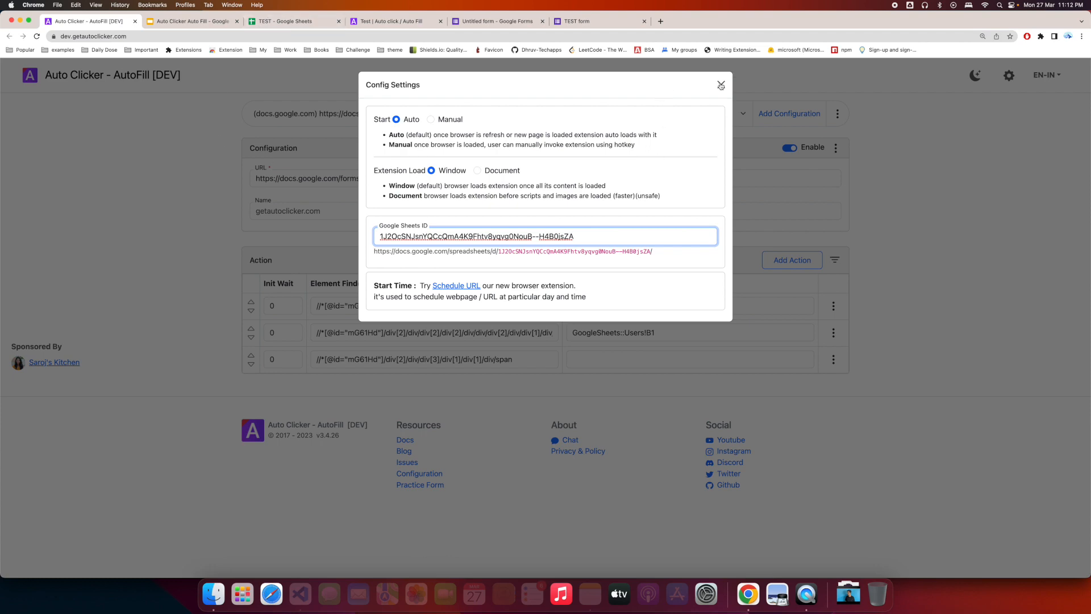
click(721, 86)
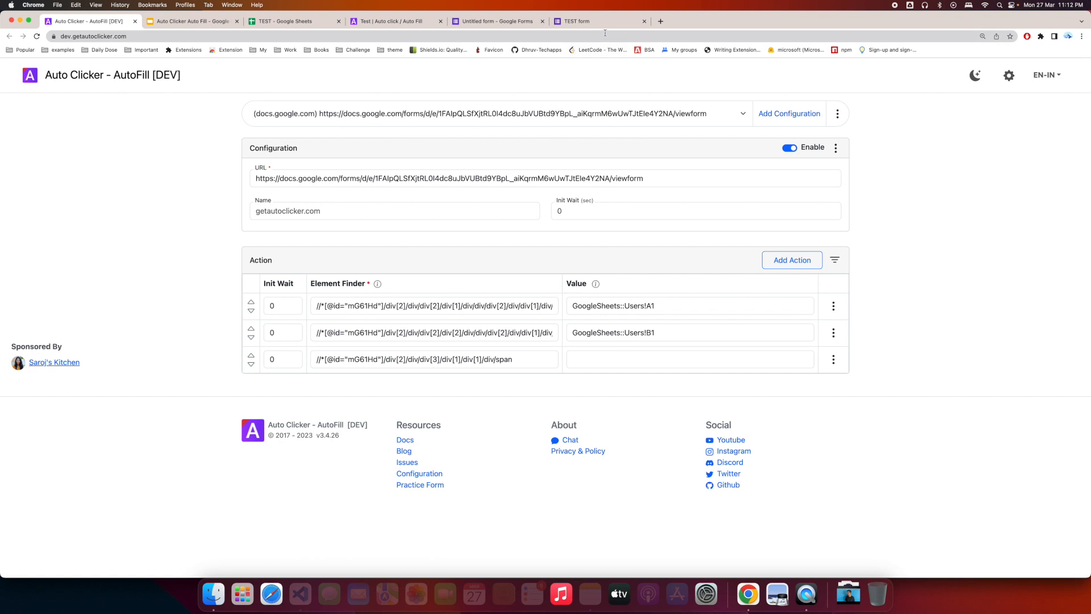
Set the Submit action's Init Wait to 2 seconds
click(282, 358)
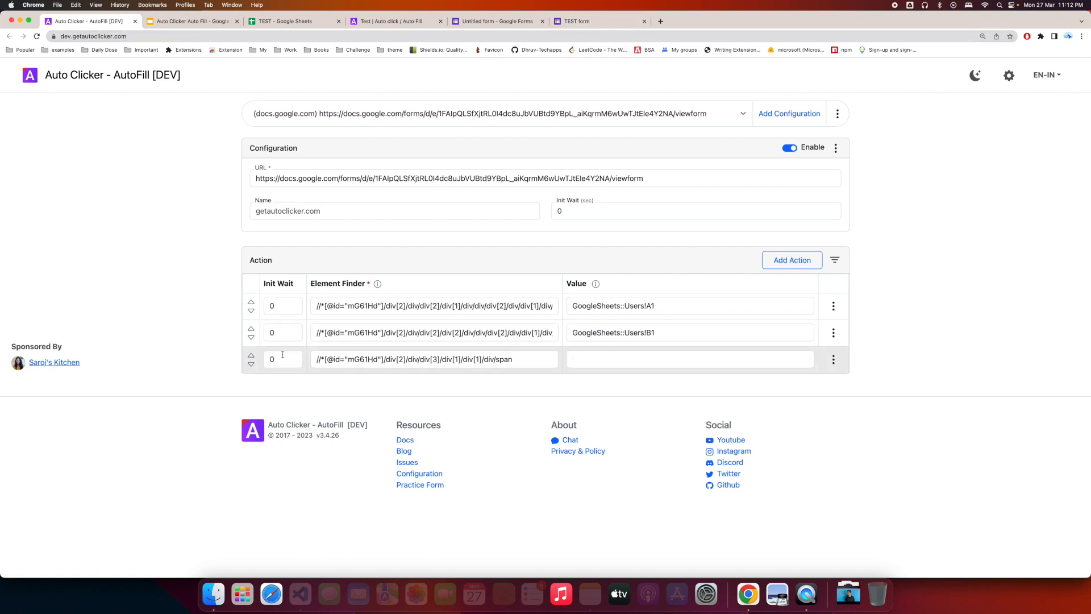
text(2)
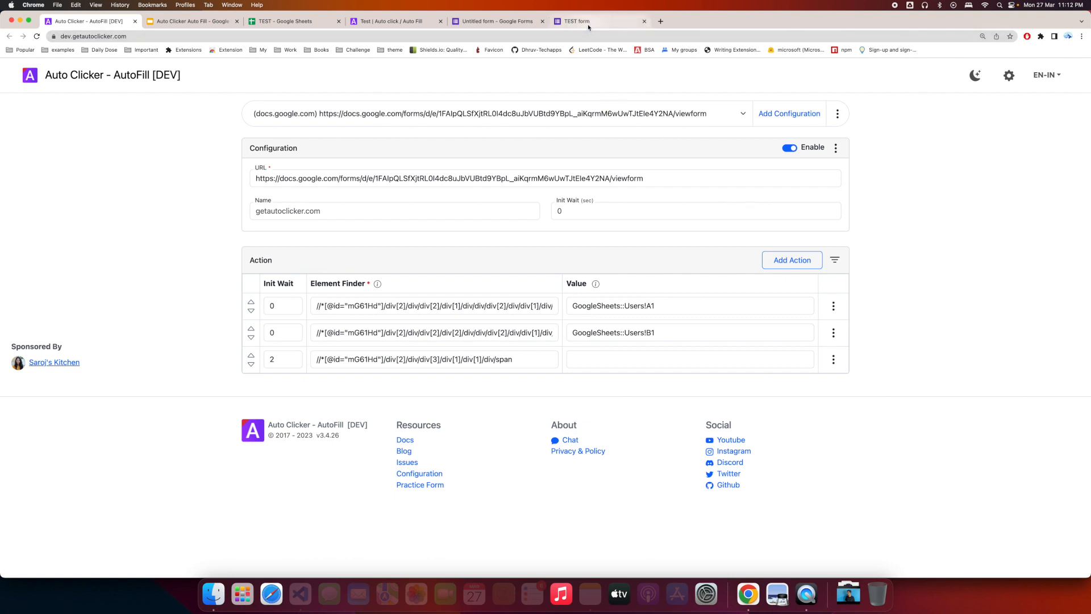
Submit the auto-filled TEST form and select the formResponse confirmation URL in the address bar
click(599, 21)
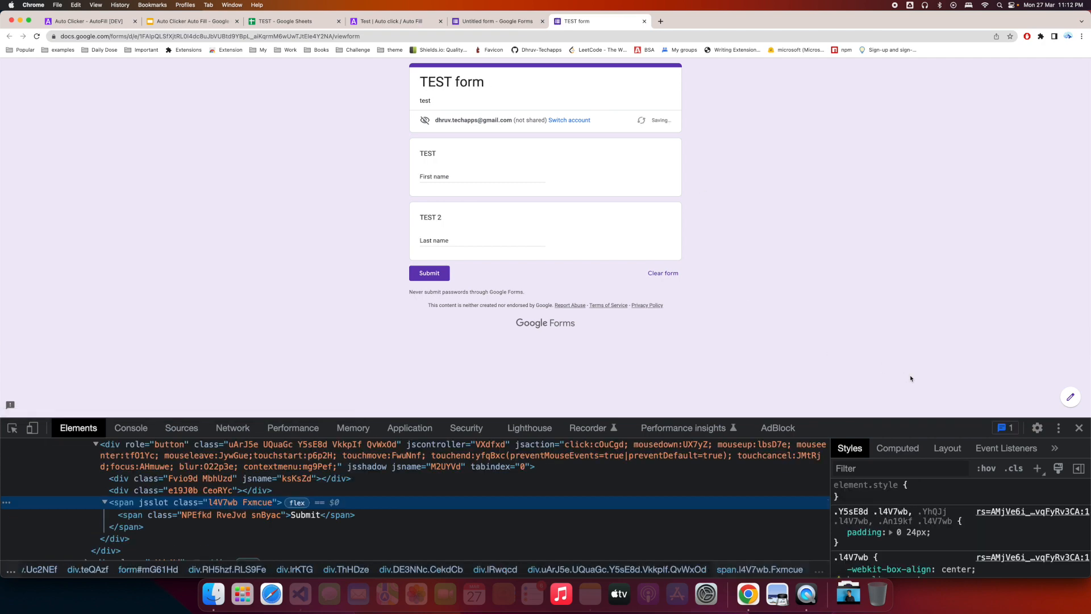
click(429, 273)
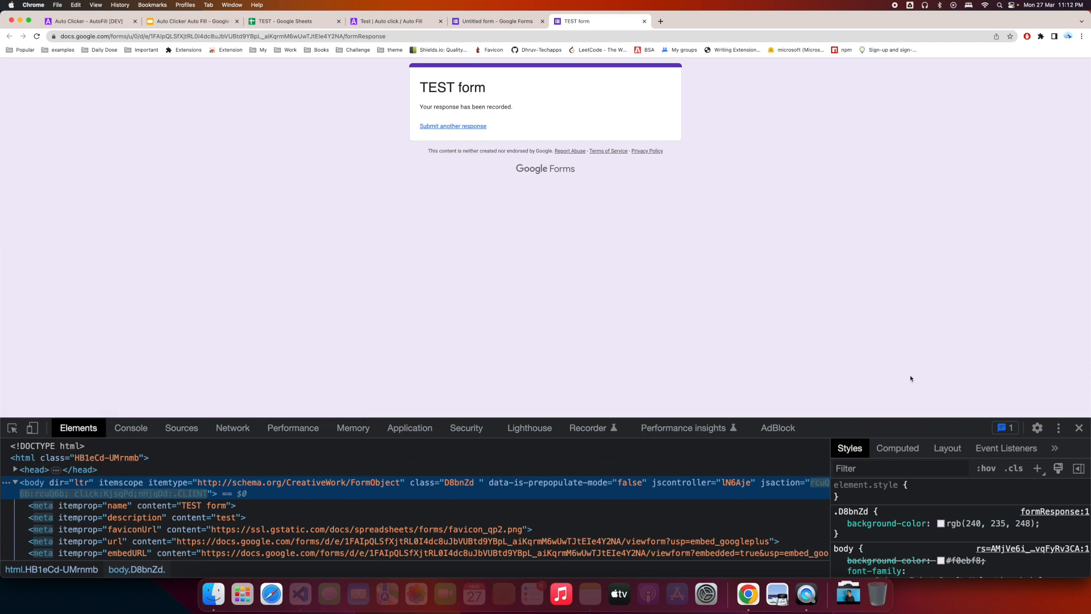
click(209, 36)
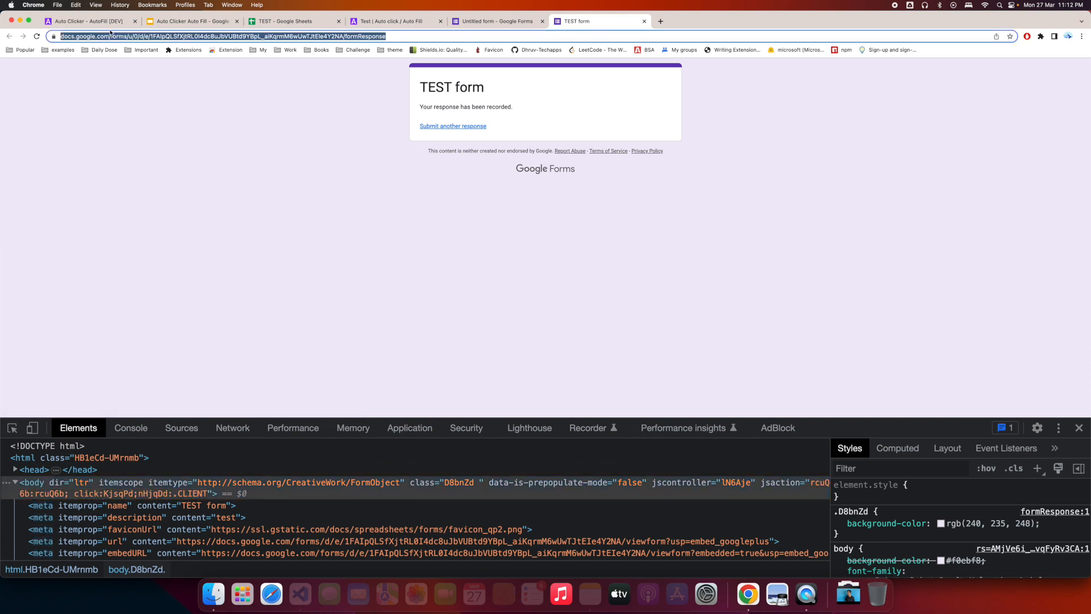
click(89, 20)
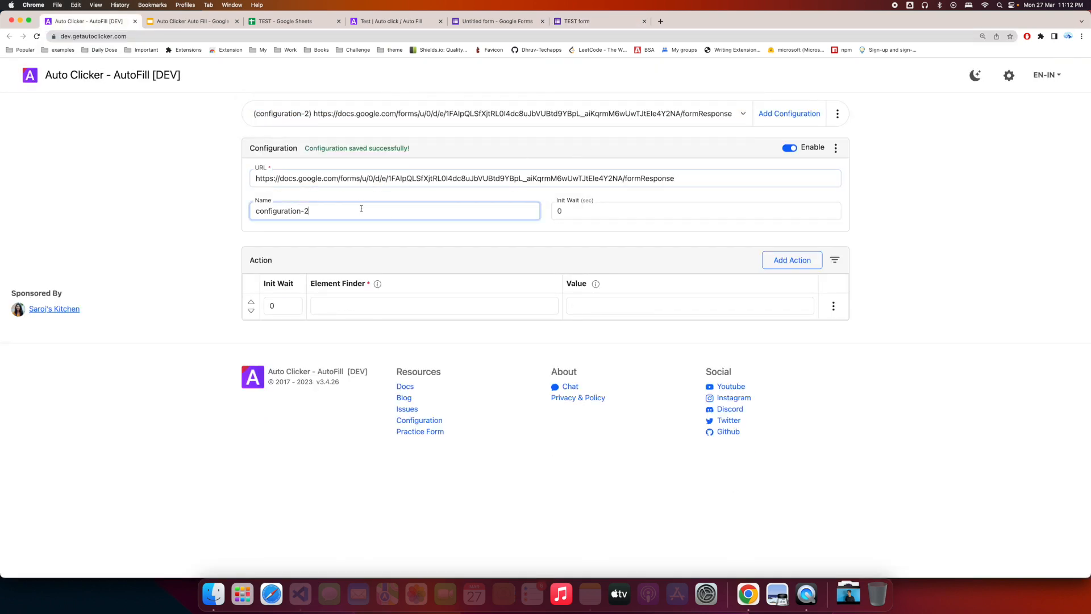
Name the configuration Form Response, point its action at the Submit another response link's XPath, and list saved configurations
text(Form)
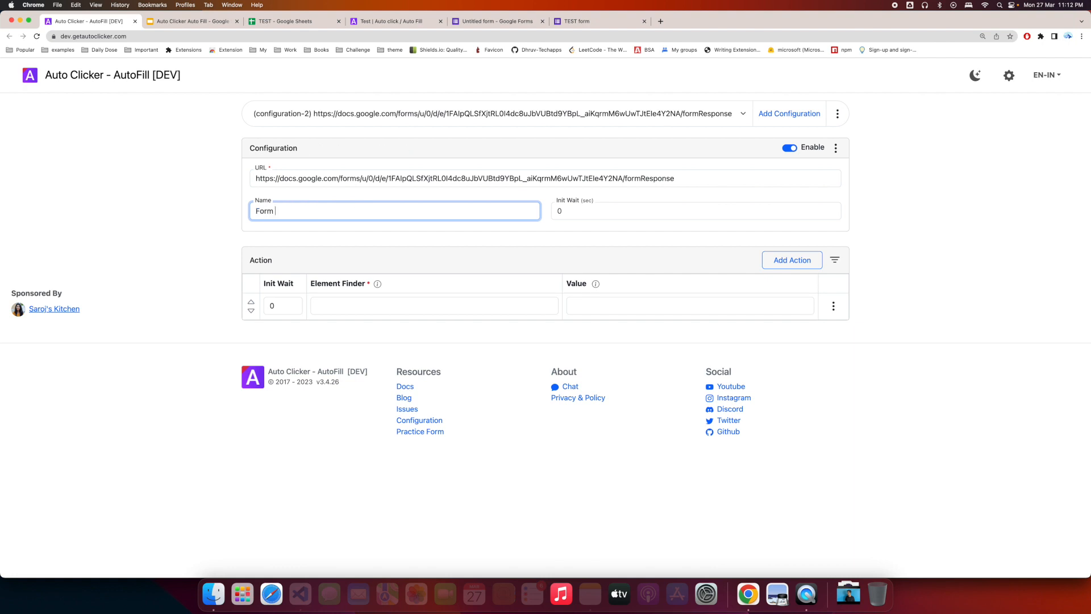
text(Response)
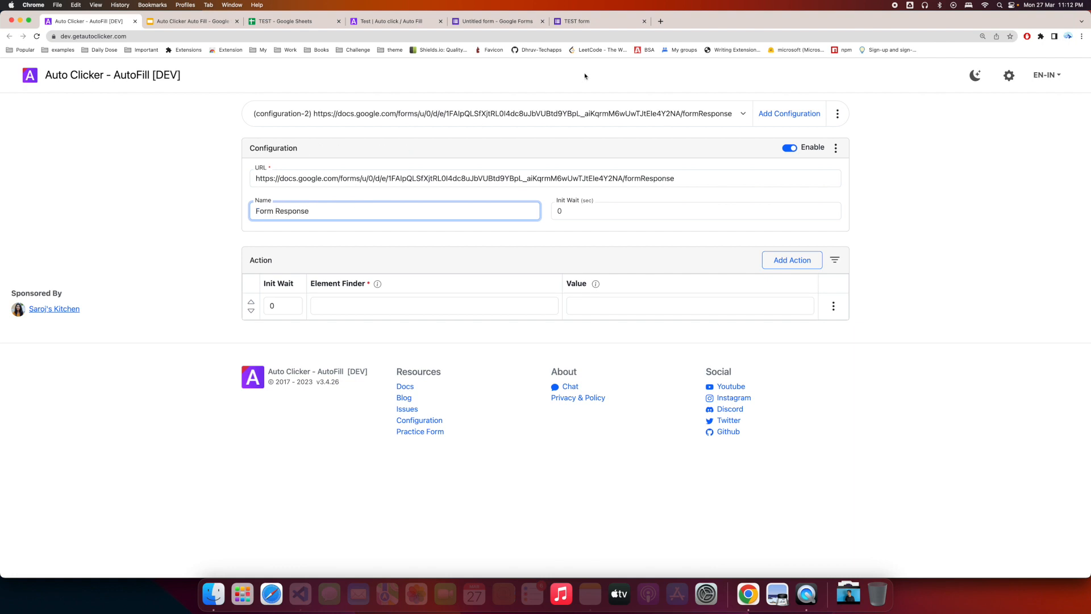
right_click(435, 126)
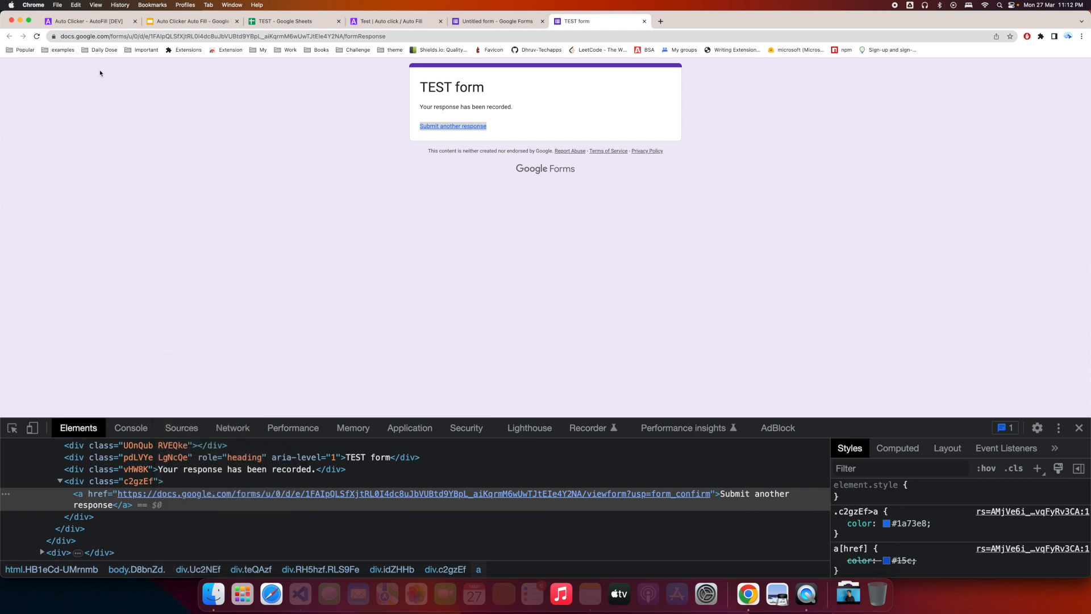
click(83, 20)
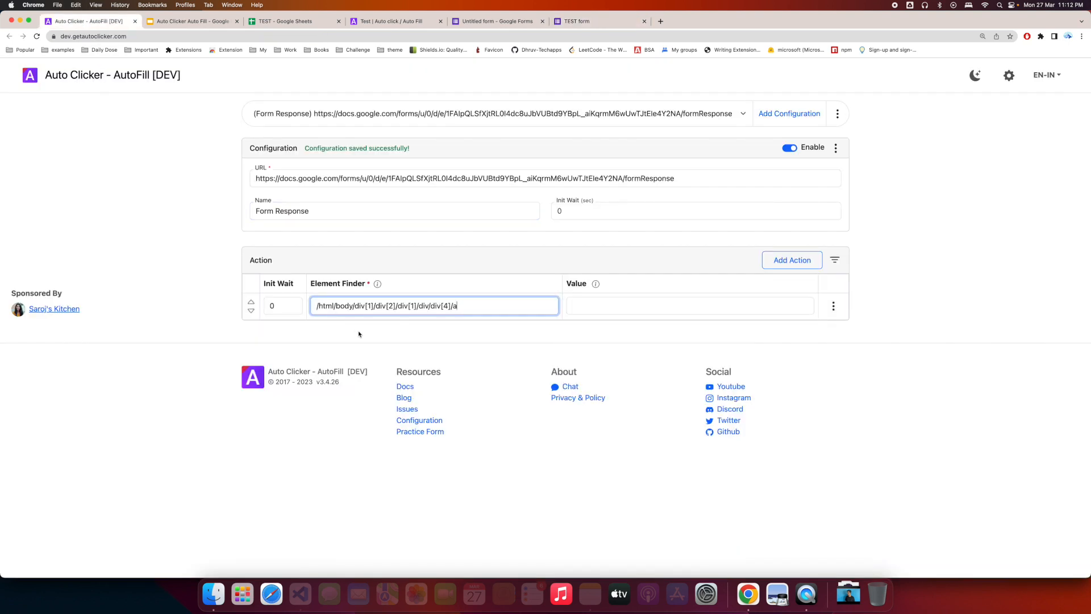
click(597, 75)
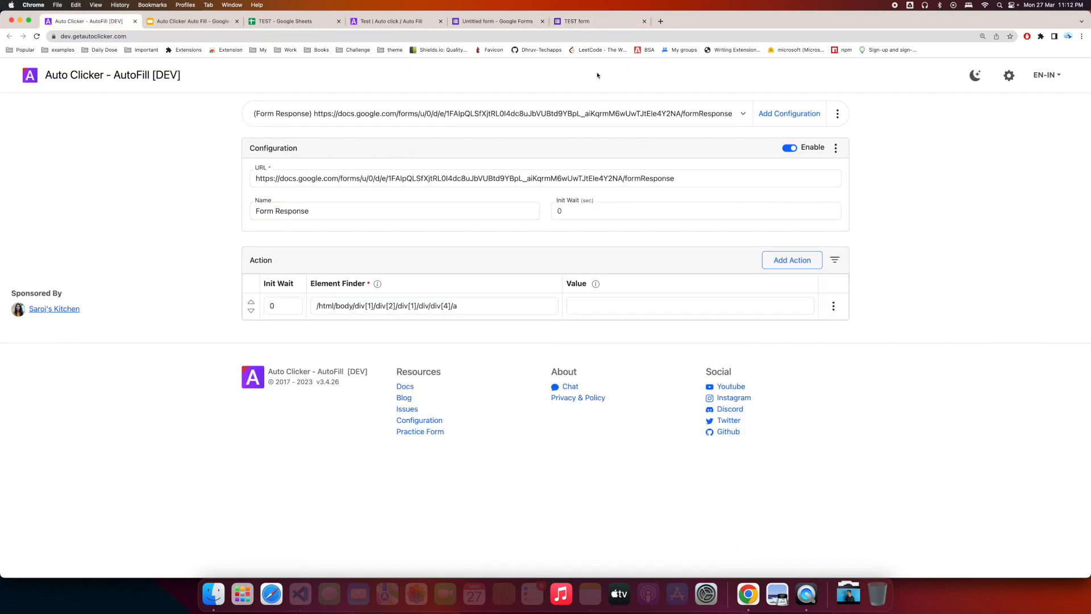
click(599, 21)
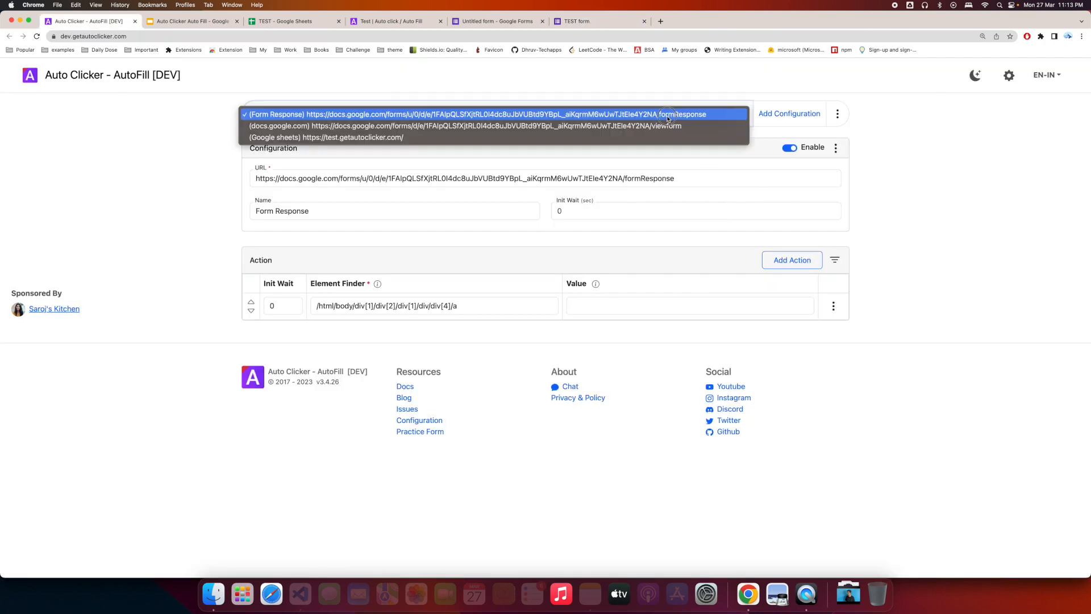
Set the docs.google.com configuration's values to GoogleSheets::Users!A<sessionCount> and Users!B<sessionCount>, then show the Users sheet
click(498, 127)
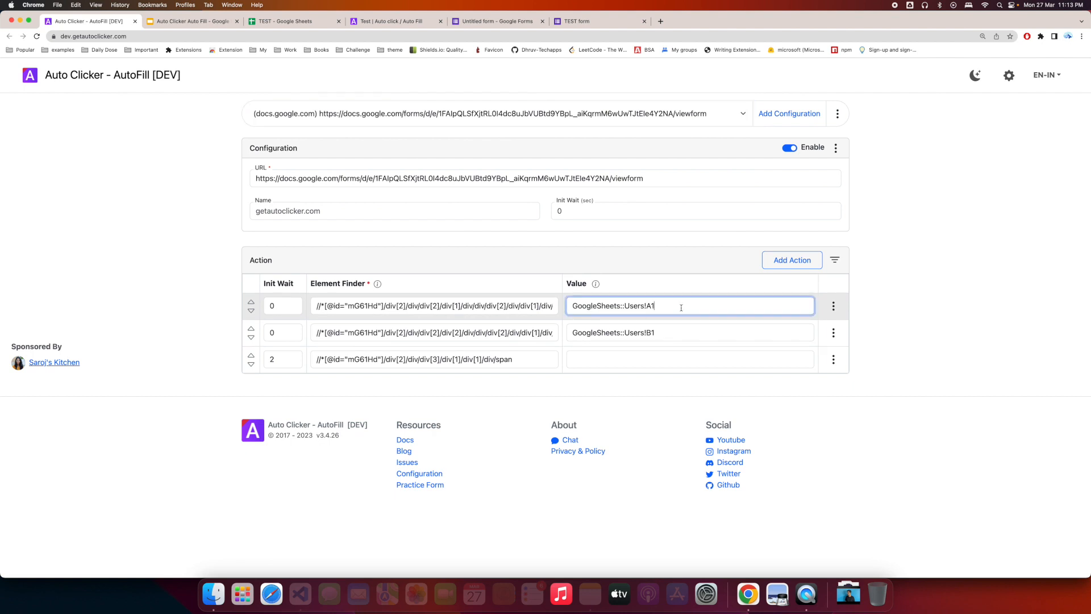
text(<ses)
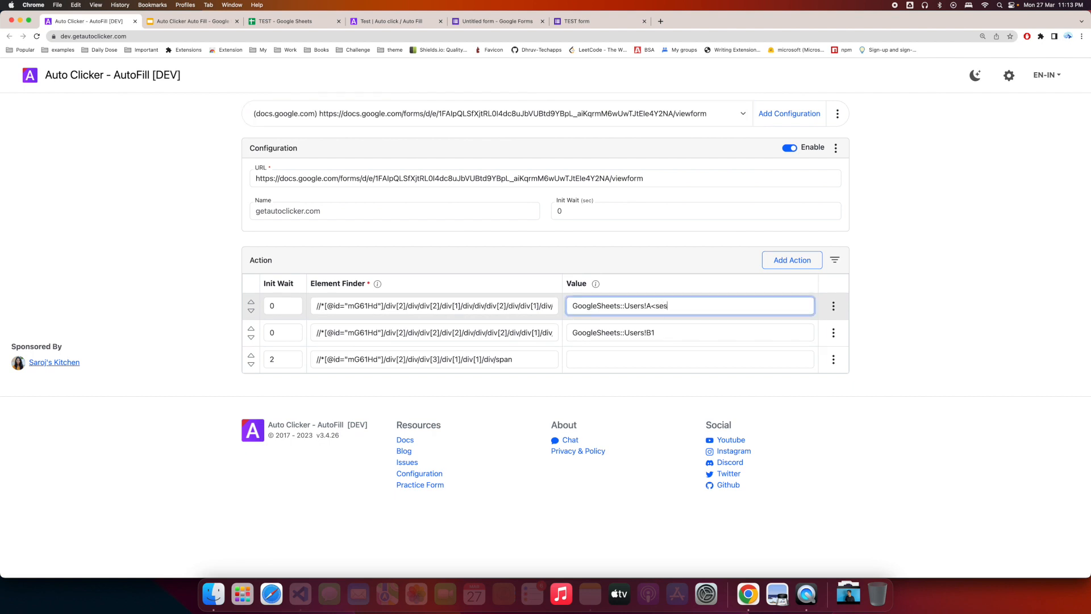
text(s=)
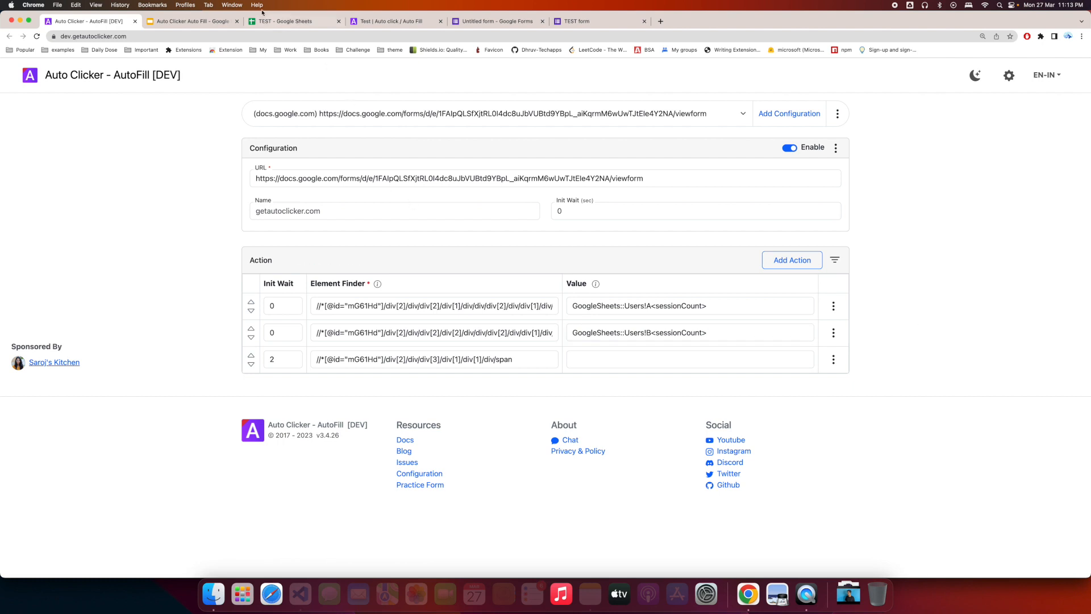
click(292, 21)
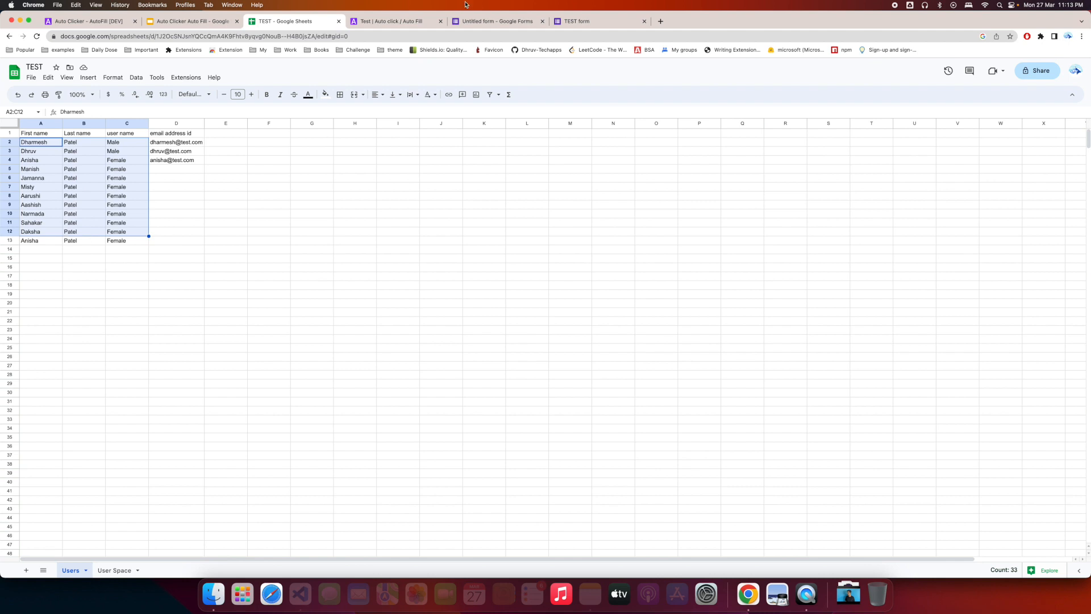
Let the extension fill and submit the TEST form repeatedly with successive Users sheet rows
click(599, 20)
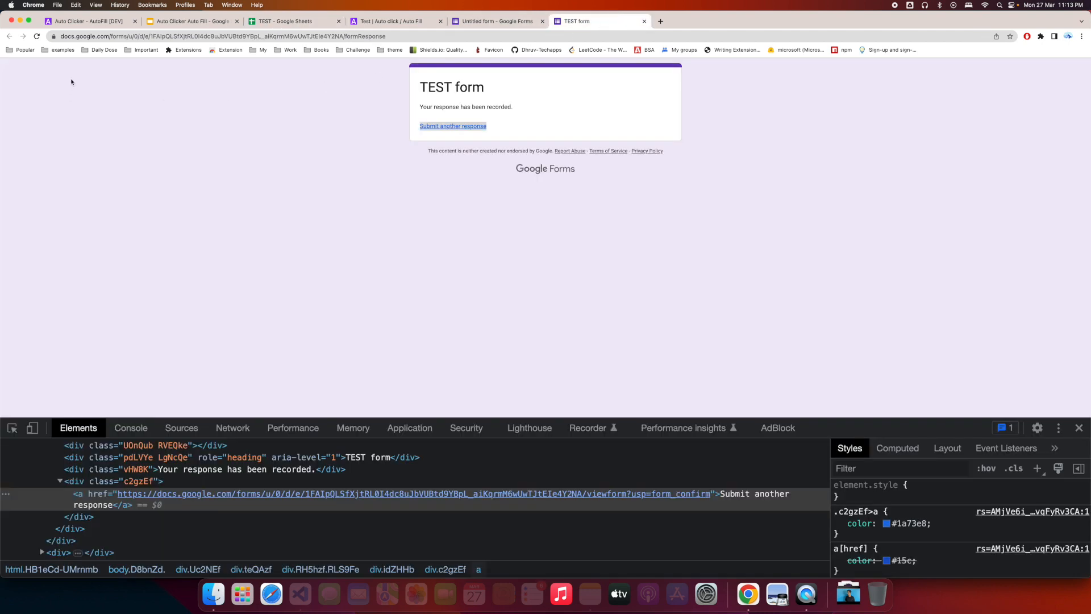
mouse_move(38, 36)
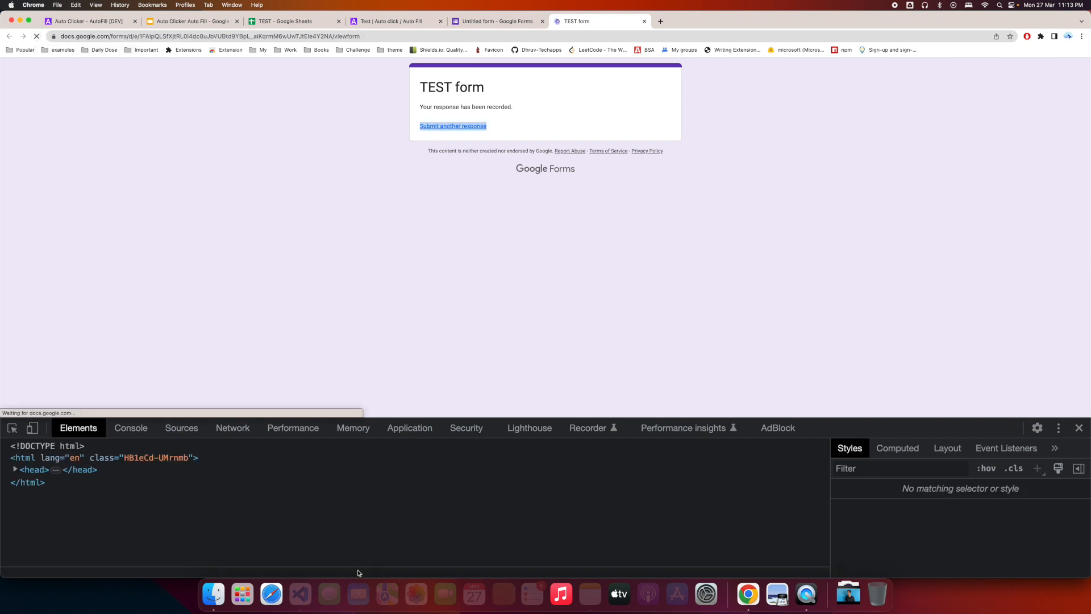
click(453, 126)
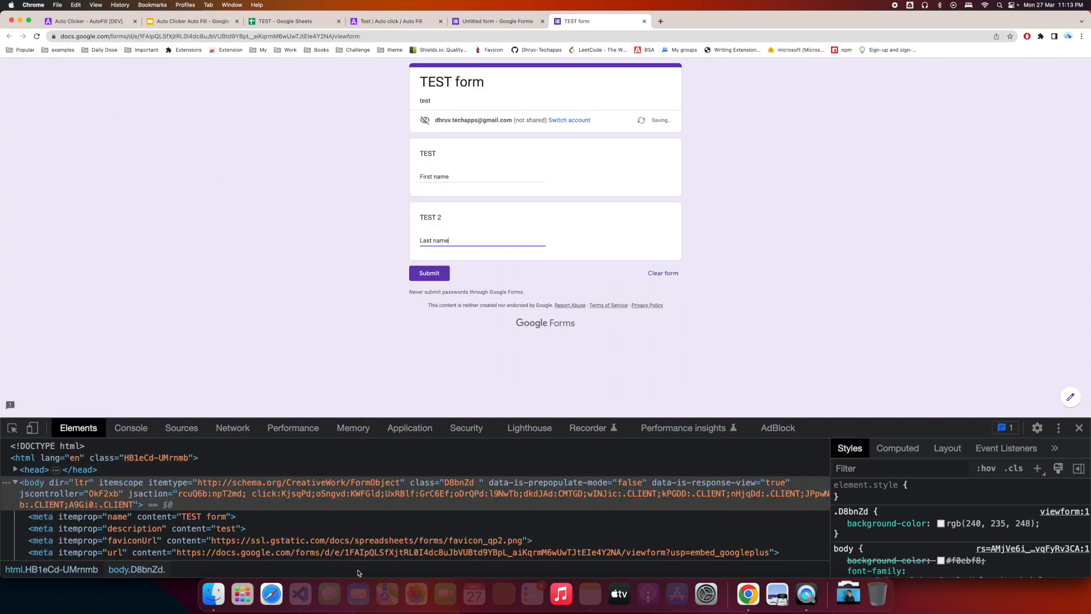
click(428, 273)
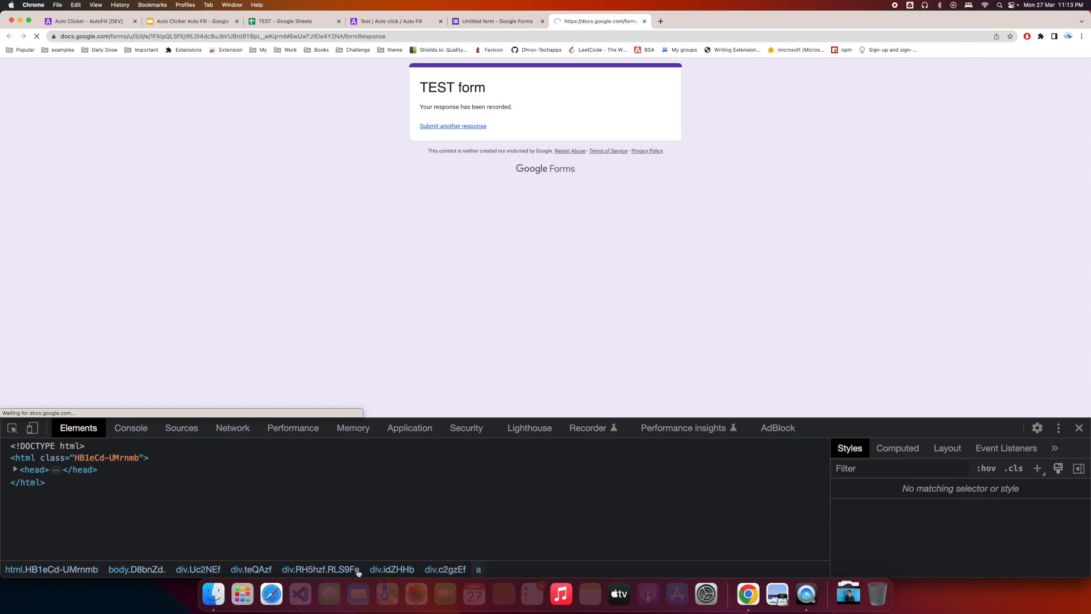
click(452, 126)
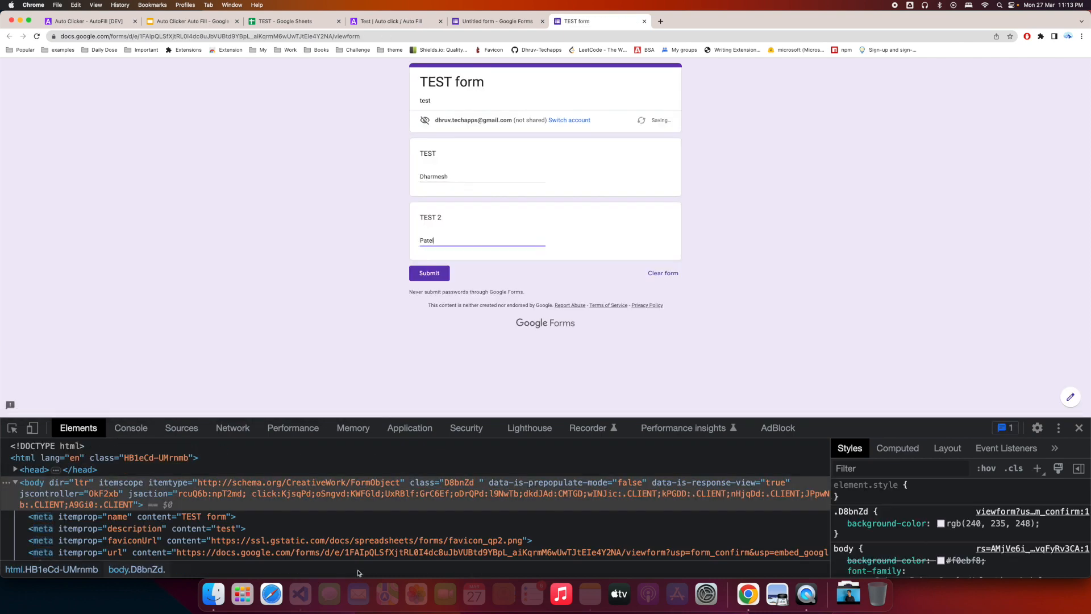
click(428, 272)
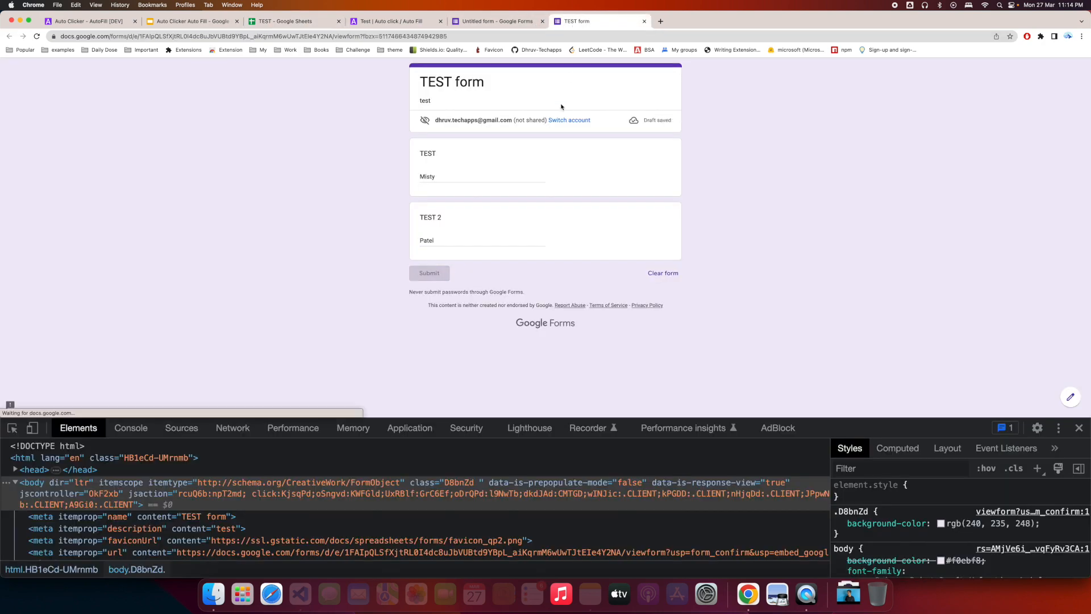
View the extension's log in the DevTools Console, clear it, and close the panel
click(131, 428)
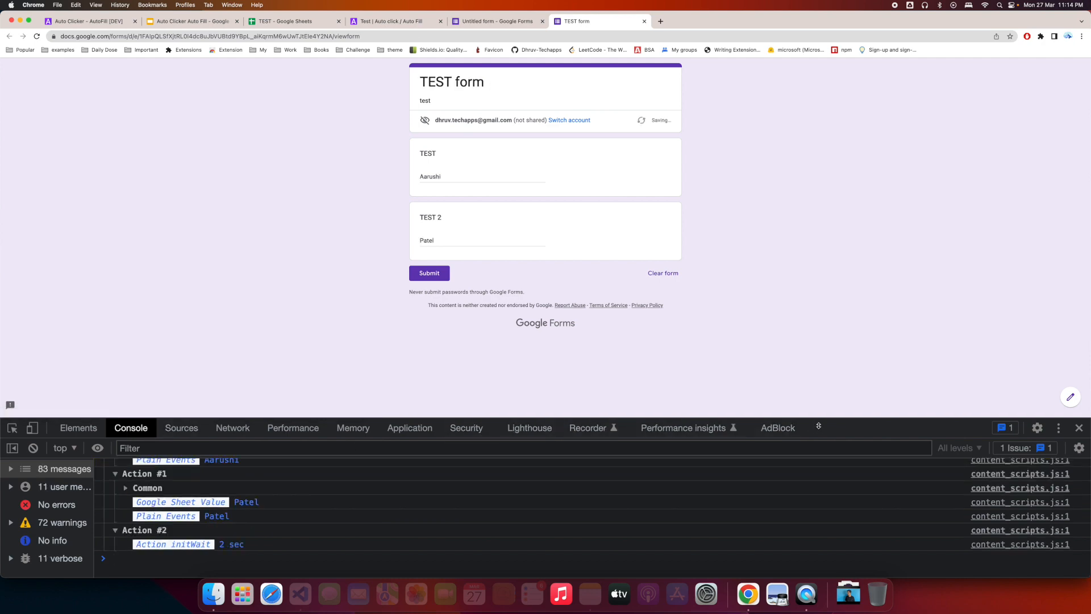
click(429, 272)
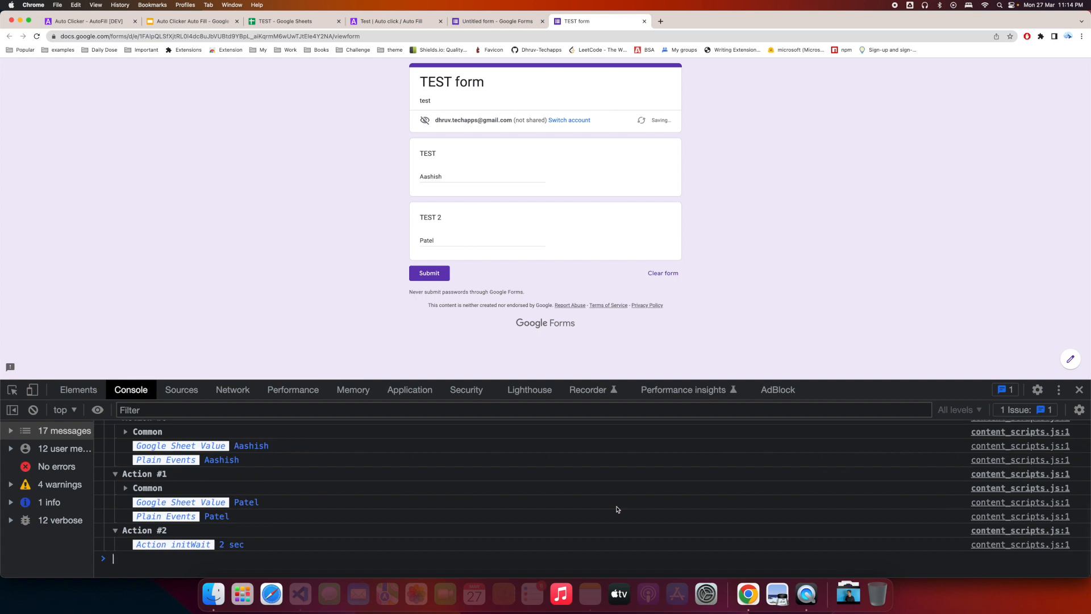
click(429, 273)
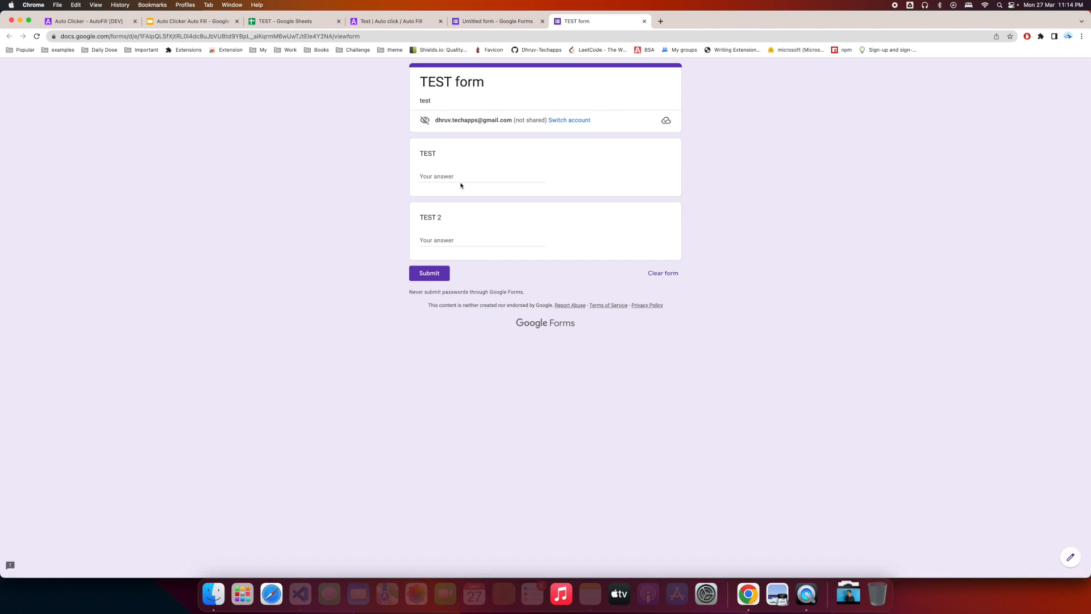
mouse_move(464, 177)
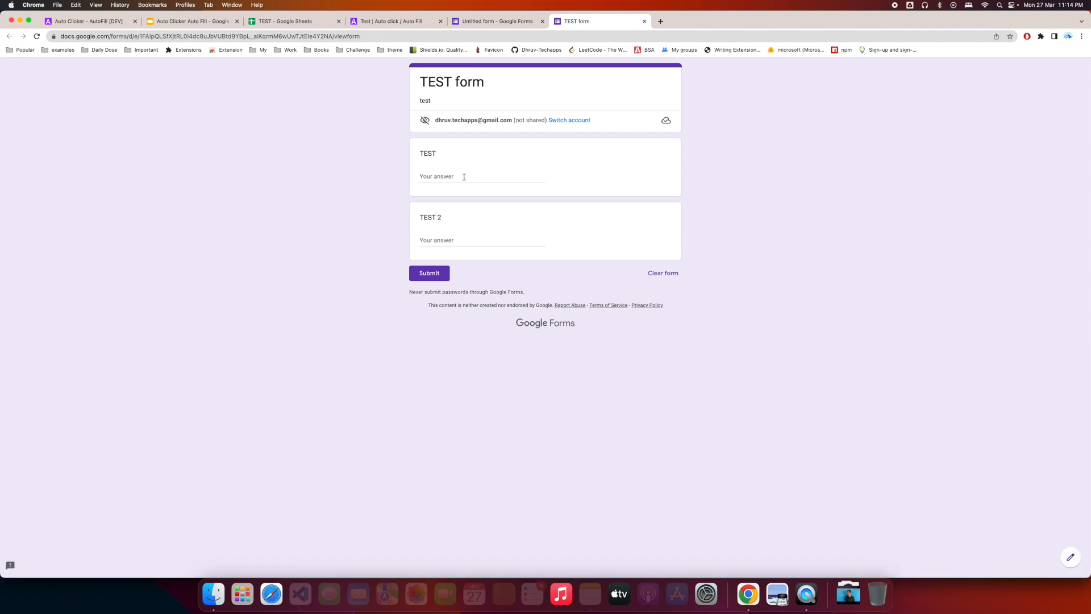
mouse_move(370, 33)
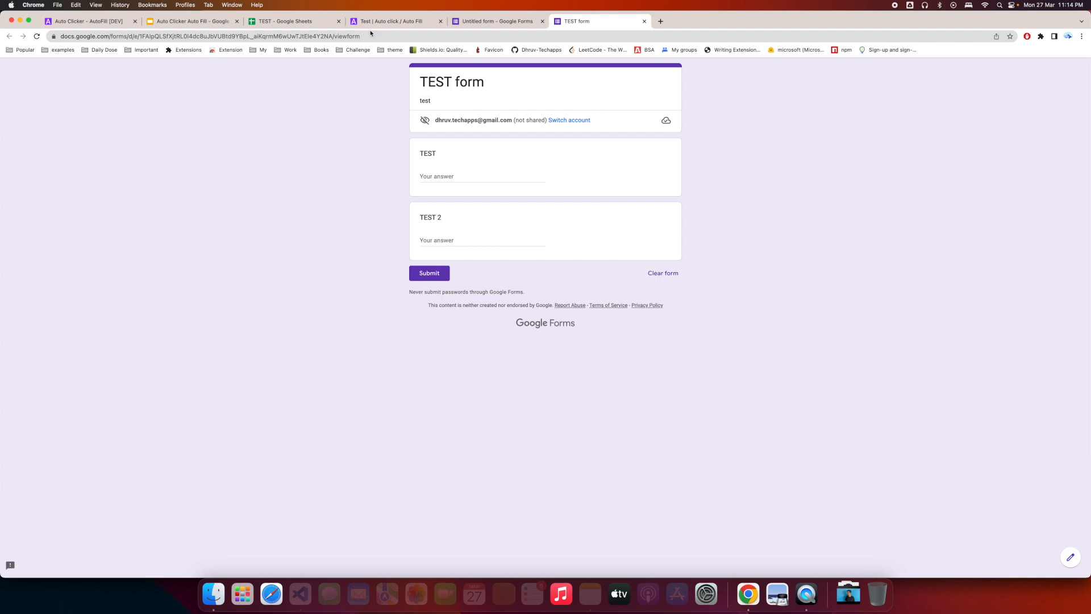
Close the Untitled form, let the TEST form refill First name and Last name, then close it too
click(209, 36)
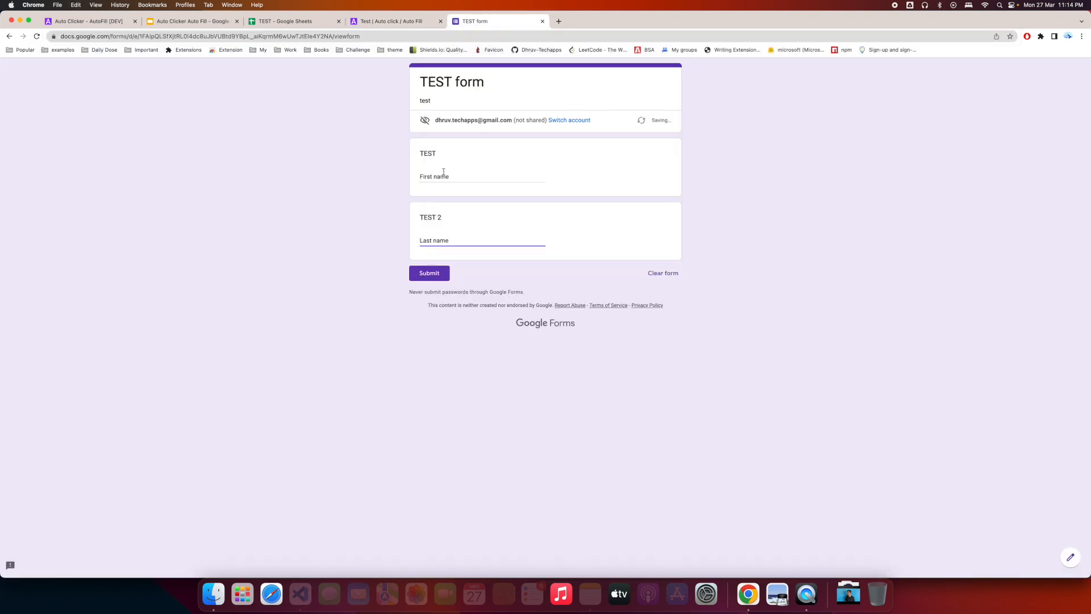
click(661, 272)
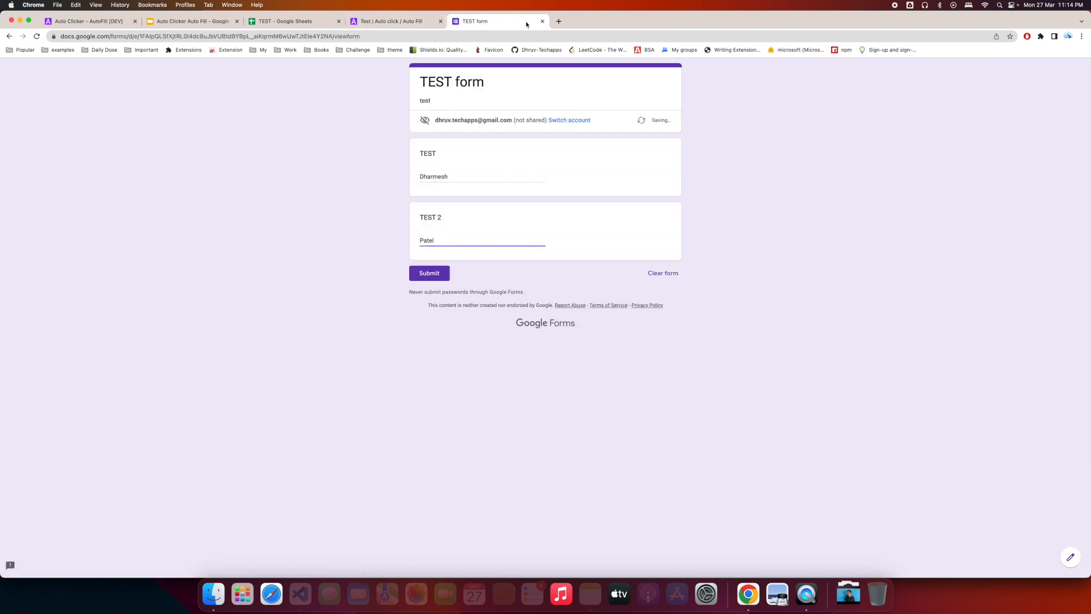
click(395, 21)
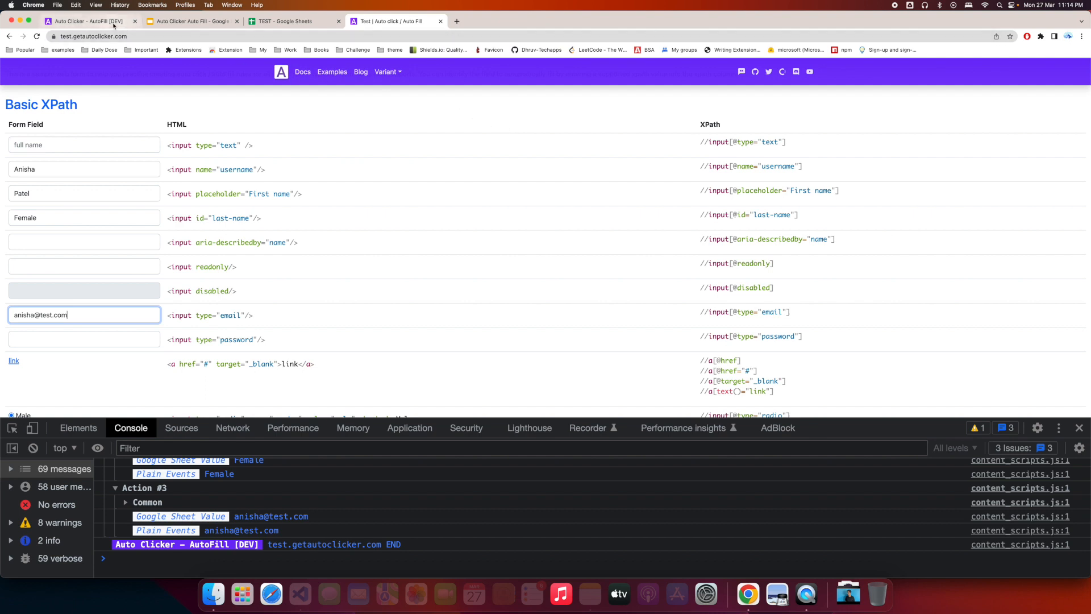
Review the docs.google.com configuration in Auto Clicker, then move to the Google Slides presentation
click(87, 20)
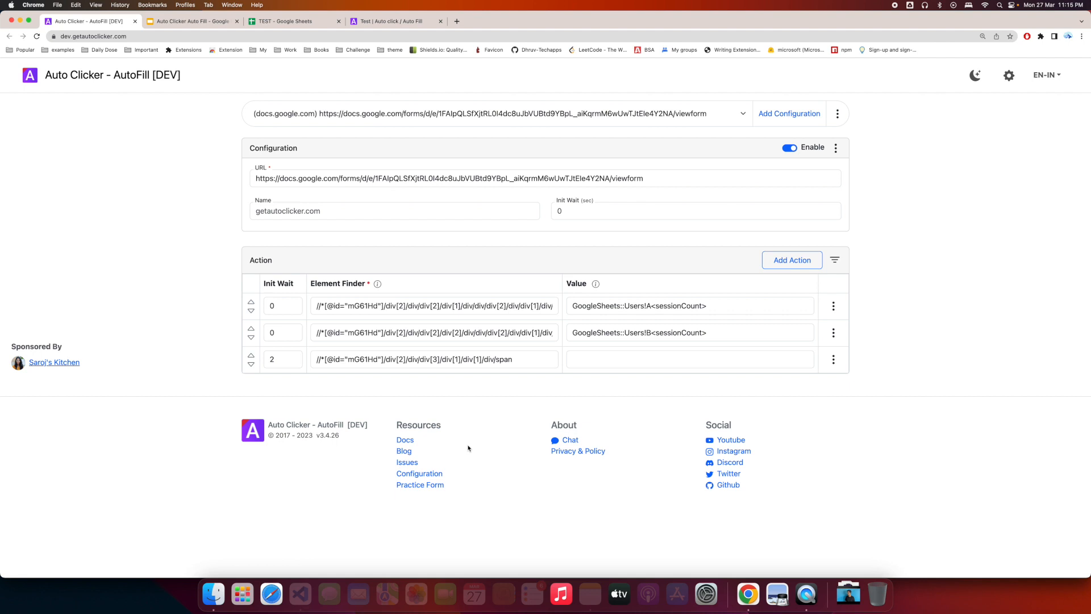
mouse_move(859, 256)
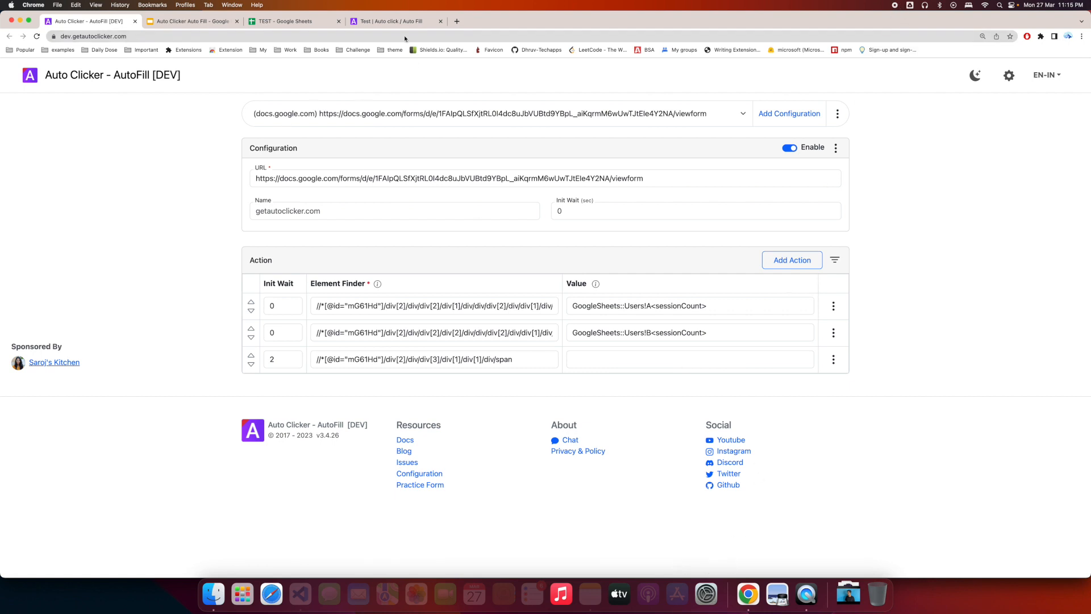
click(187, 20)
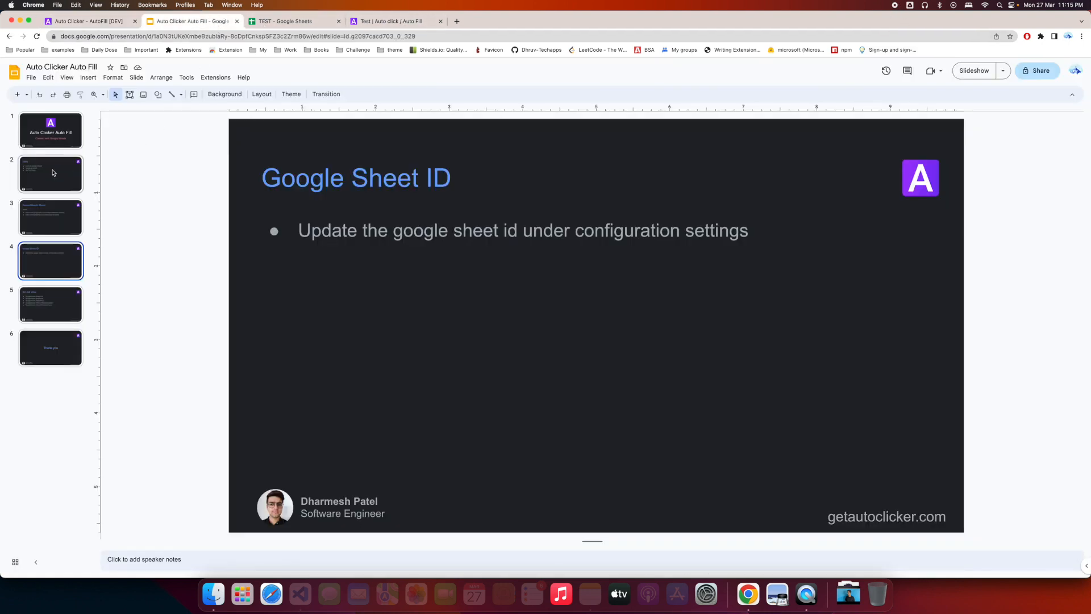
On the Get Cell Value slide replace batchCount with sessionCount in Sheet1!D<...>, then show the Thank you slide
click(50, 304)
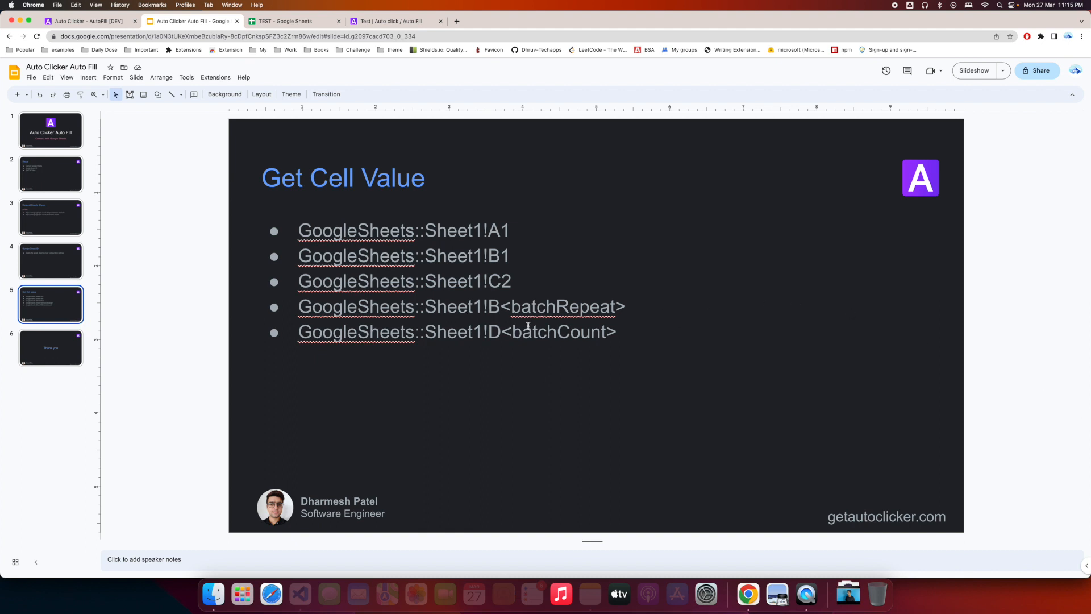
double_click(559, 331)
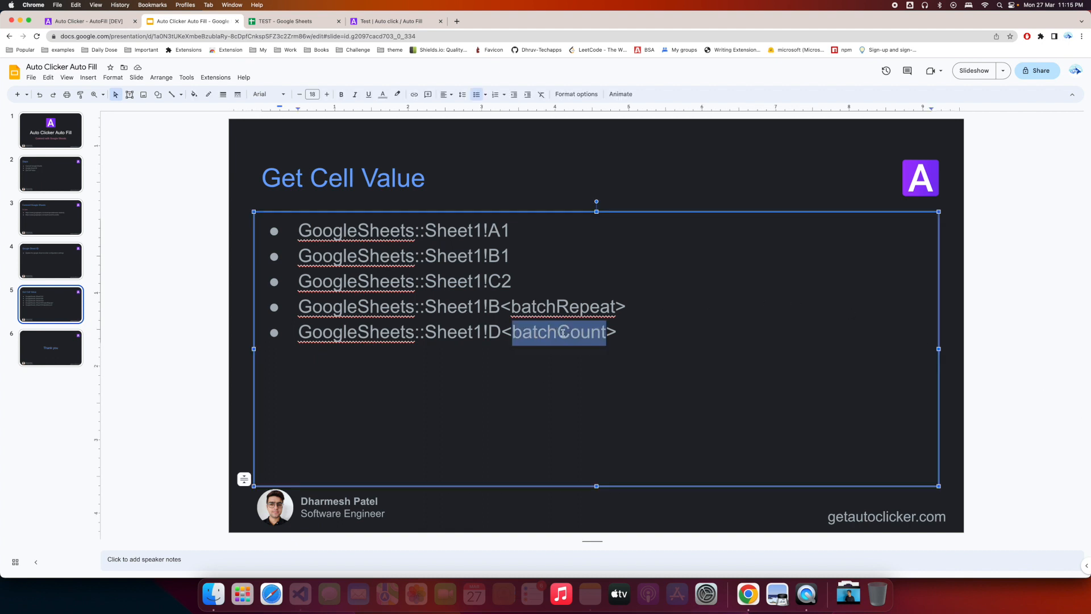
text(session)
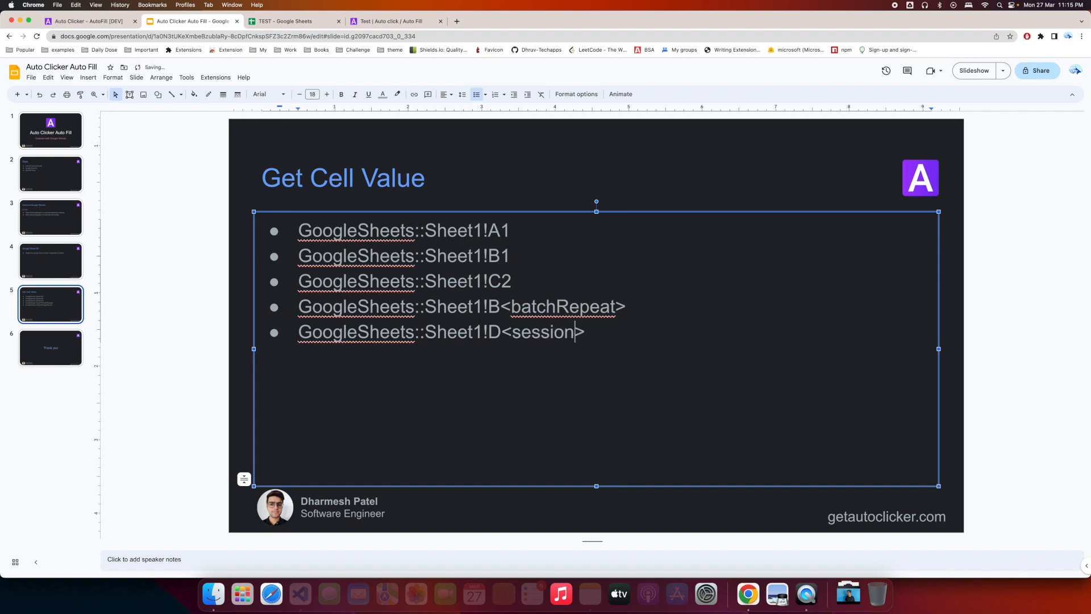
text(Count)
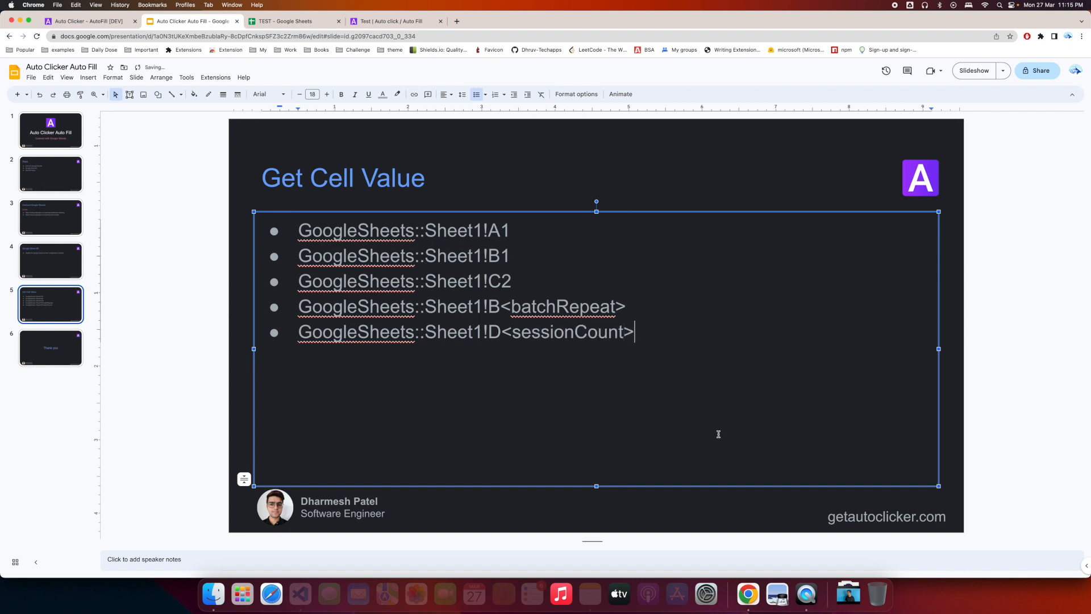
click(50, 348)
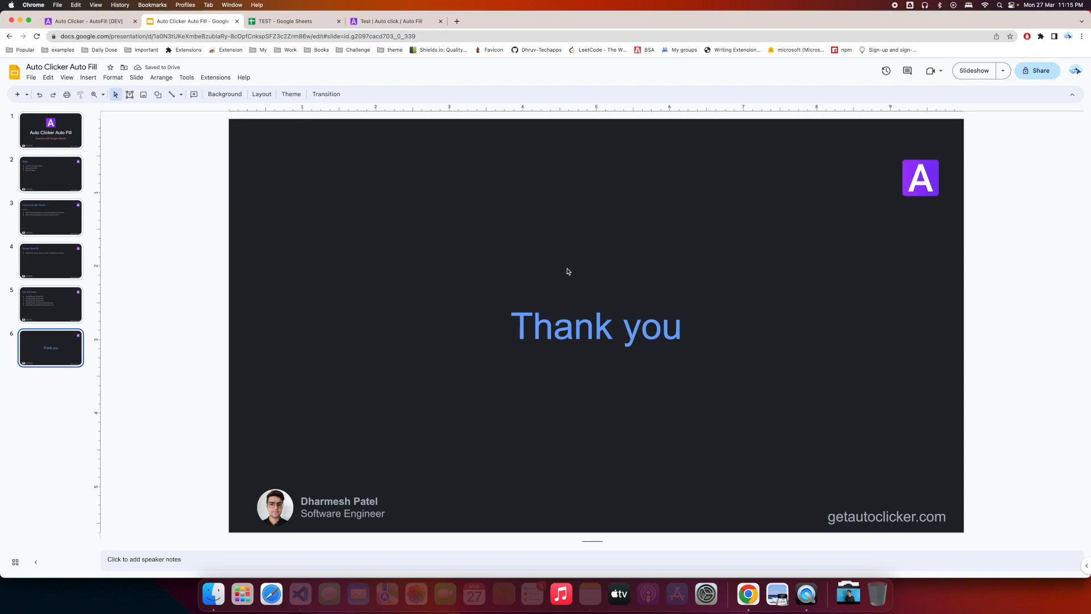